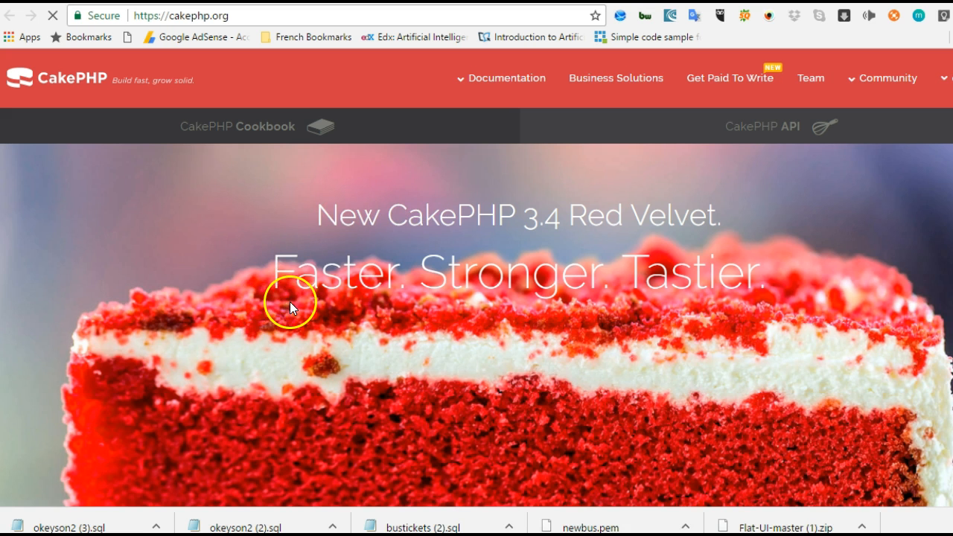
pyautogui.moveTo(304, 307)
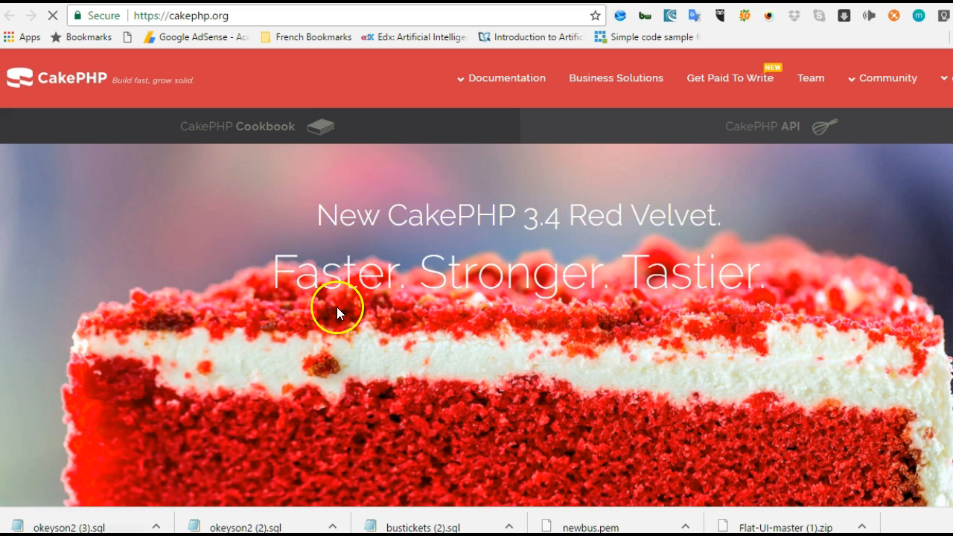
# Browse the CakePHP homepage, entering a youtube.com/c/brain address and highlighting 'Tastier' in the headline.
pyautogui.scroll(-3)
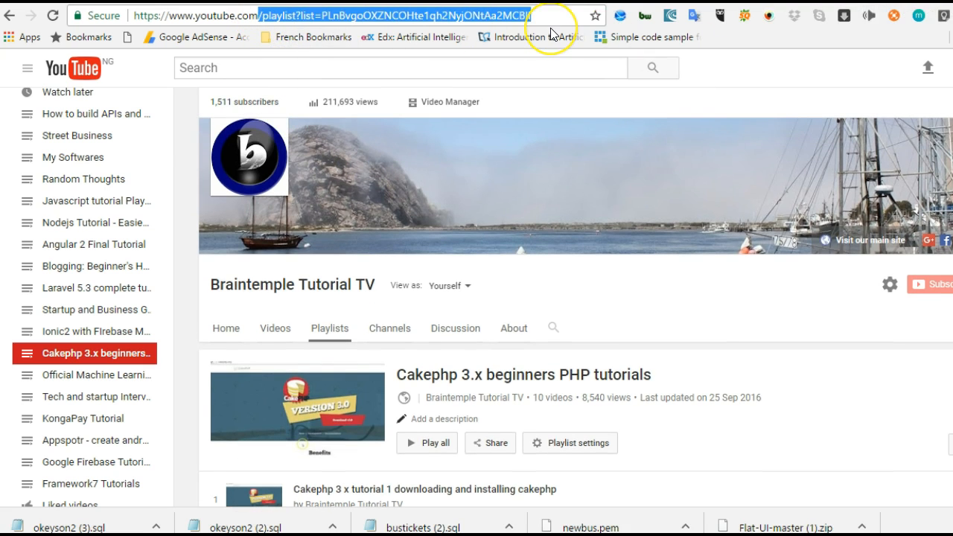
pyautogui.write('https://www.youtube.com/c/')
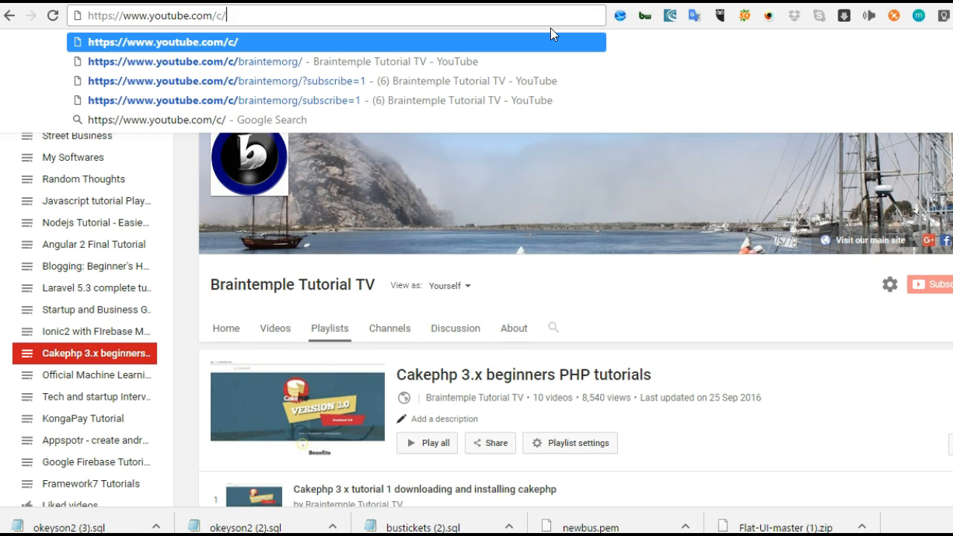
pyautogui.write('braintemorg/')
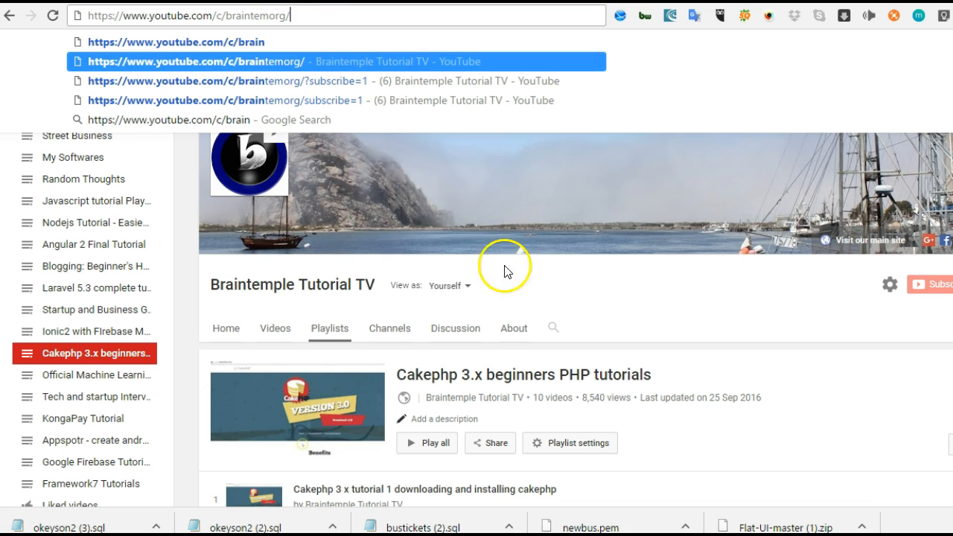
pyautogui.moveTo(922, 298)
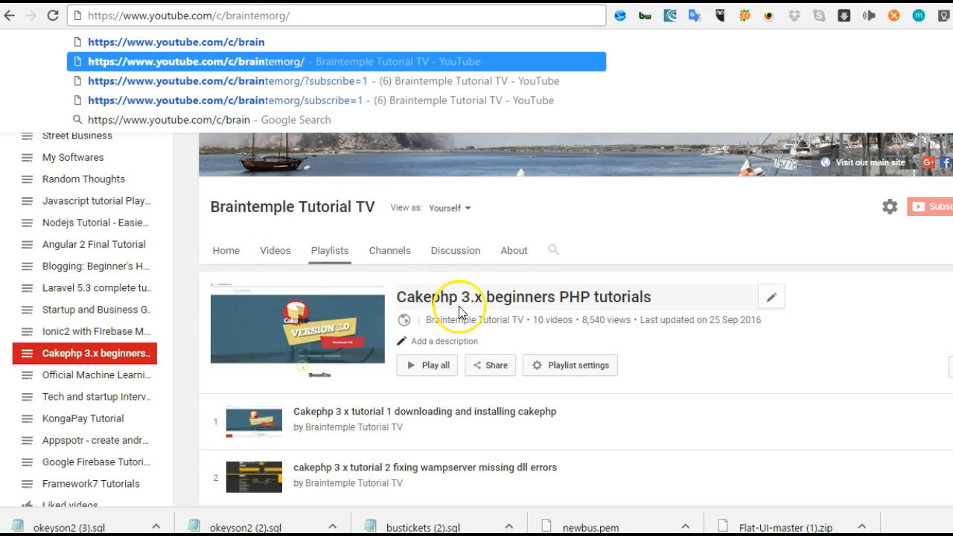
pyautogui.scroll(-3)
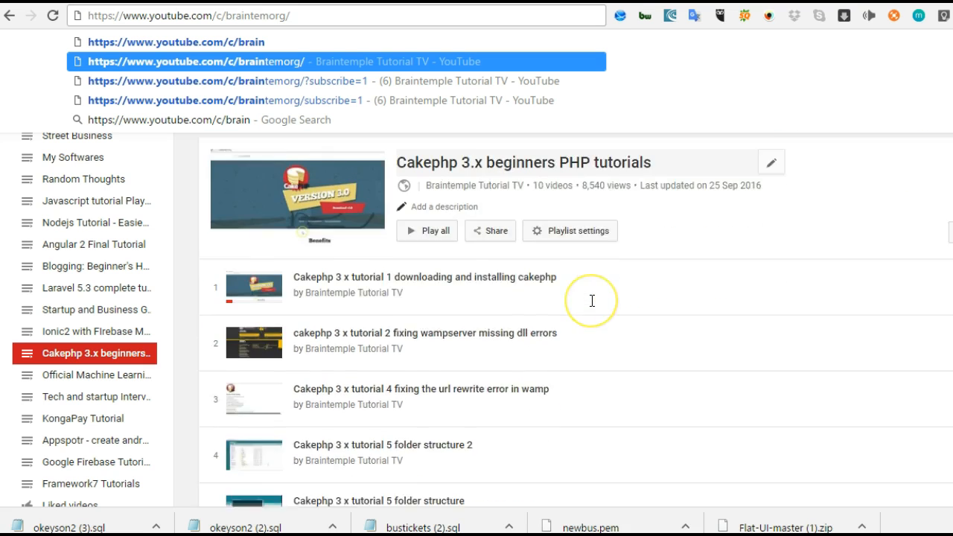
pyautogui.scroll(-3)
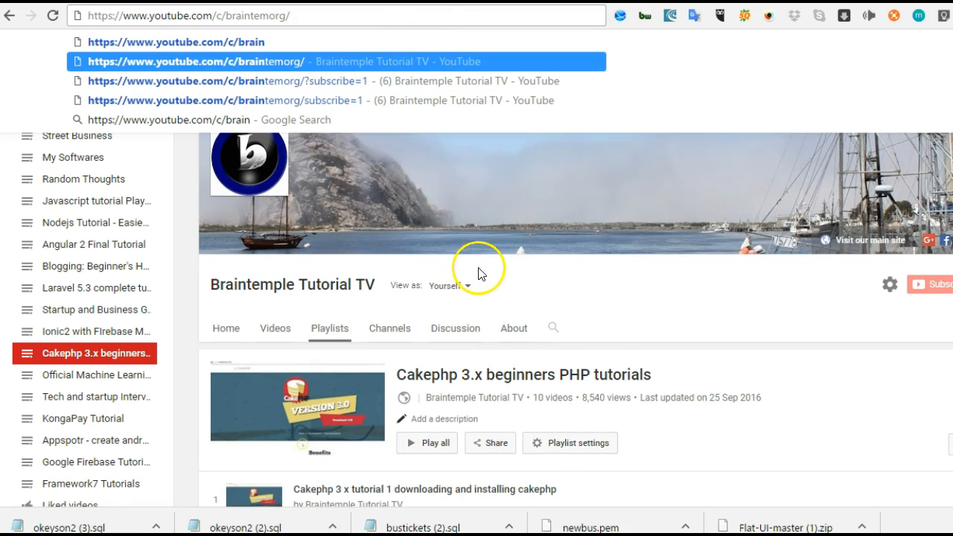
pyautogui.moveTo(469, 217)
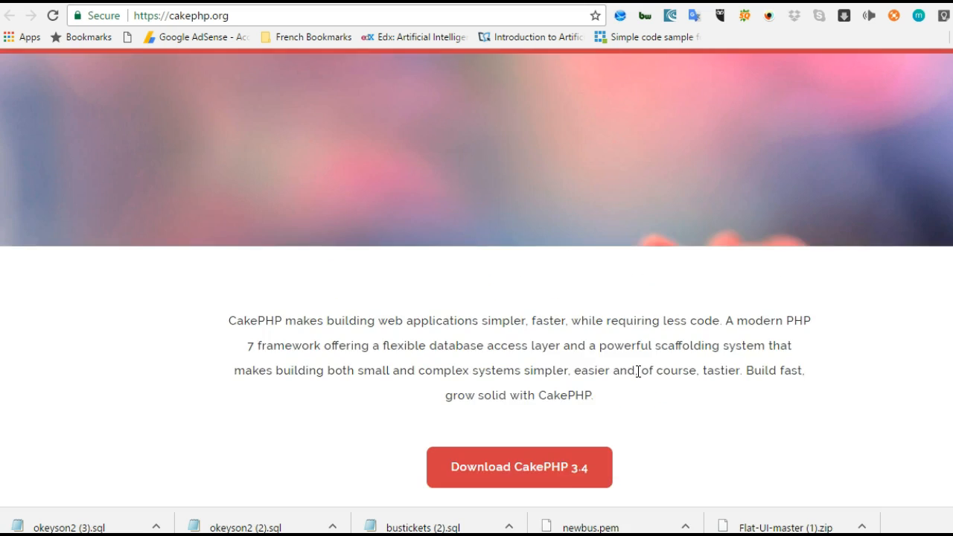
pyautogui.scroll(3)
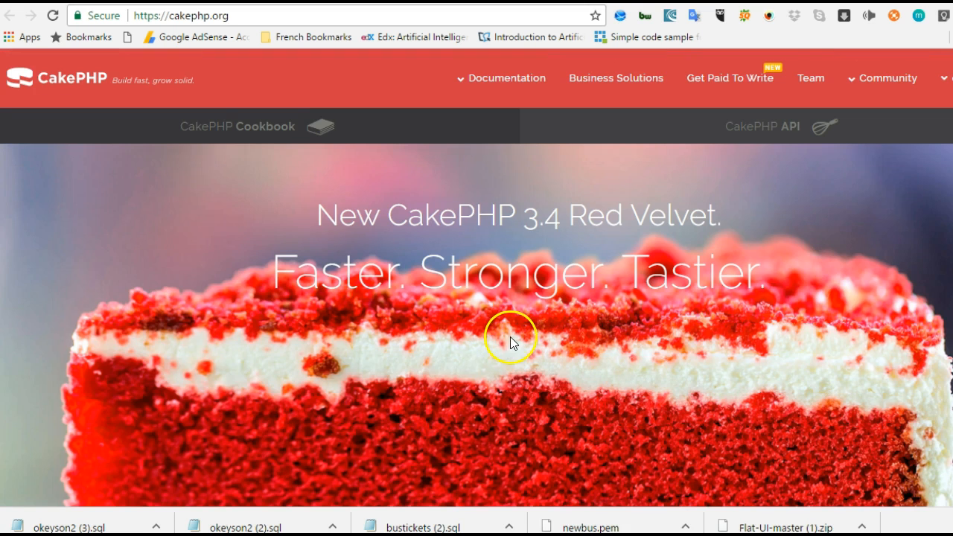
pyautogui.moveTo(365, 192)
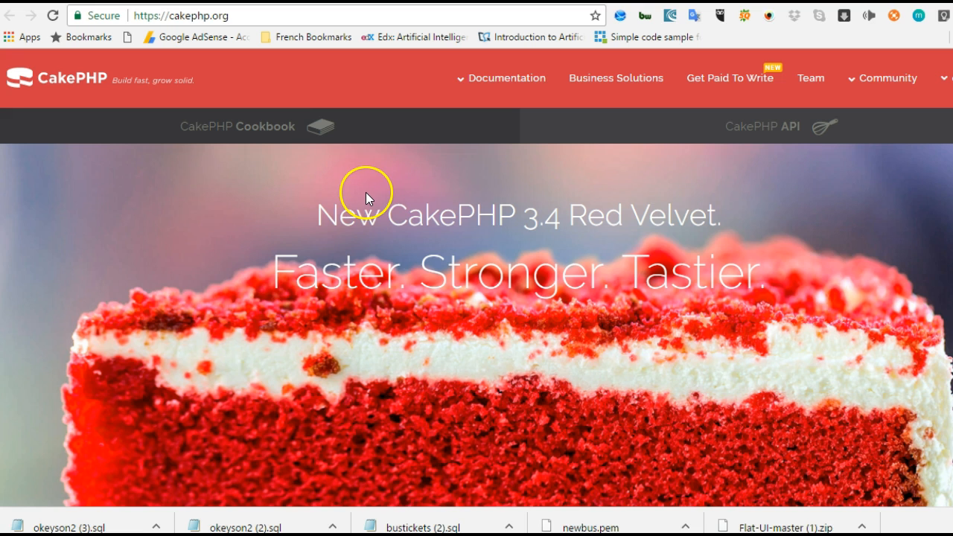
pyautogui.moveTo(709, 167)
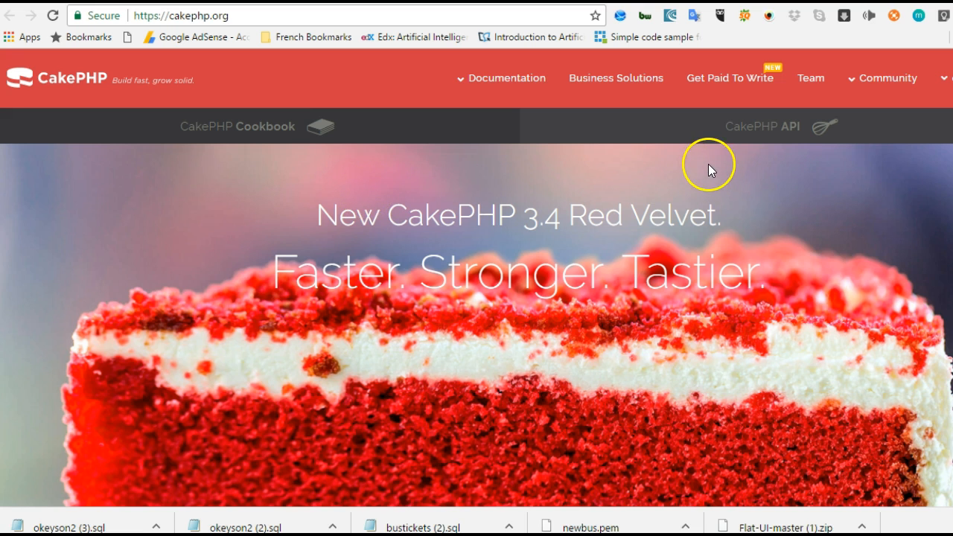
pyautogui.moveTo(498, 238)
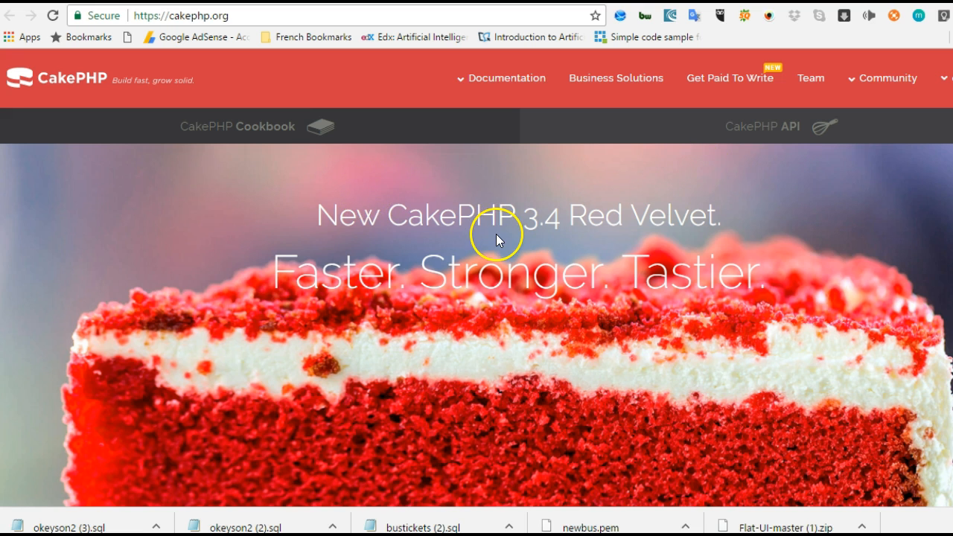
pyautogui.moveTo(521, 250)
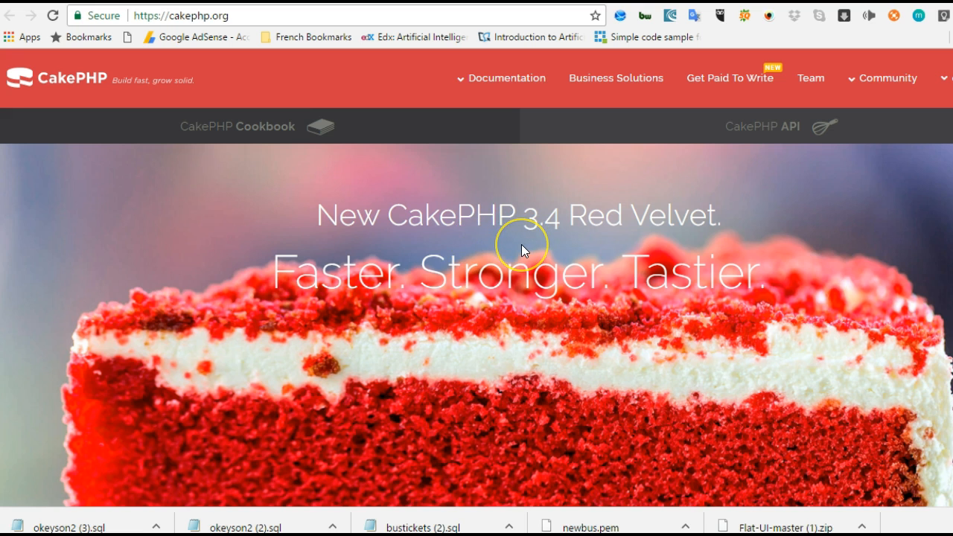
pyautogui.moveTo(527, 267)
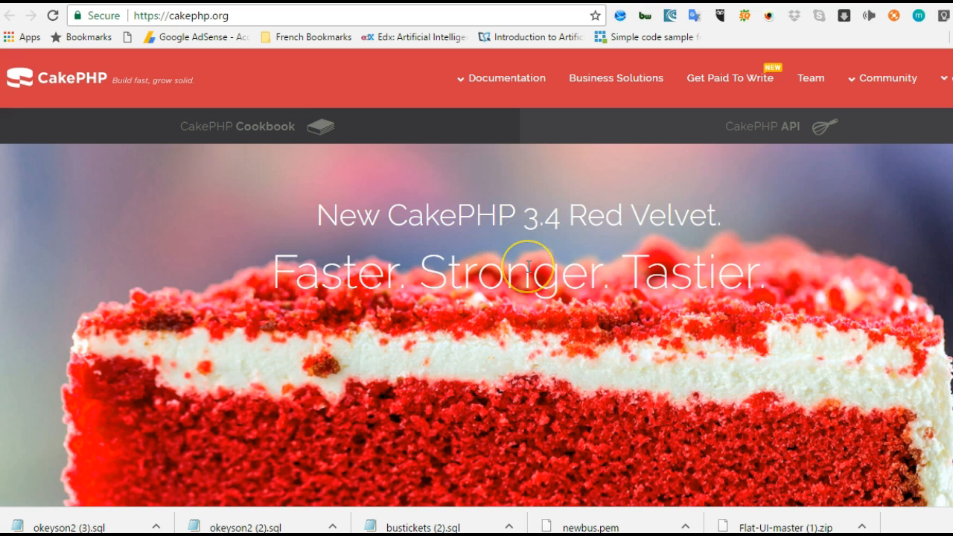
pyautogui.moveTo(524, 267)
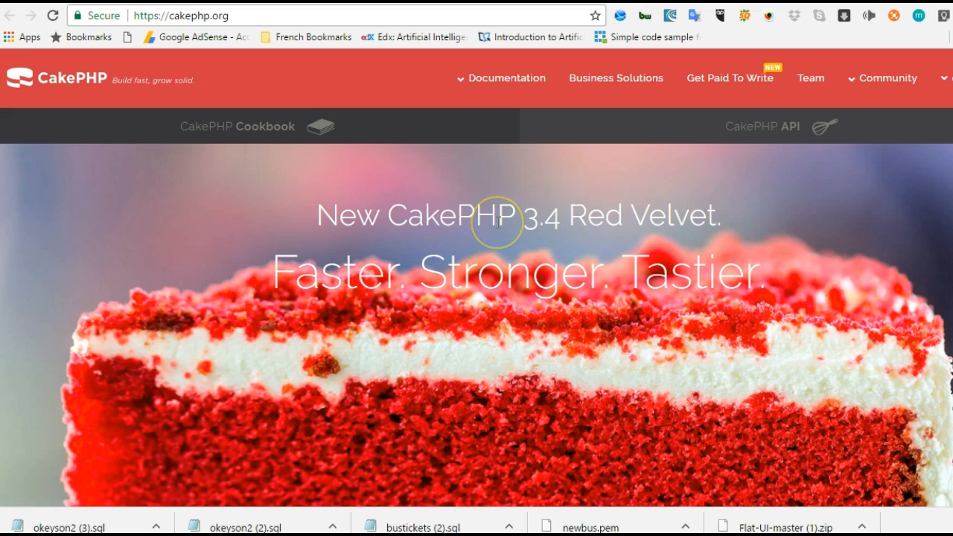
pyautogui.moveTo(498, 220)
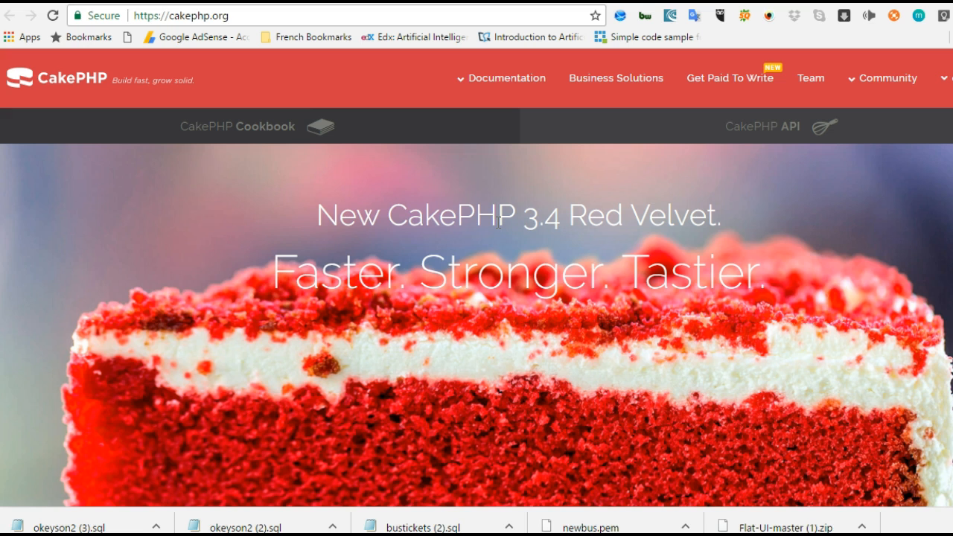
pyautogui.moveTo(609, 282)
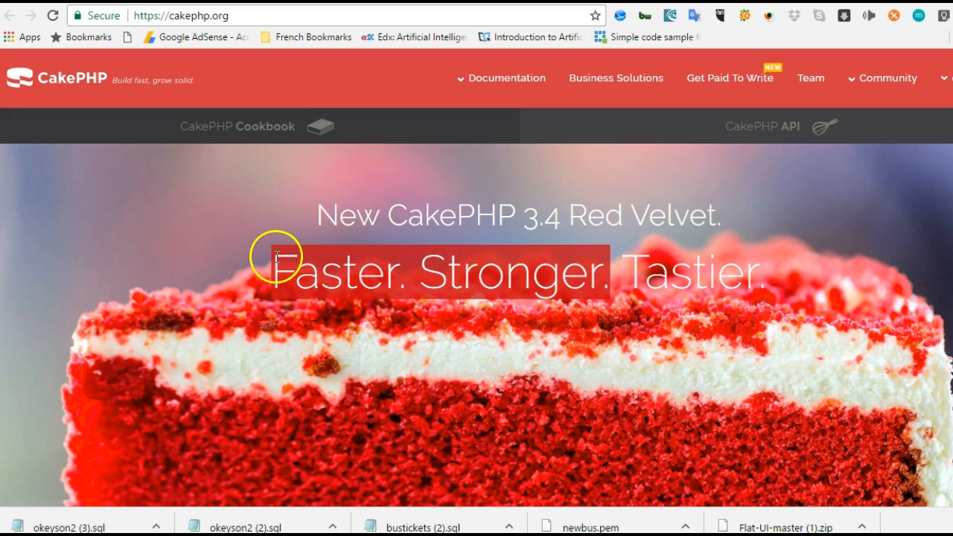
pyautogui.moveTo(420, 308)
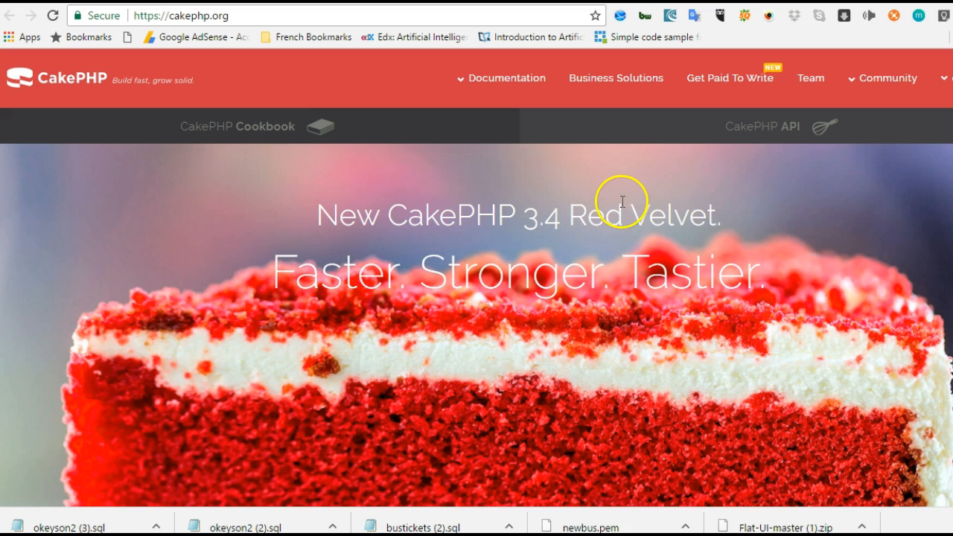
pyautogui.moveTo(766, 283)
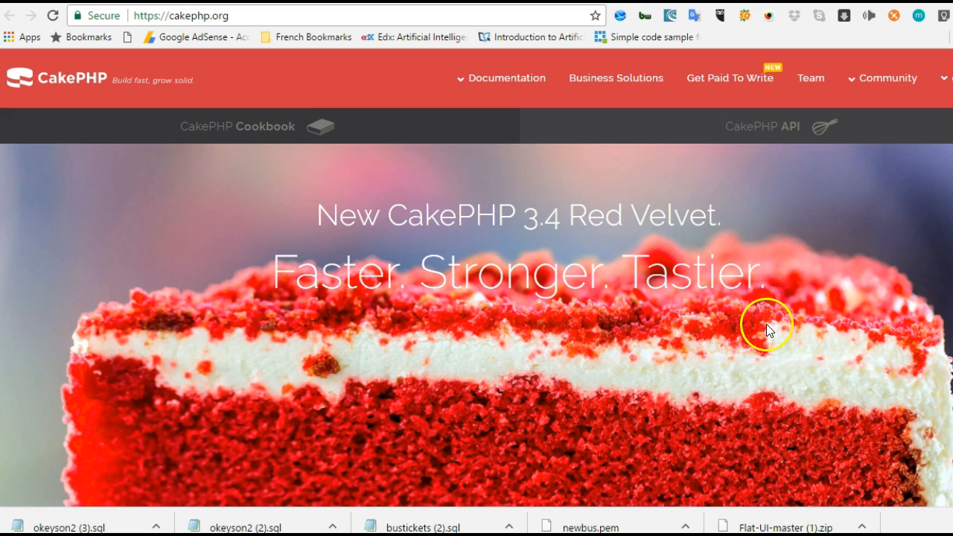
pyautogui.doubleClick(692, 271)
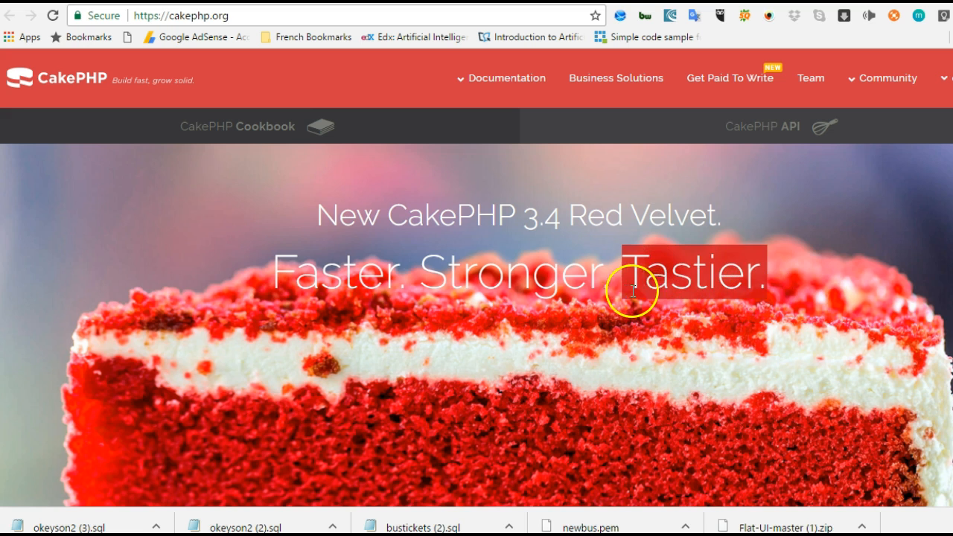
pyautogui.moveTo(693, 333)
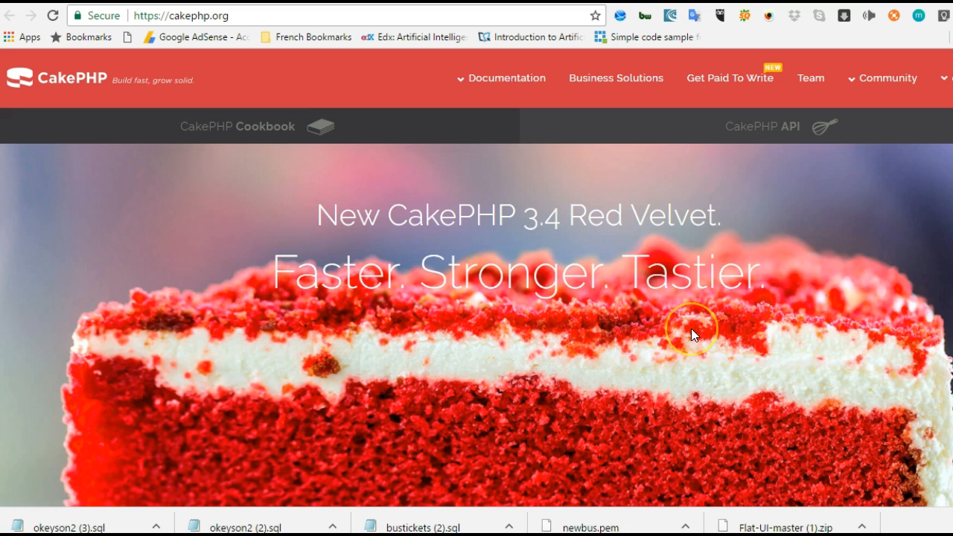
pyautogui.moveTo(693, 333)
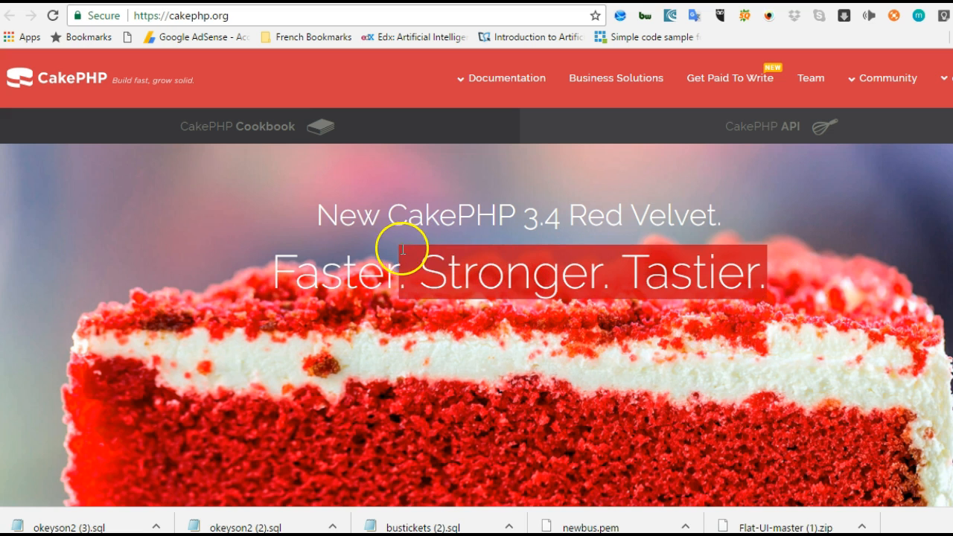
pyautogui.moveTo(409, 280)
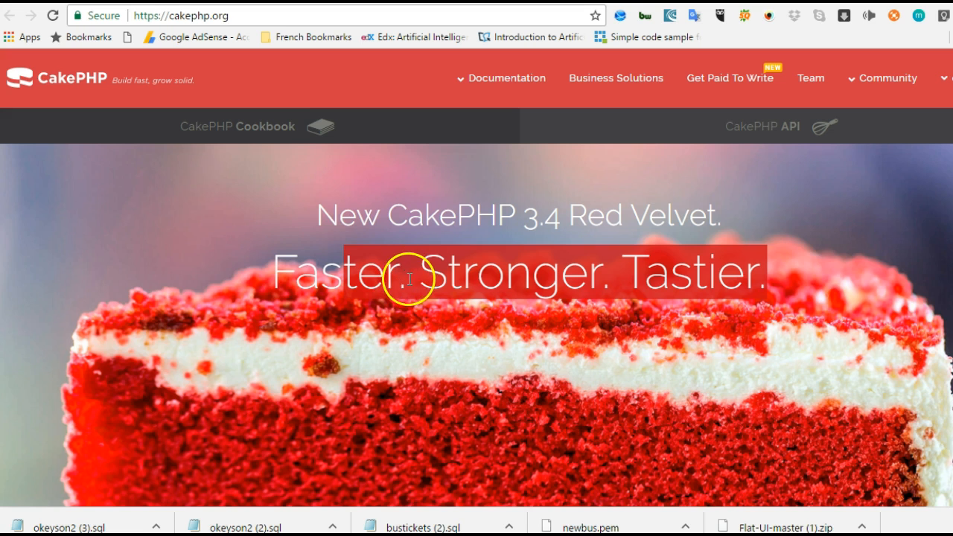
pyautogui.moveTo(529, 340)
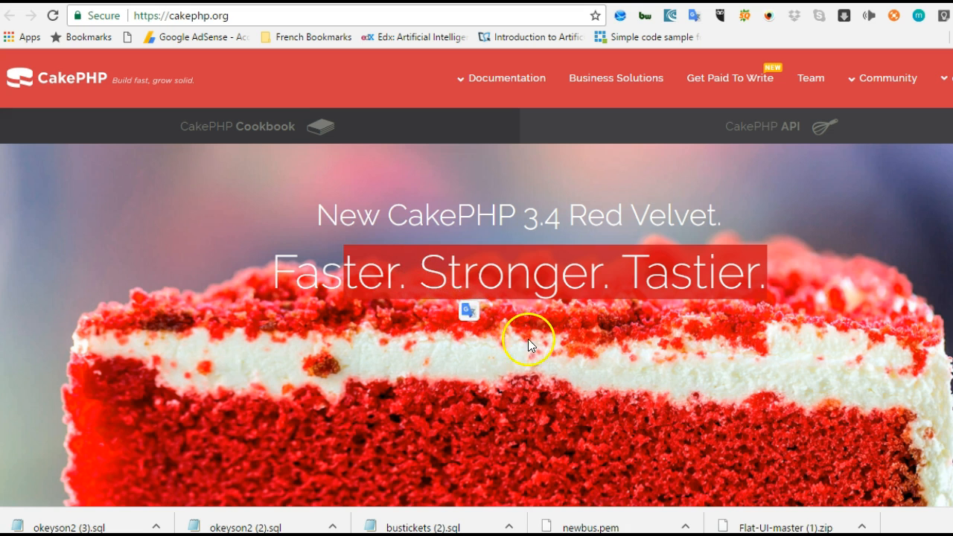
pyautogui.scroll(3)
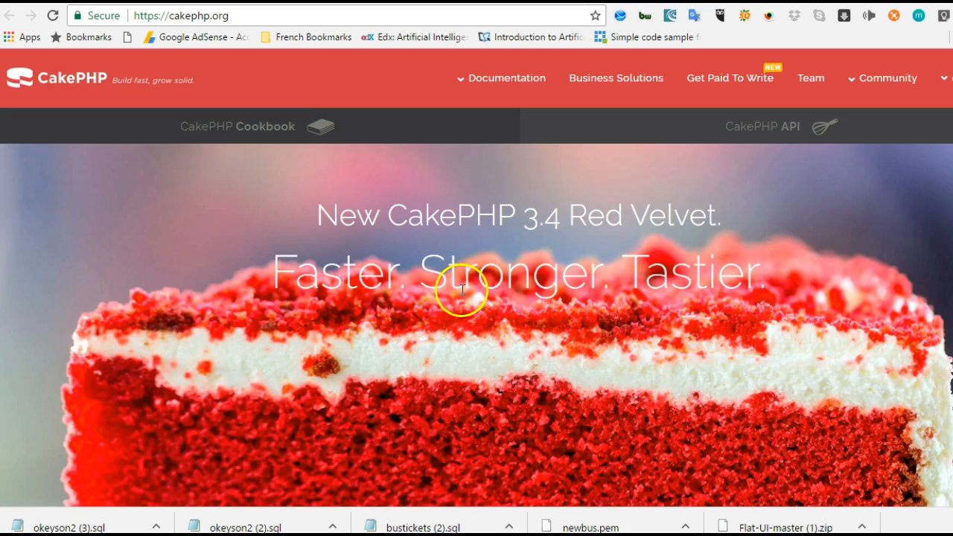
pyautogui.moveTo(454, 265)
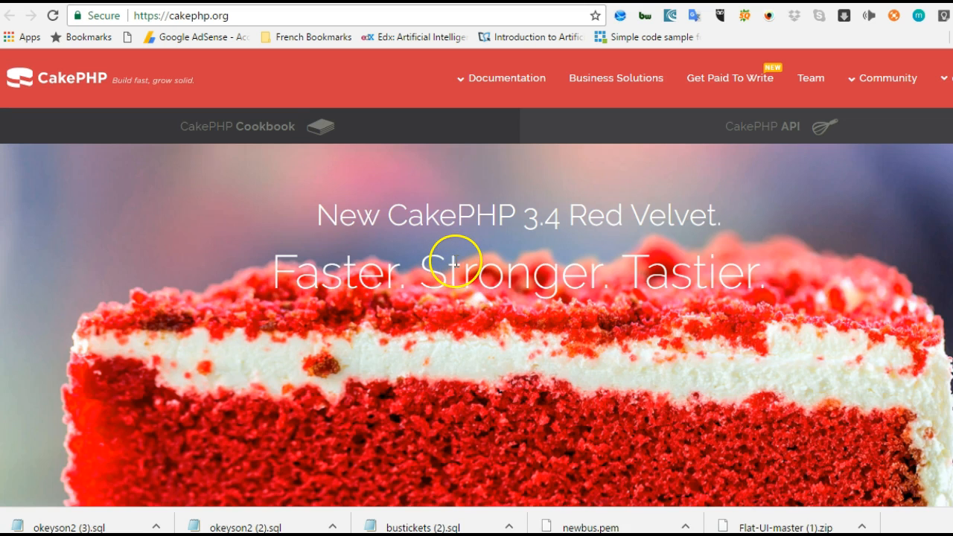
pyautogui.moveTo(509, 171)
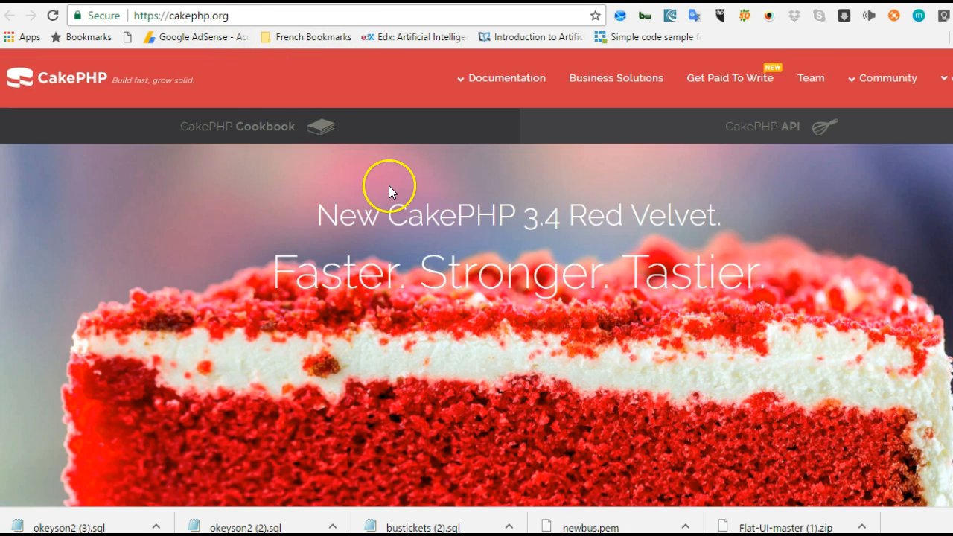
pyautogui.moveTo(490, 199)
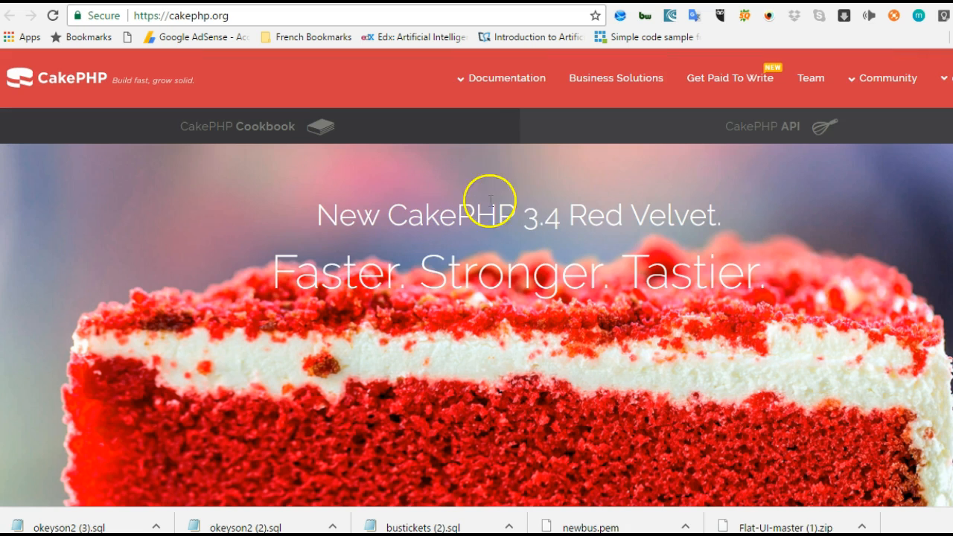
pyautogui.moveTo(527, 217)
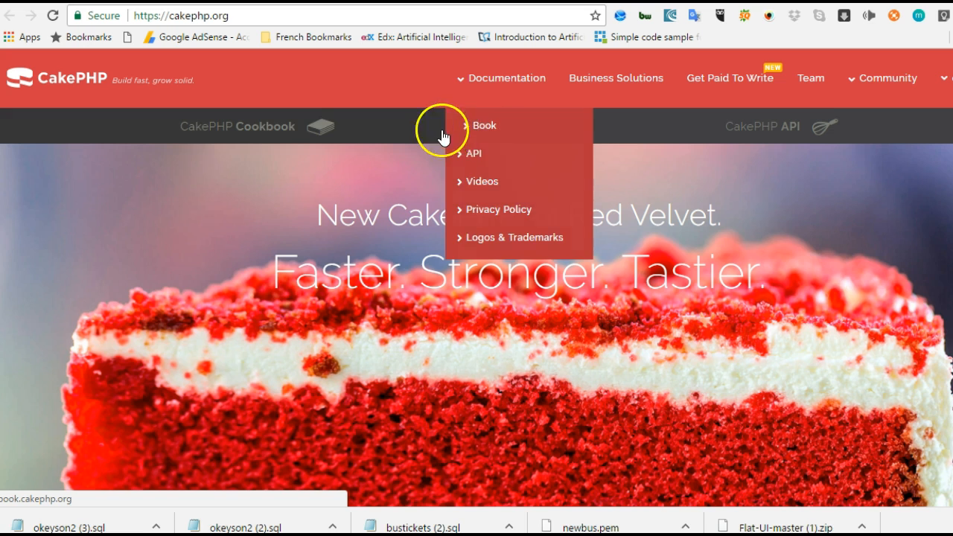
pyautogui.moveTo(482, 134)
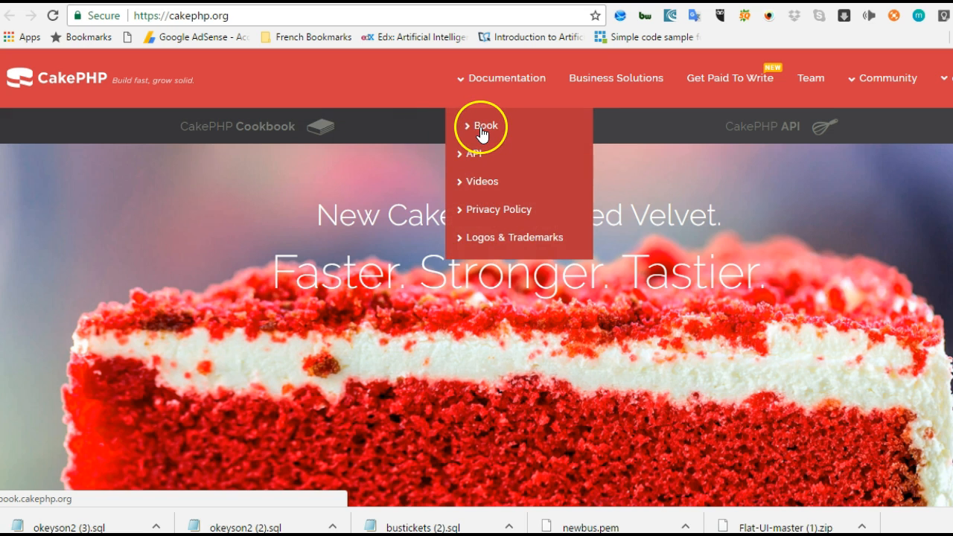
pyautogui.moveTo(462, 122)
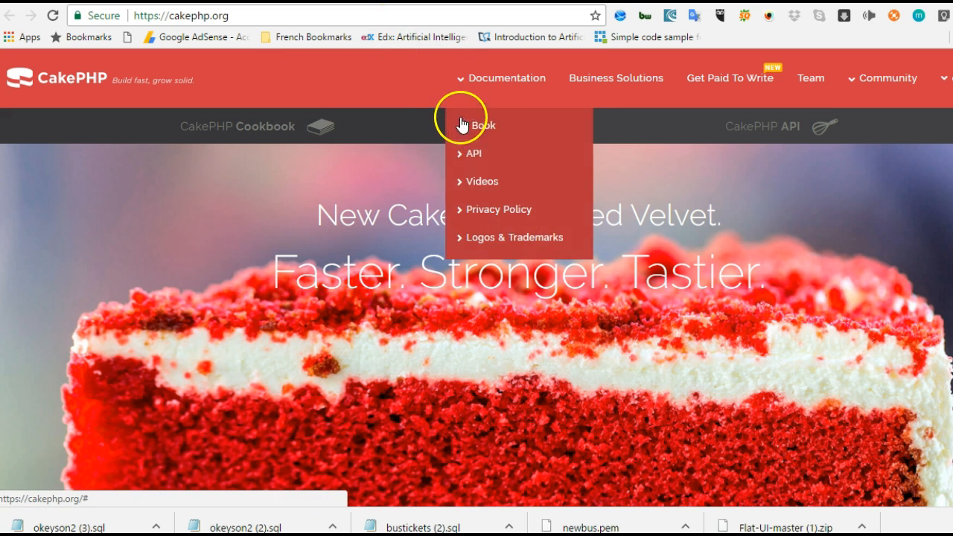
pyautogui.moveTo(535, 179)
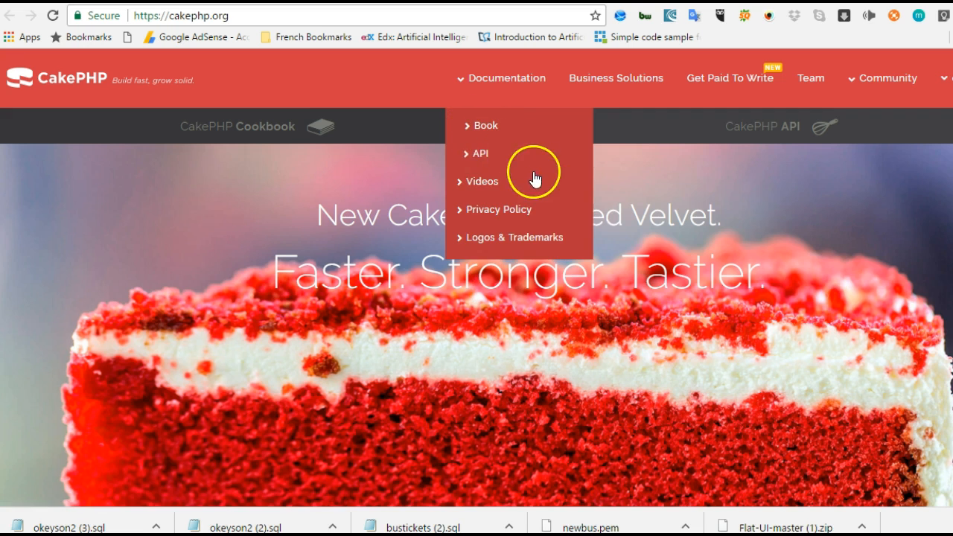
pyautogui.moveTo(488, 182)
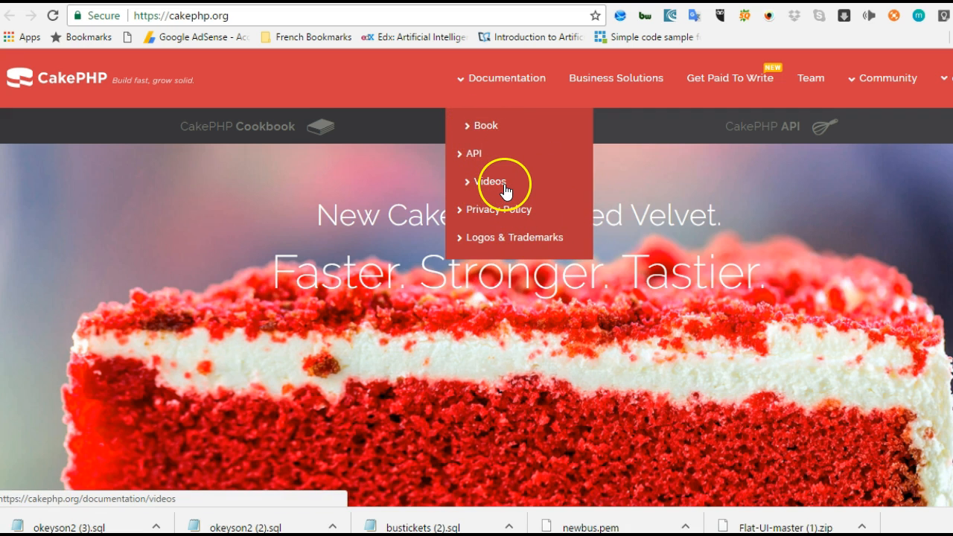
pyautogui.moveTo(497, 125)
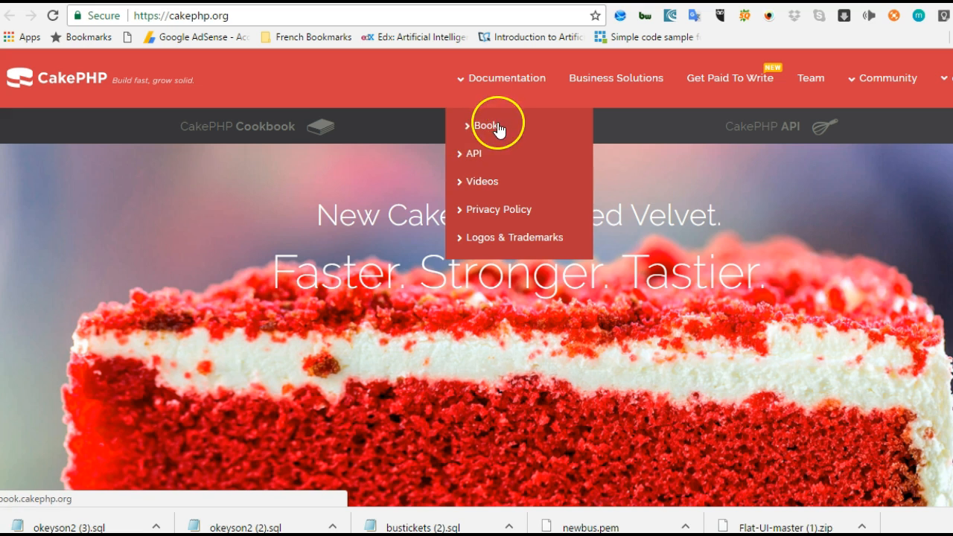
pyautogui.moveTo(443, 167)
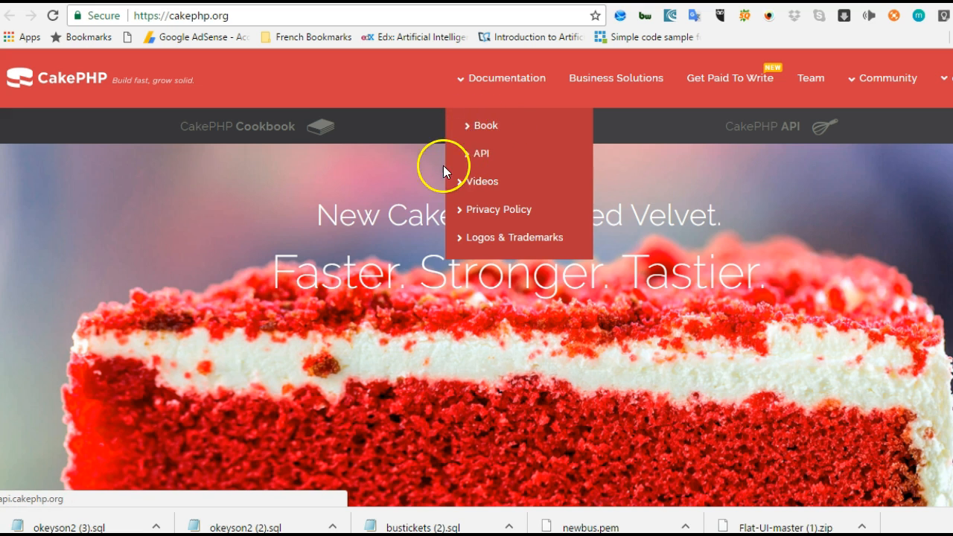
pyautogui.moveTo(475, 162)
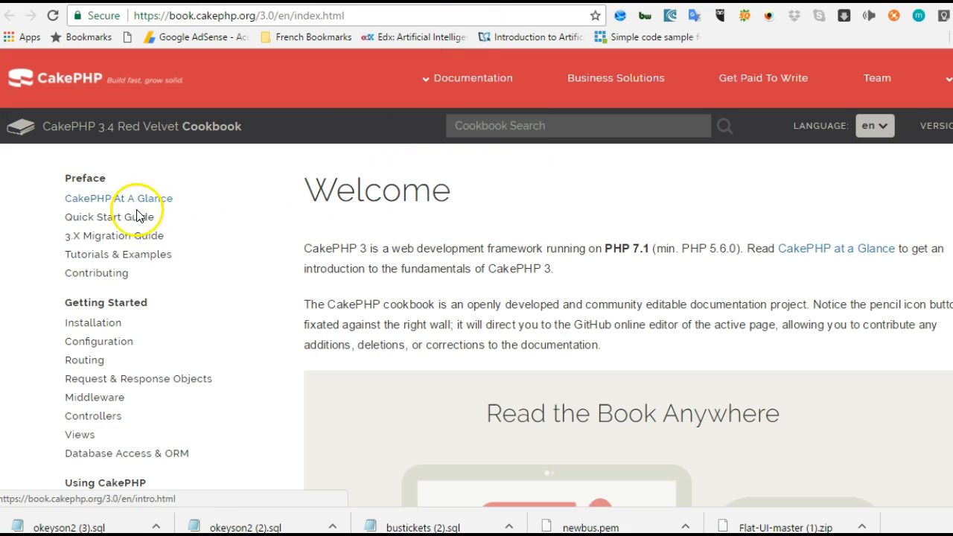
pyautogui.moveTo(243, 200)
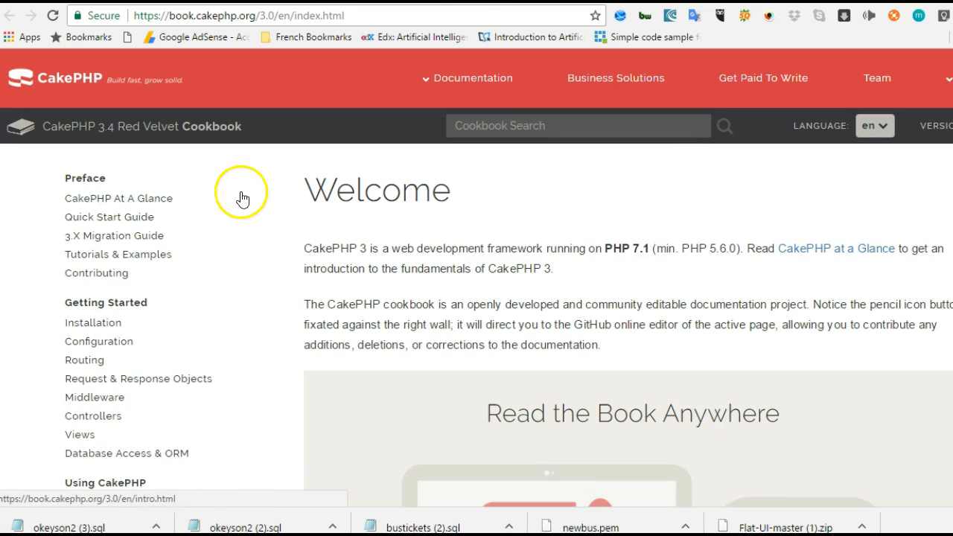
pyautogui.scroll(-3)
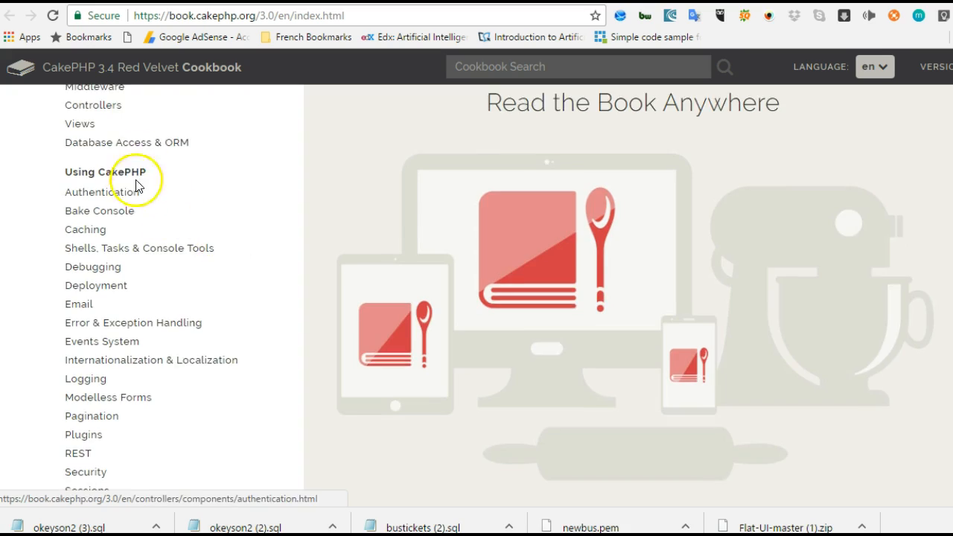
pyautogui.scroll(-3)
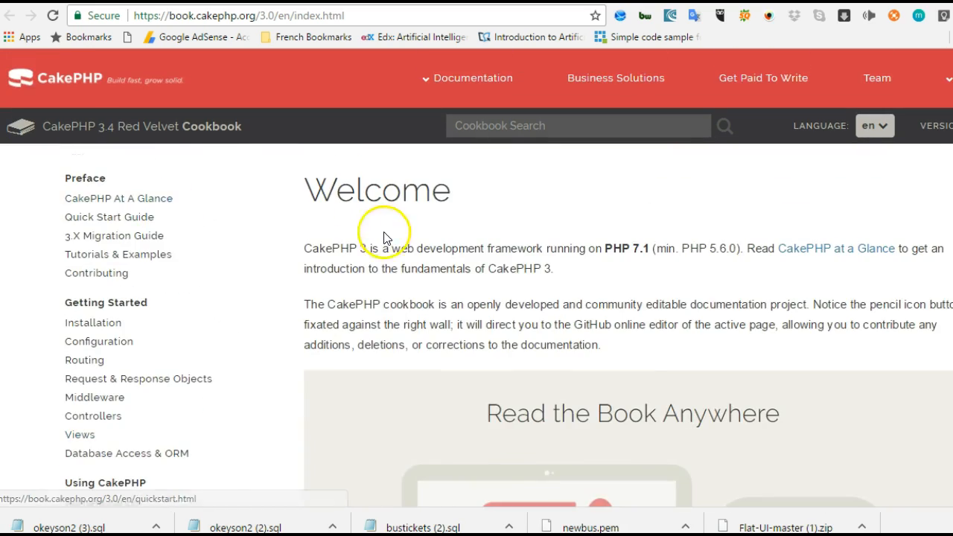
pyautogui.scroll(-3)
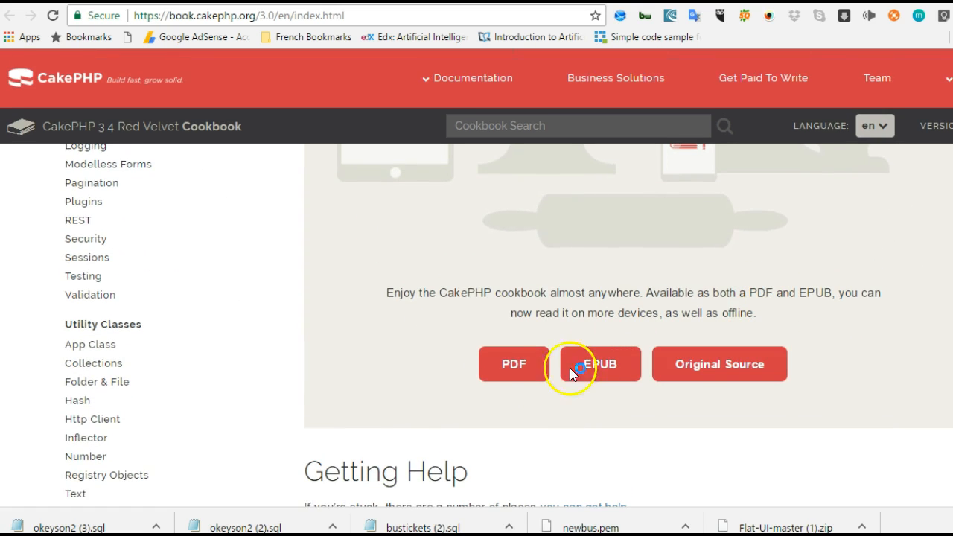
pyautogui.scroll(-3)
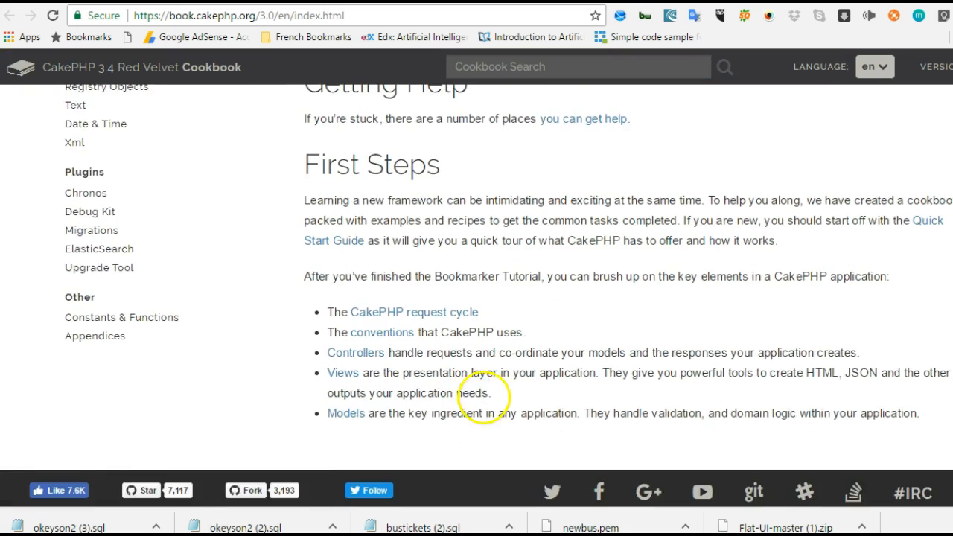
pyautogui.scroll(3)
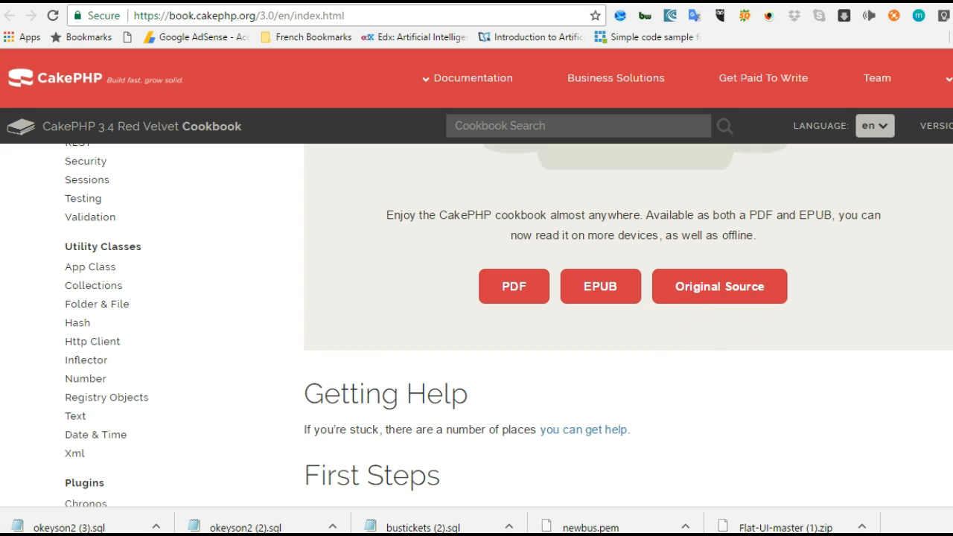
pyautogui.scroll(3)
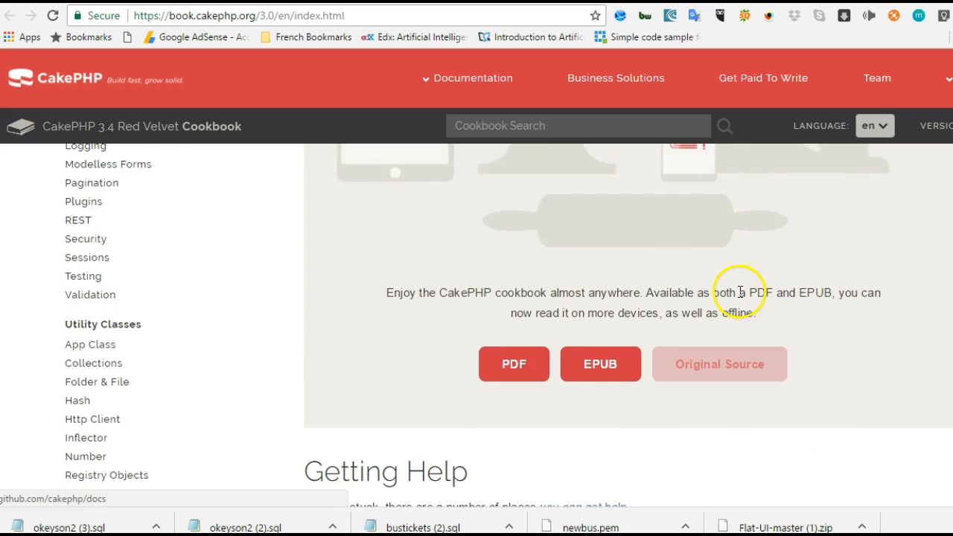
pyautogui.scroll(3)
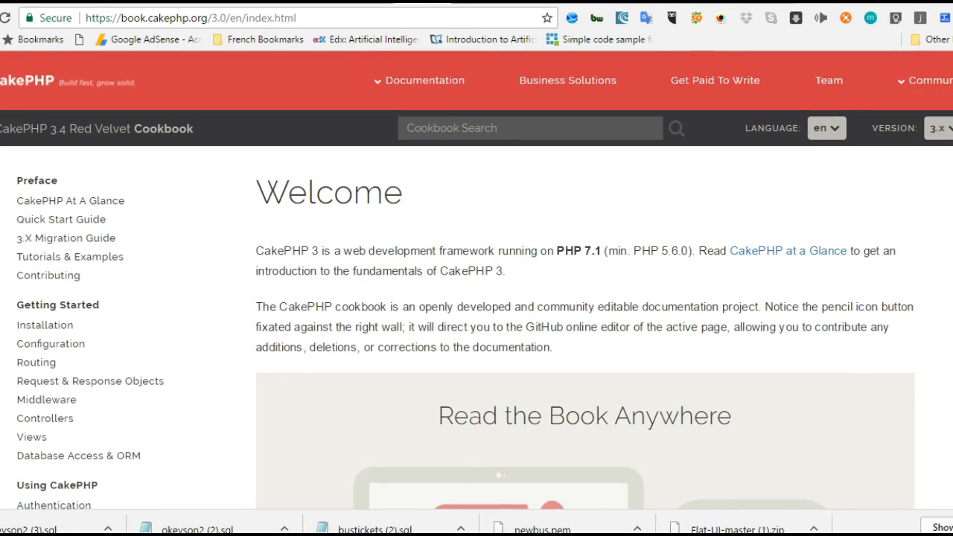
pyautogui.moveTo(935, 172)
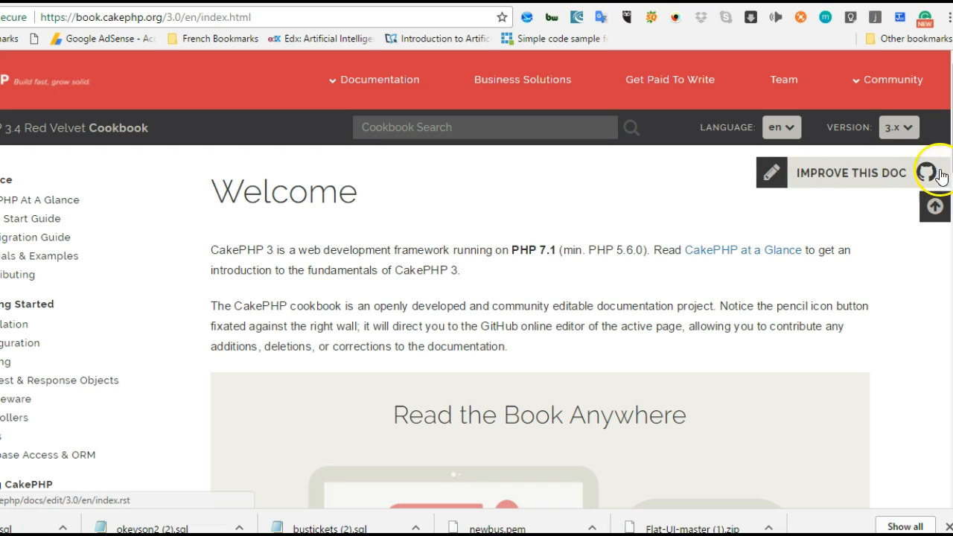
pyautogui.moveTo(792, 182)
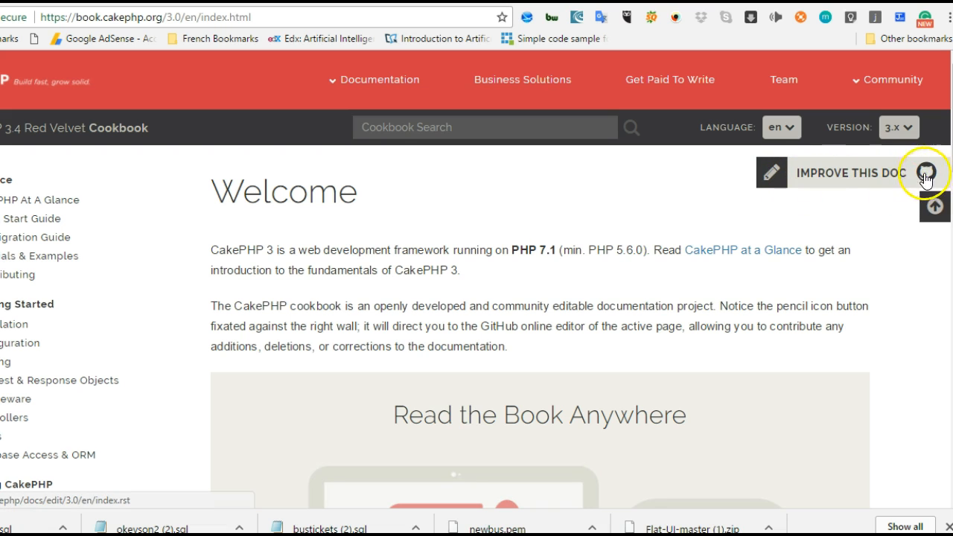
pyautogui.moveTo(733, 286)
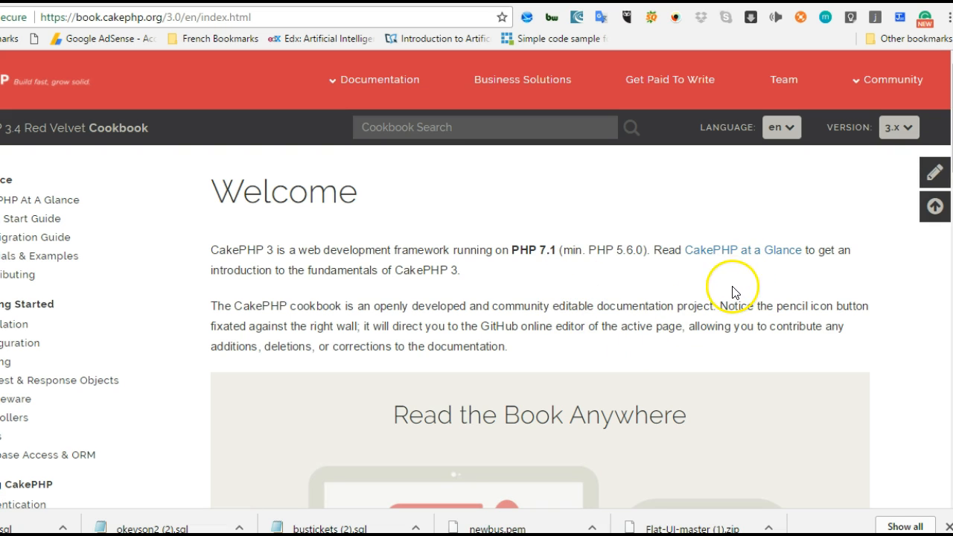
pyautogui.scroll(-3)
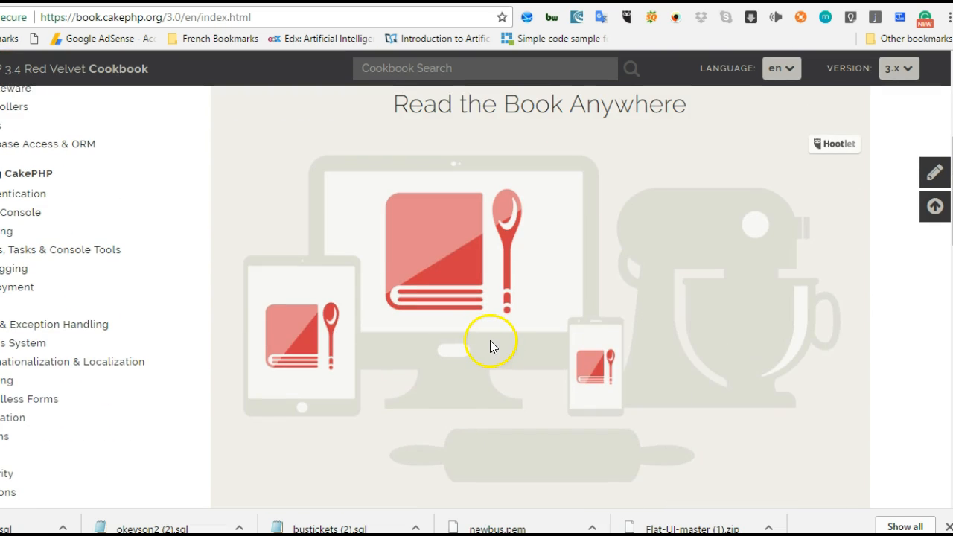
pyautogui.moveTo(566, 260)
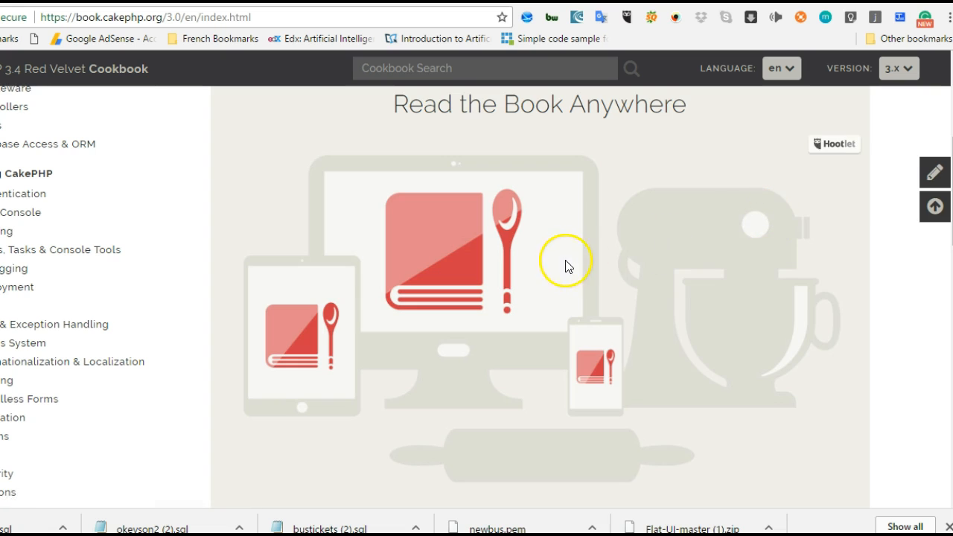
pyautogui.scroll(-3)
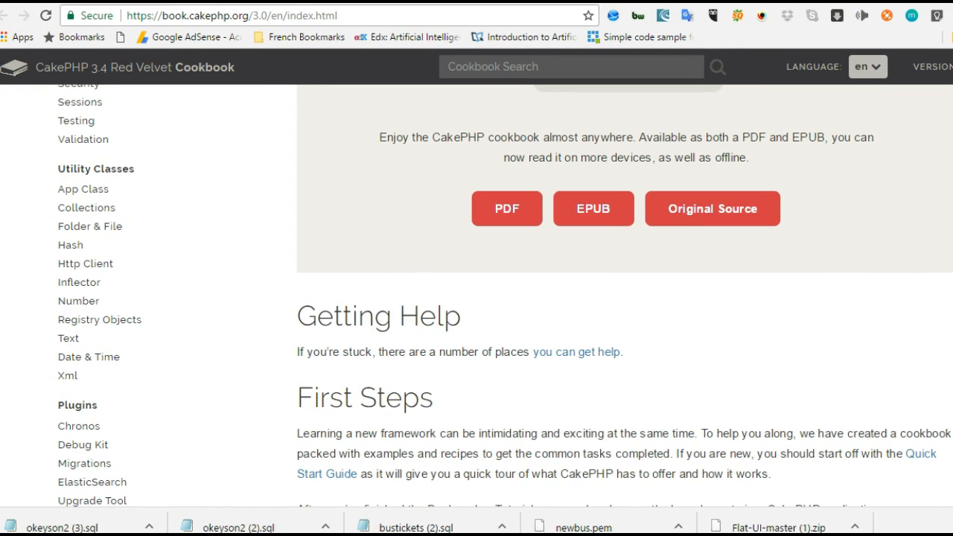
pyautogui.scroll(3)
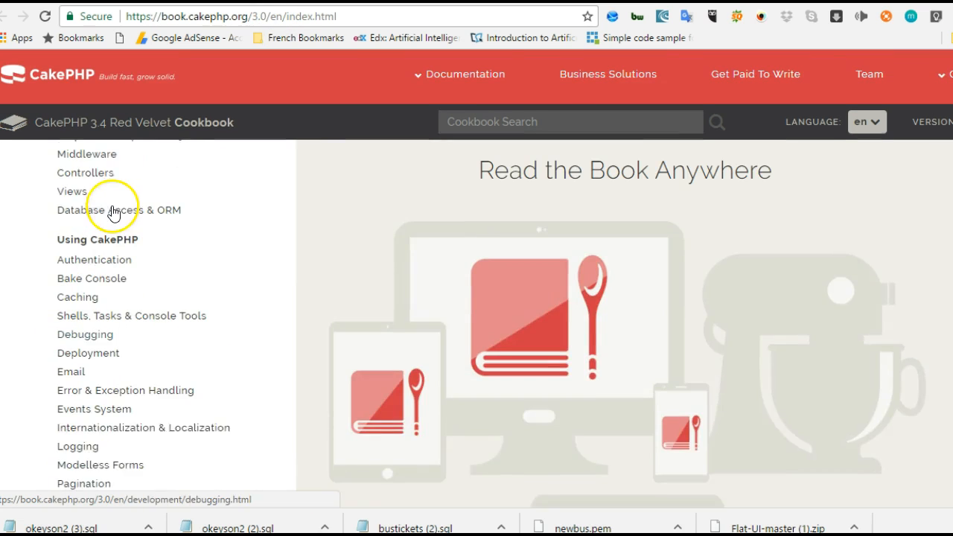
pyautogui.scroll(3)
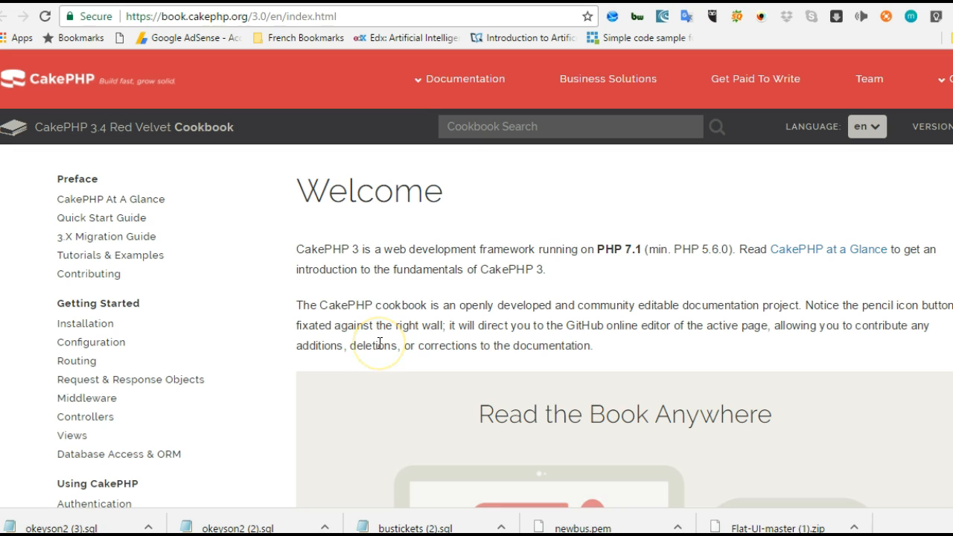
pyautogui.moveTo(104, 245)
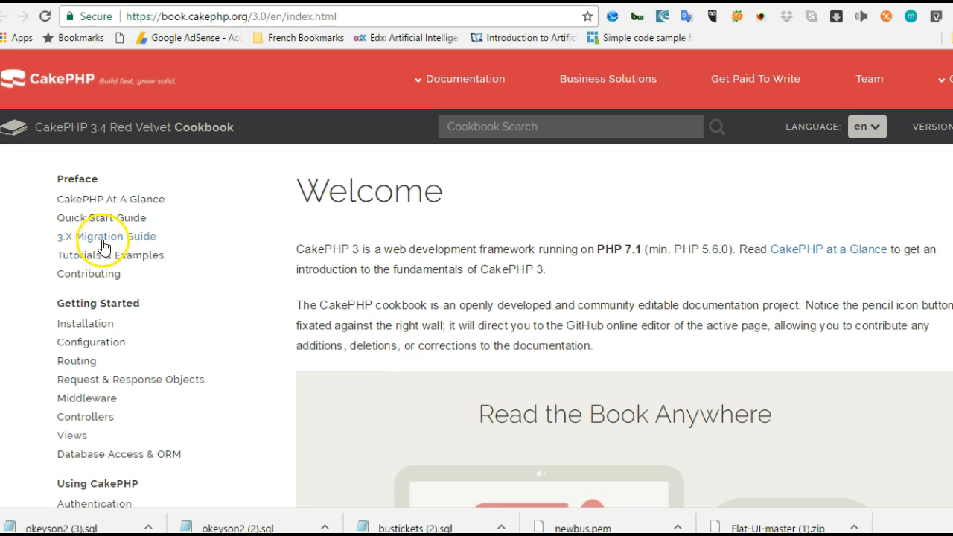
pyautogui.moveTo(80, 242)
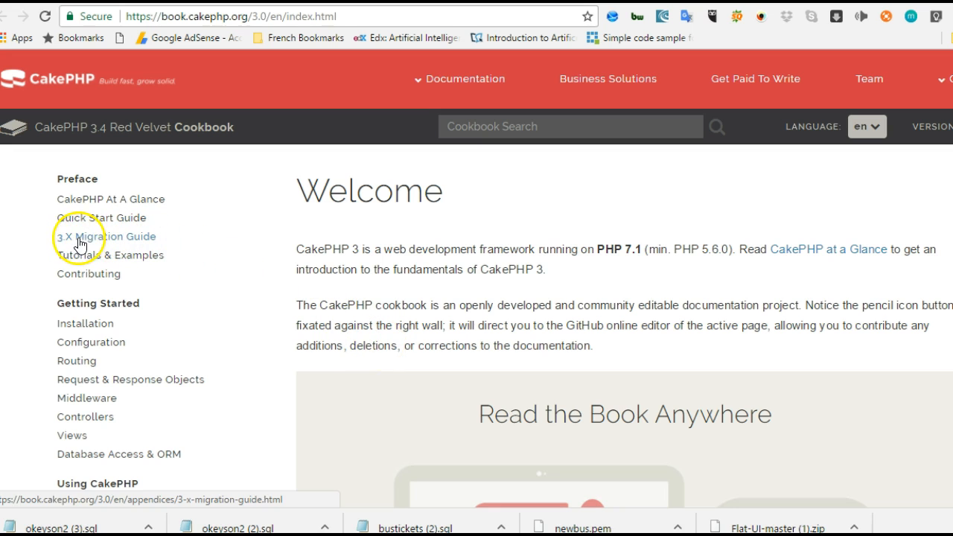
pyautogui.moveTo(213, 246)
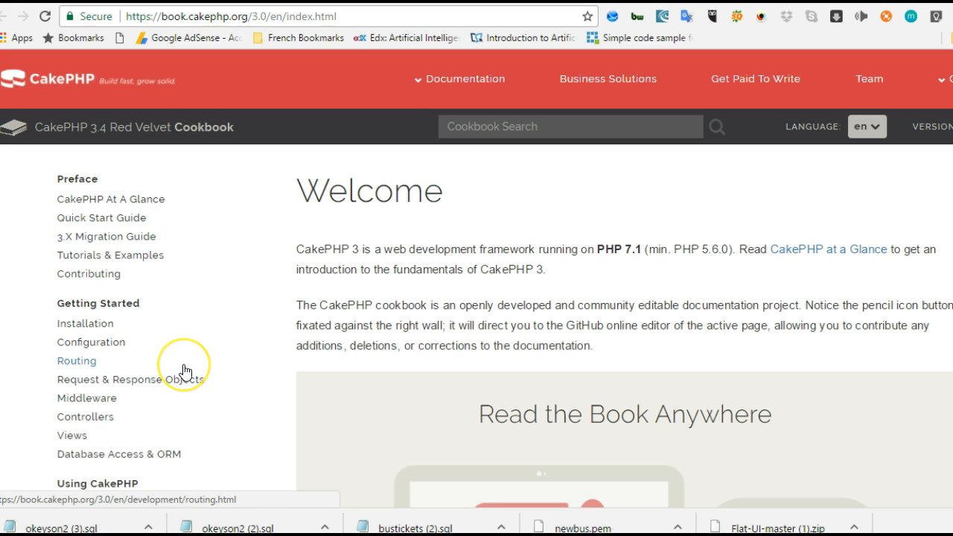
pyautogui.moveTo(188, 371)
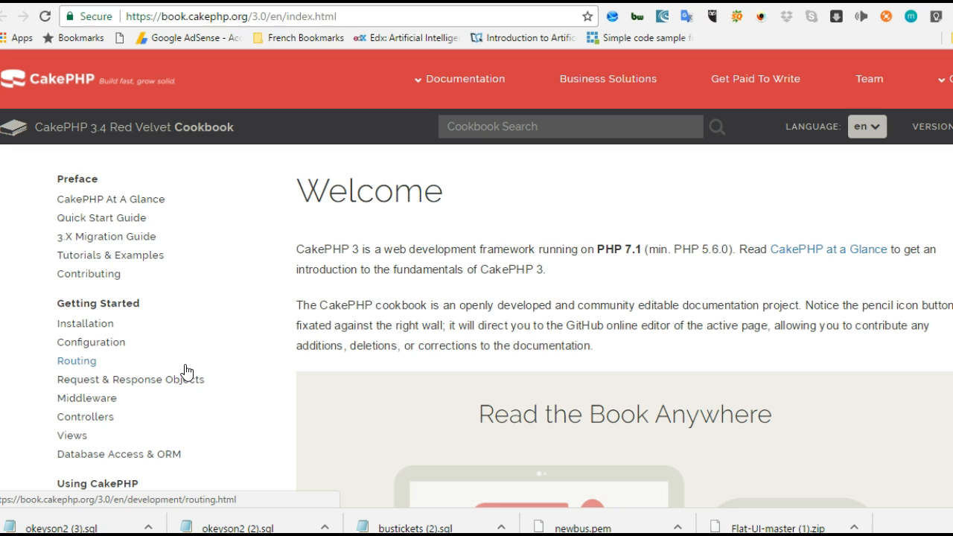
pyautogui.moveTo(65, 259)
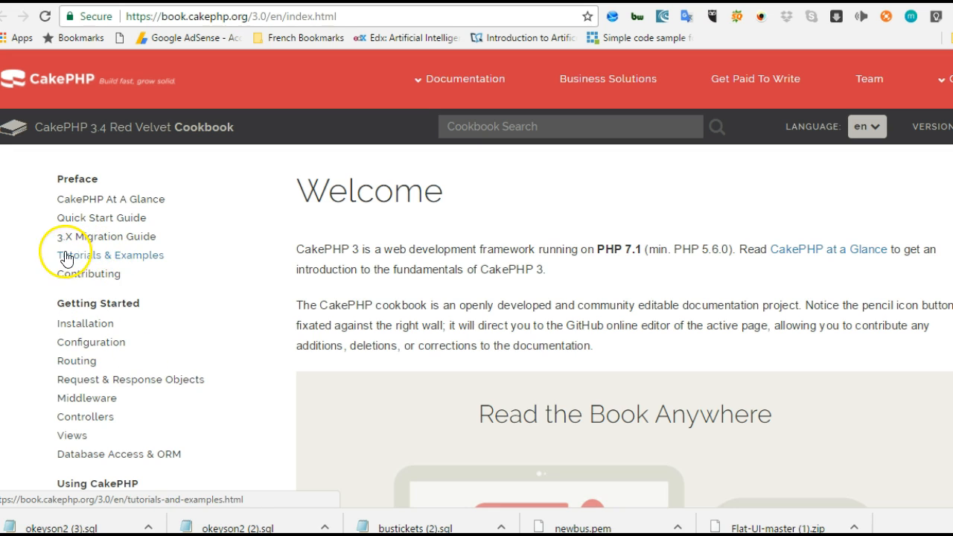
pyautogui.moveTo(131, 259)
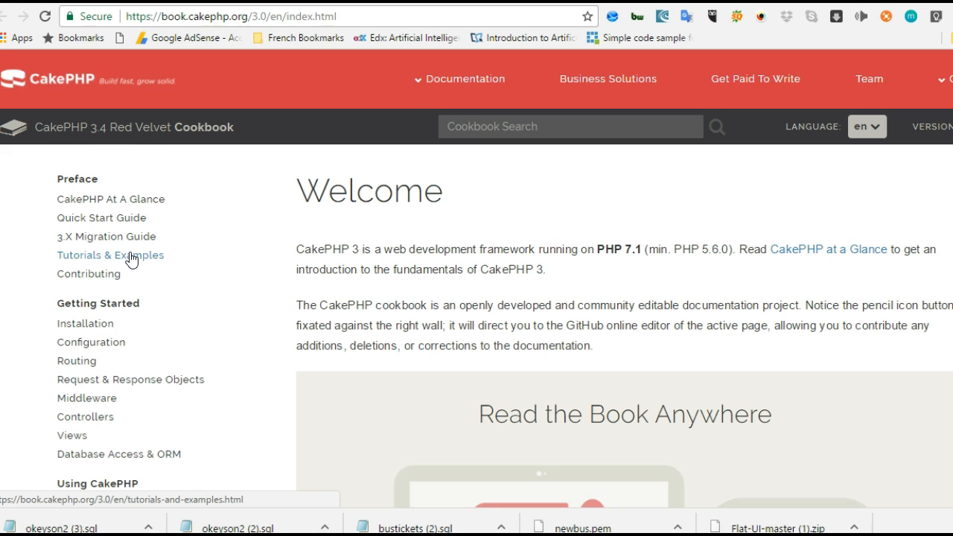
pyautogui.scroll(-3)
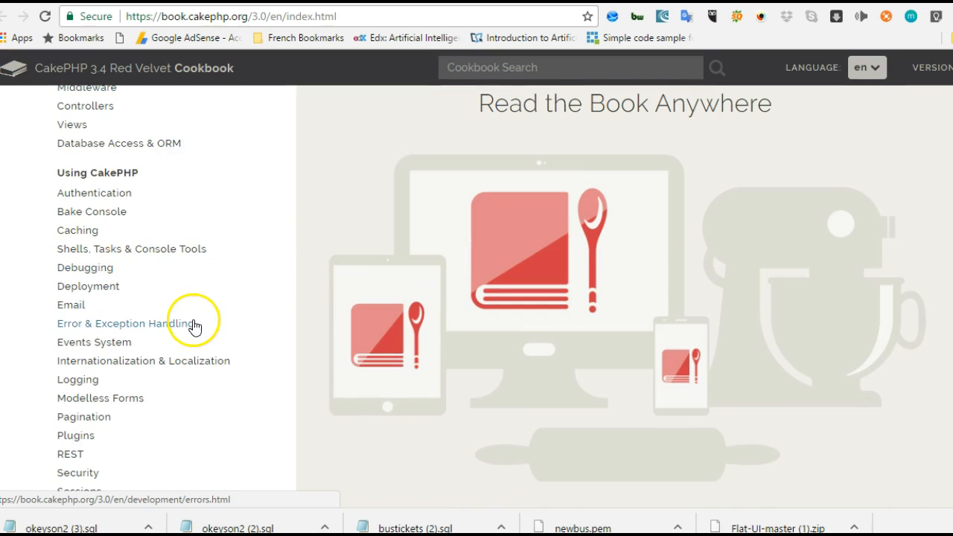
pyautogui.scroll(-3)
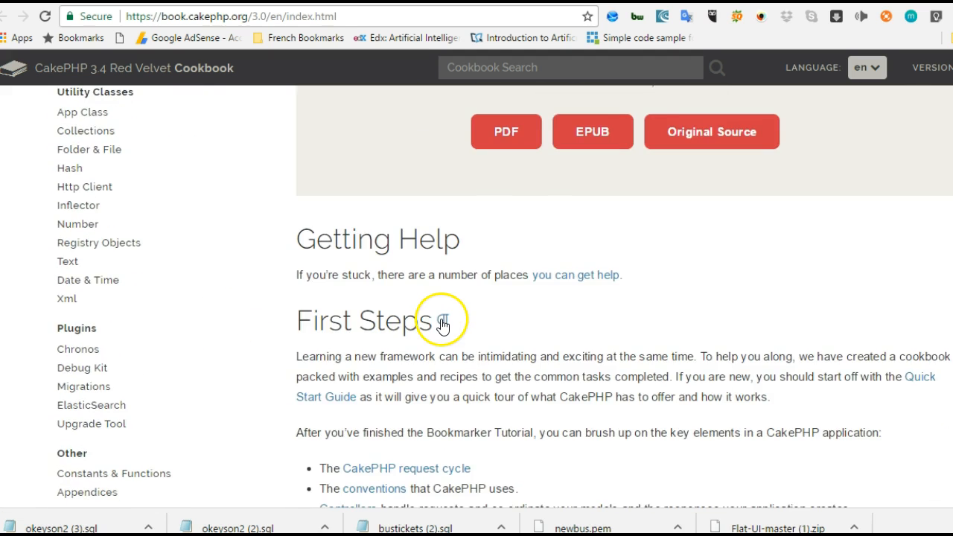
pyautogui.scroll(-3)
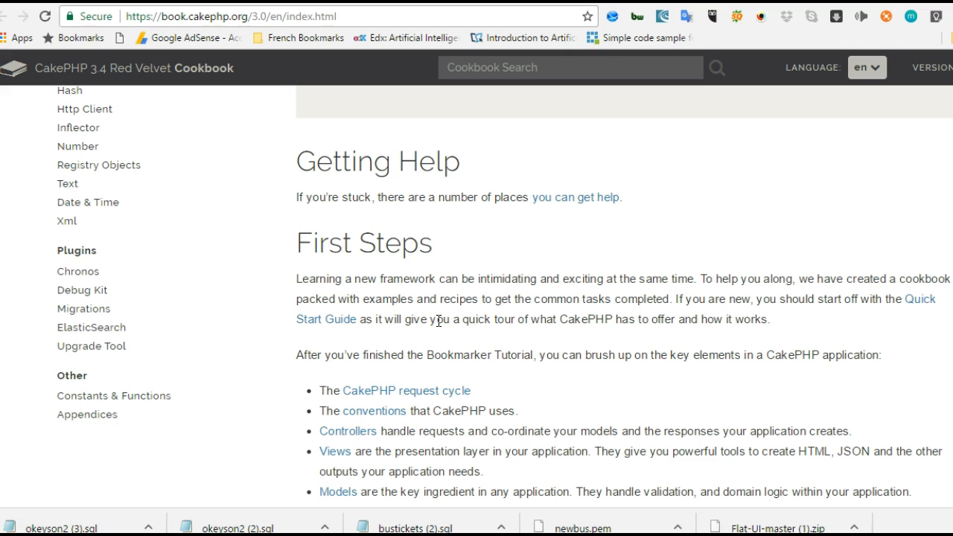
pyautogui.scroll(-3)
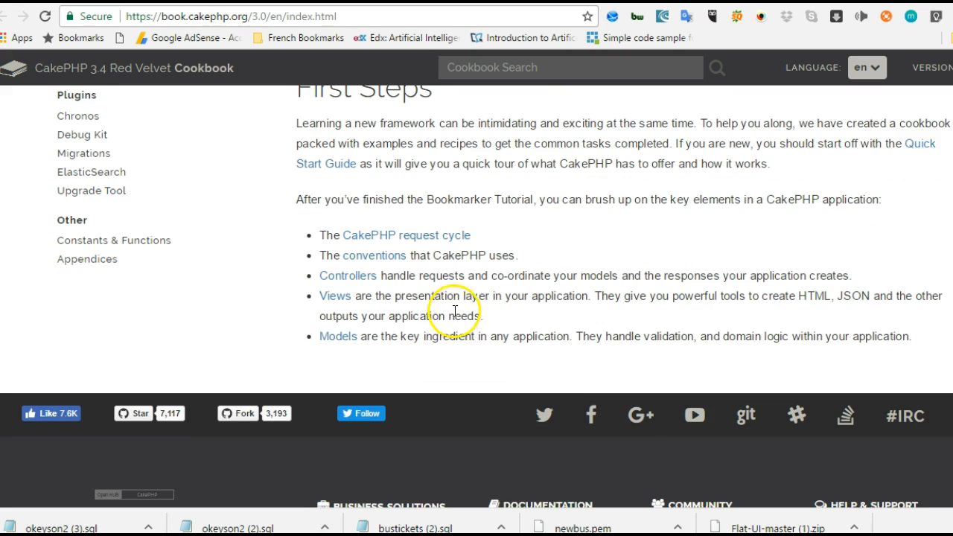
pyautogui.moveTo(483, 308)
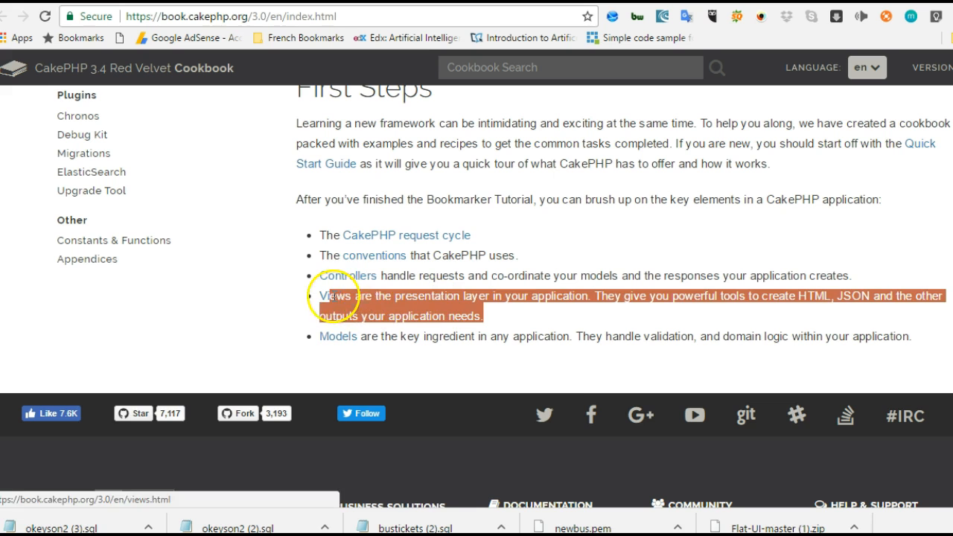
pyautogui.moveTo(569, 311)
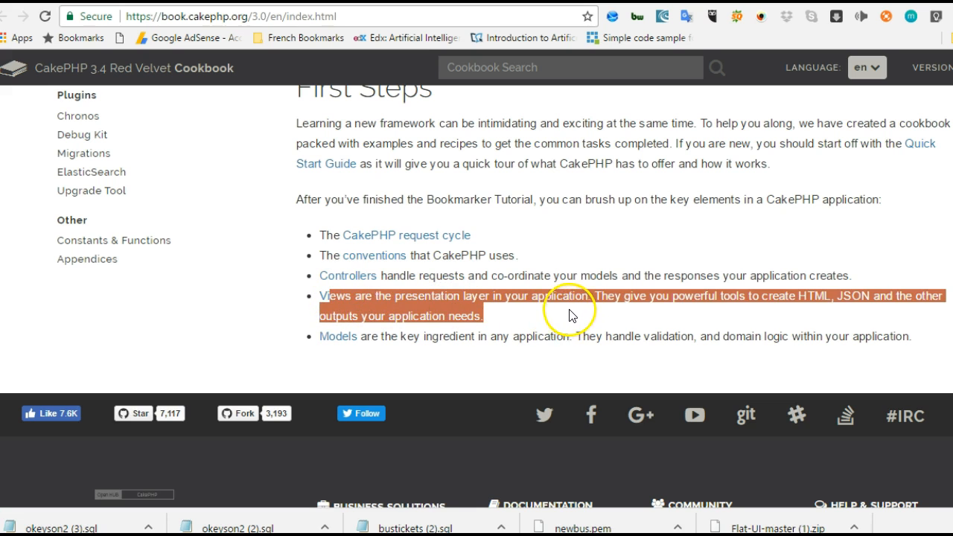
pyautogui.scroll(3)
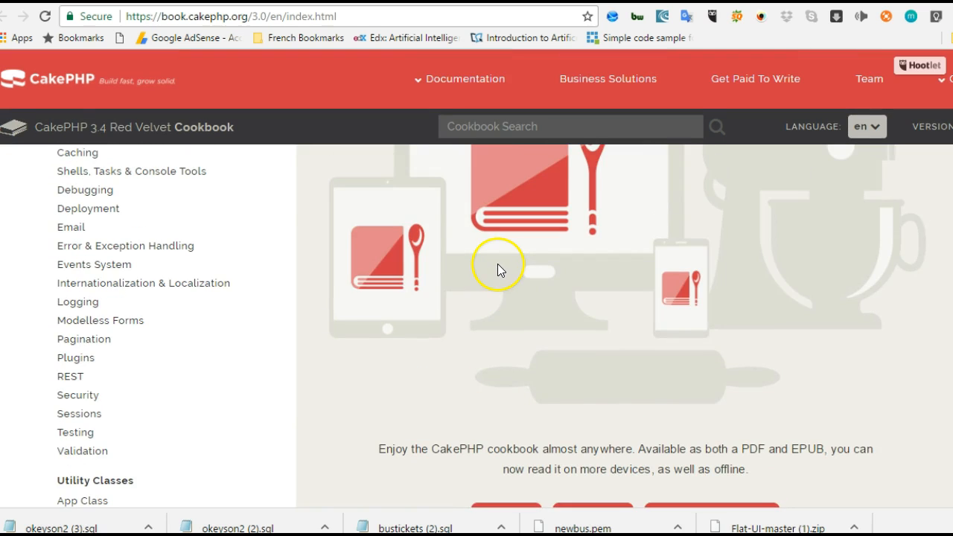
pyautogui.scroll(-3)
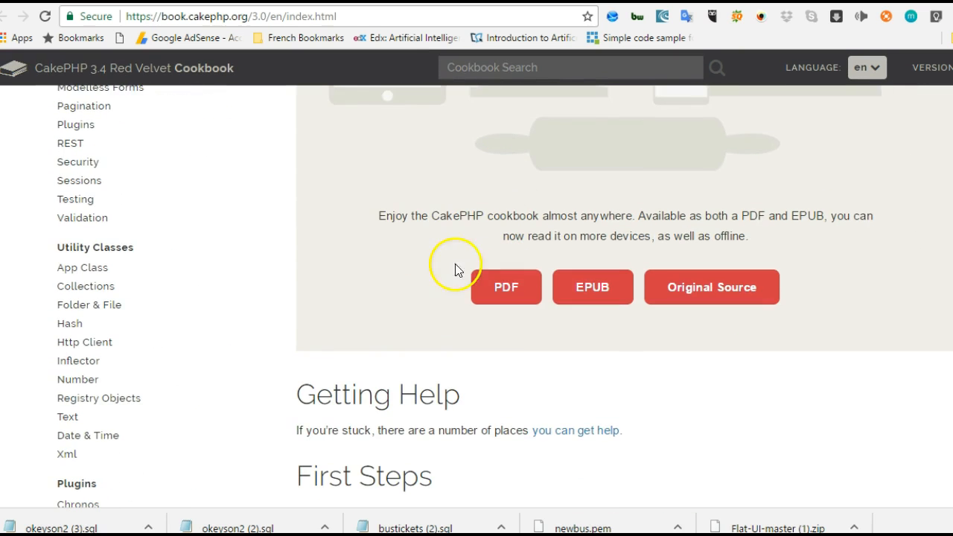
pyautogui.scroll(-3)
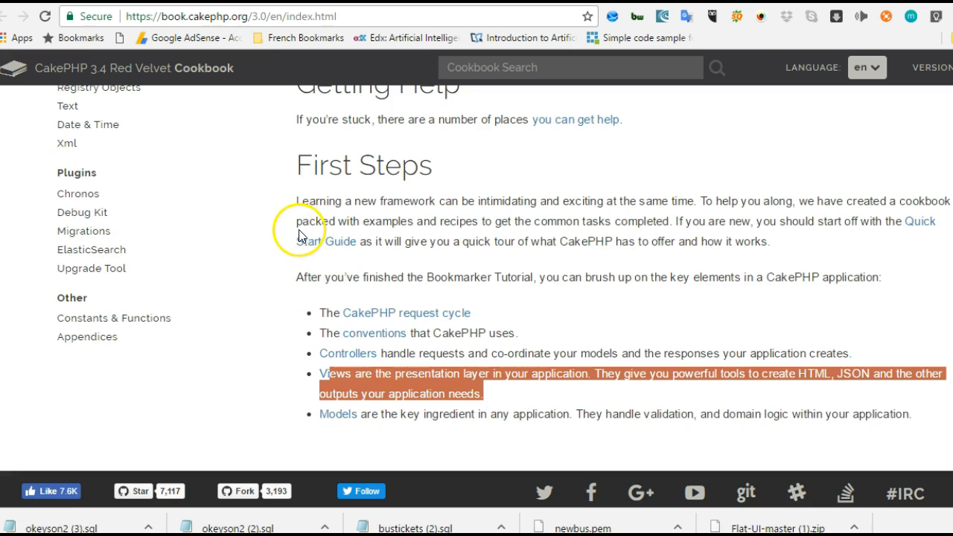
pyautogui.scroll(3)
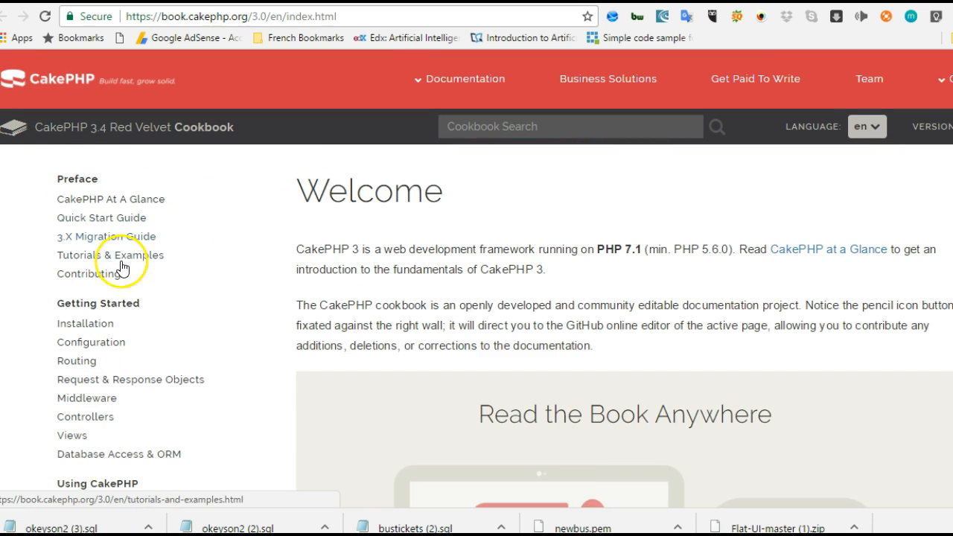
pyautogui.moveTo(304, 17)
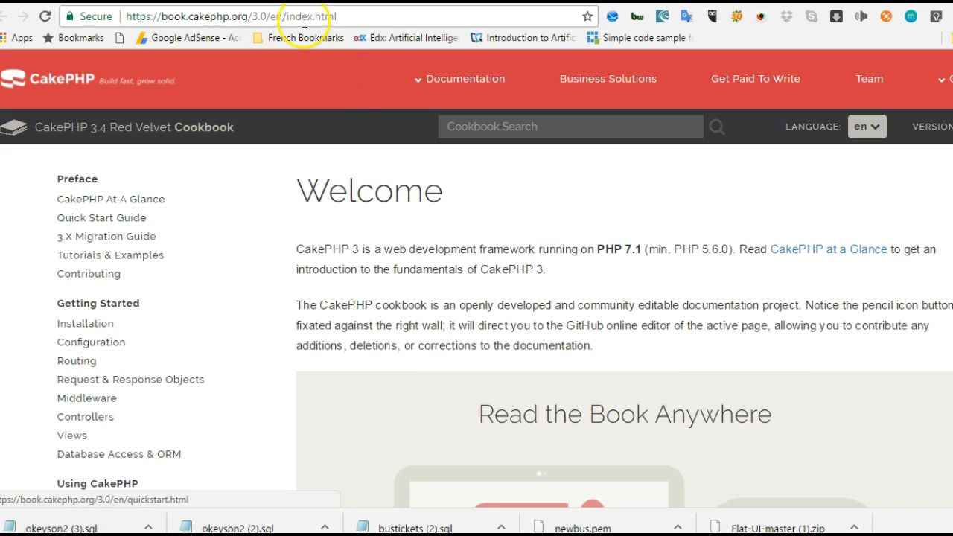
# Show the Installation chapter's Requirements list, then begin a 'wa' search in a new tab.
pyautogui.click(85, 322)
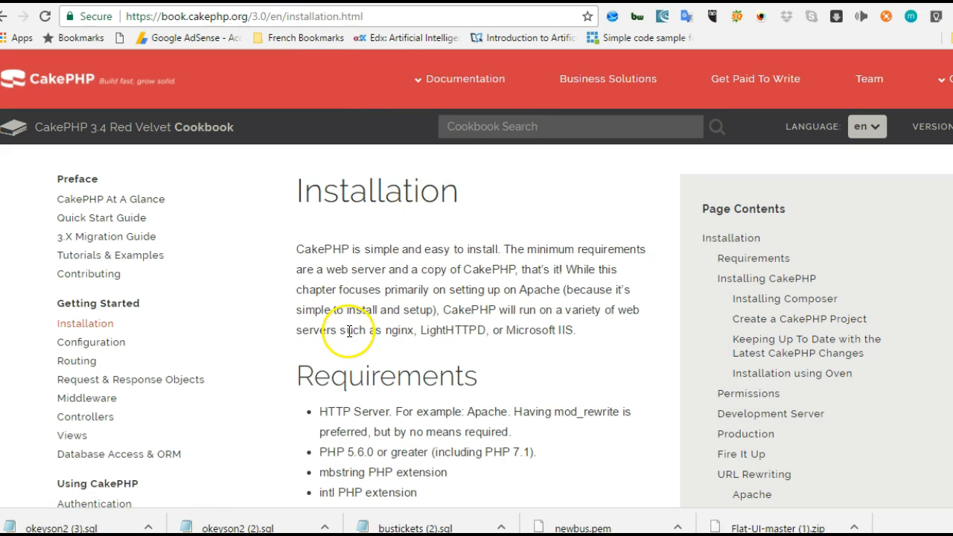
pyautogui.scroll(-3)
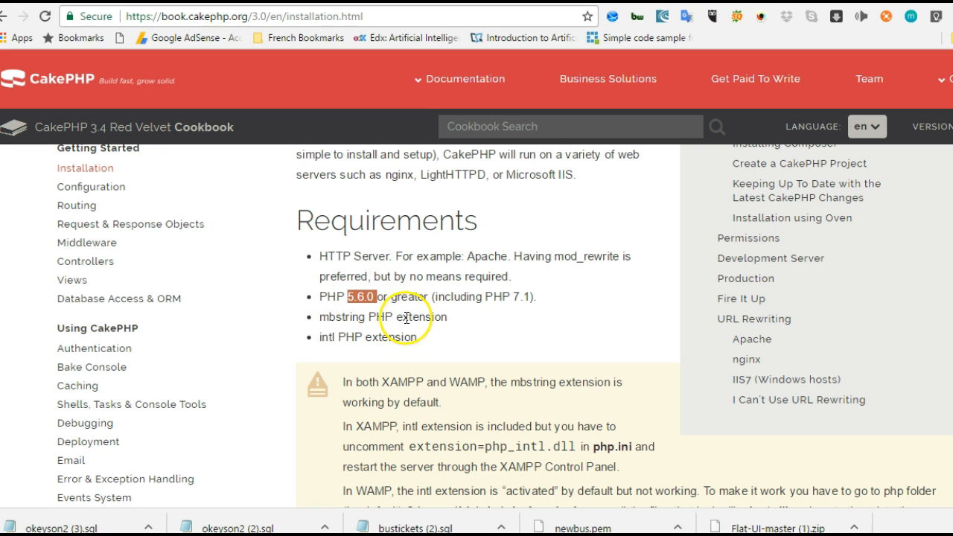
pyautogui.moveTo(533, 308)
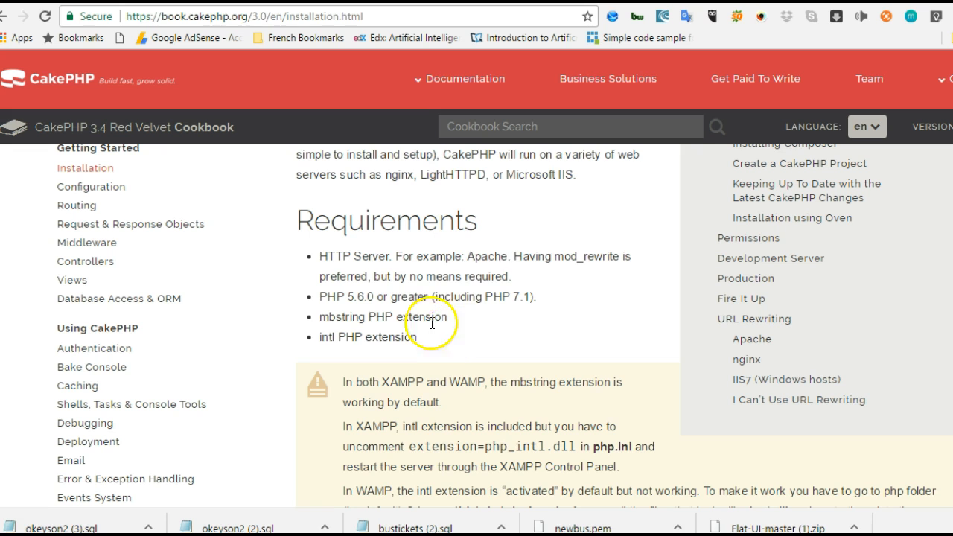
pyautogui.moveTo(596, 262)
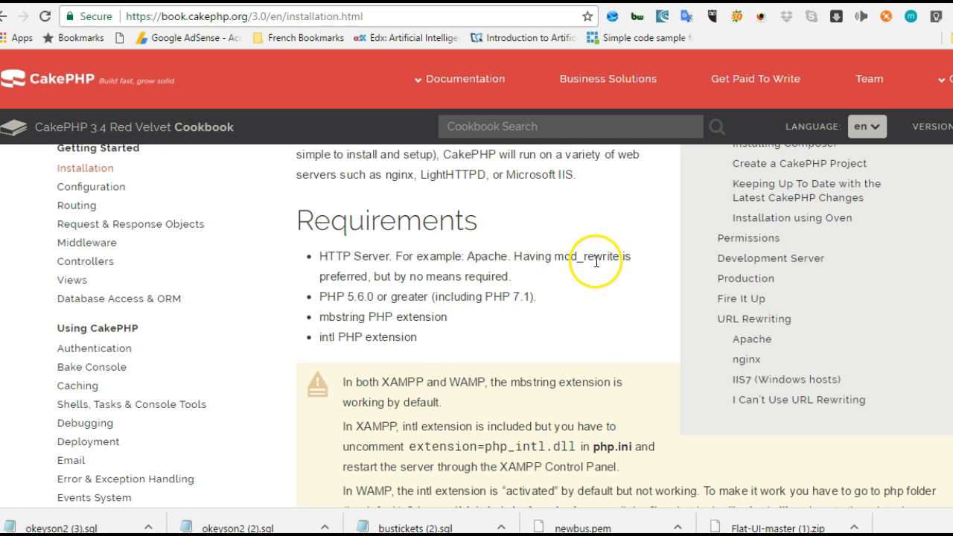
pyautogui.moveTo(459, 292)
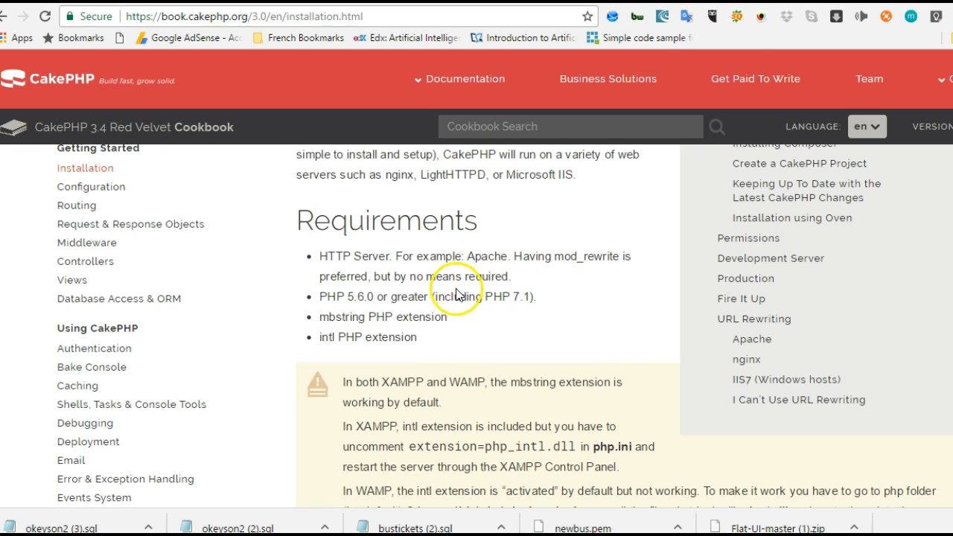
pyautogui.write('wampserver')
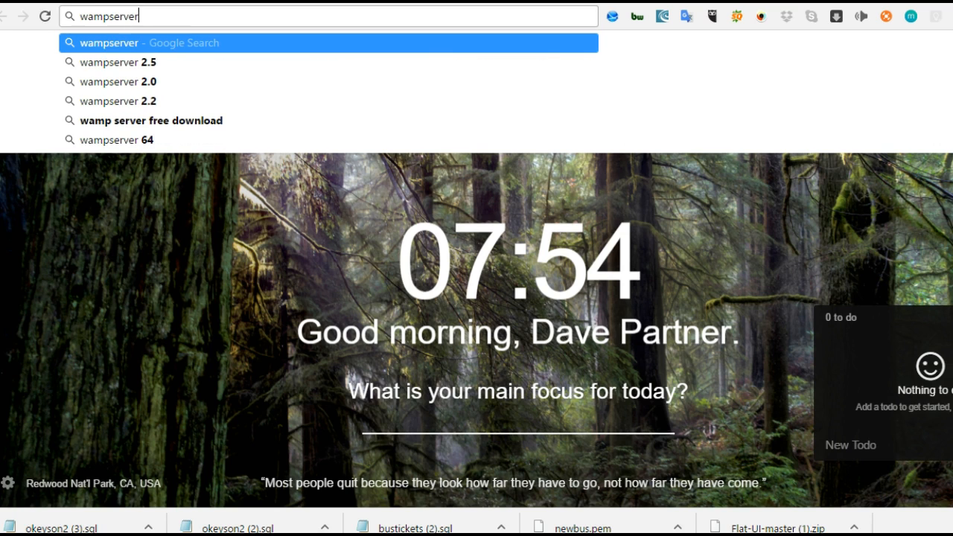
# Complete the wampserver.com address to reach the WampServer website.
pyautogui.write('.com')
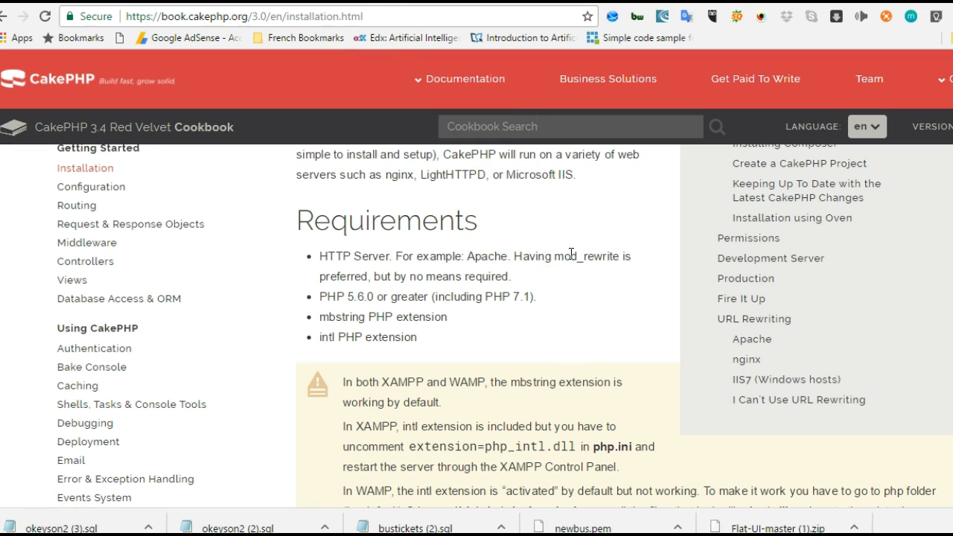
pyautogui.moveTo(563, 259)
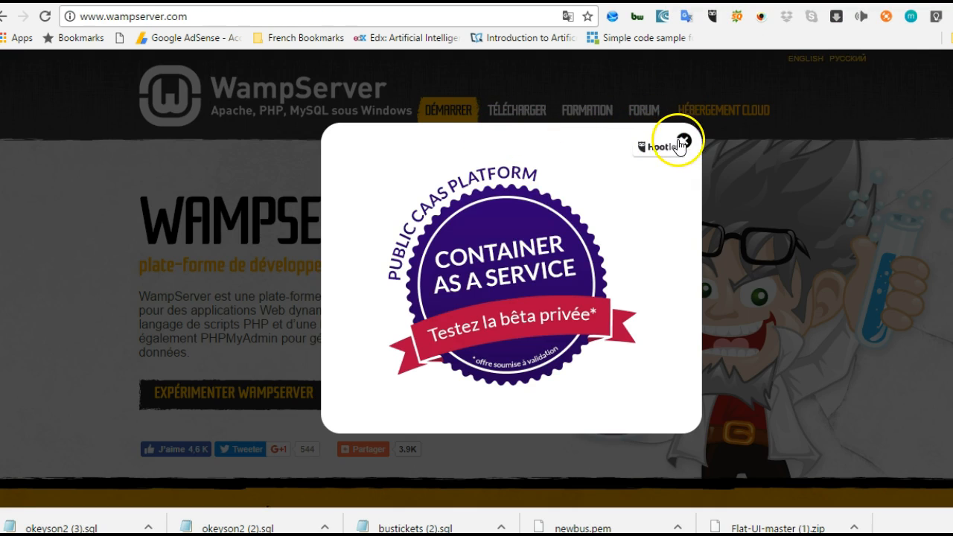
# Dismiss the promotion, switch the site to English and jump to the WampServer 3.0.6 download section.
pyautogui.click(681, 146)
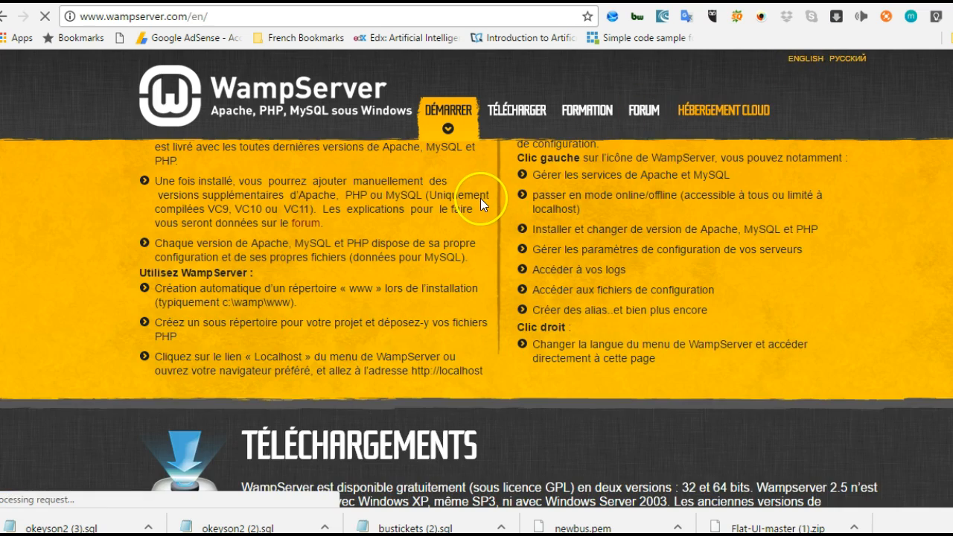
pyautogui.click(804, 58)
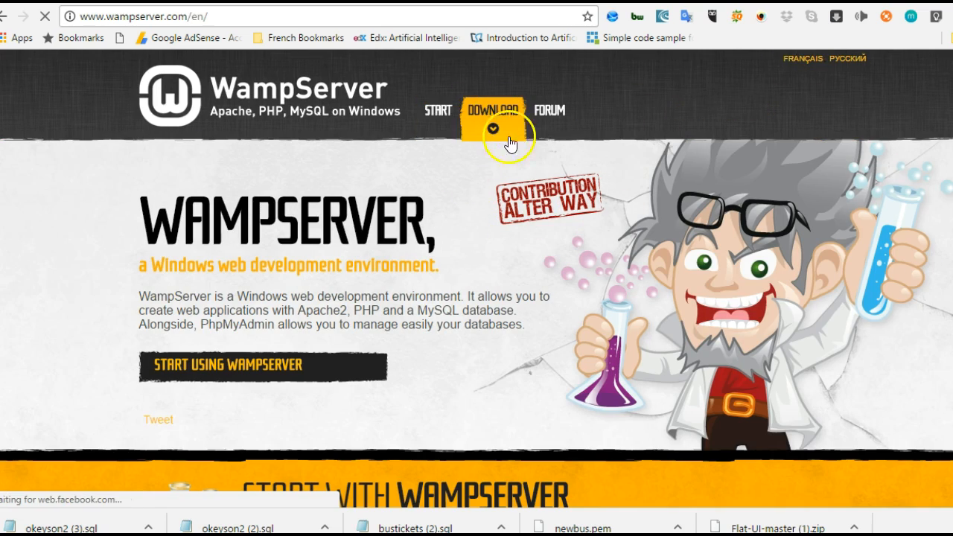
pyautogui.click(492, 111)
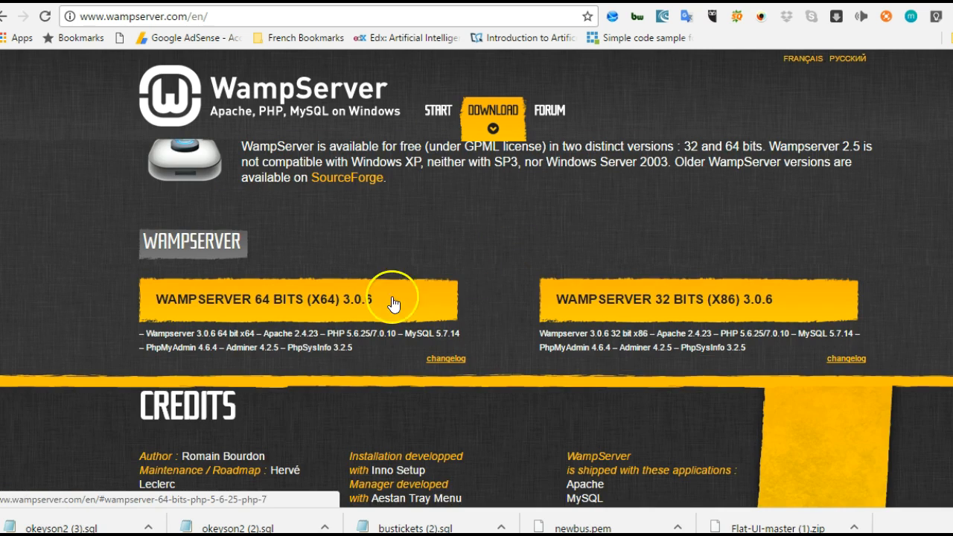
pyautogui.moveTo(282, 311)
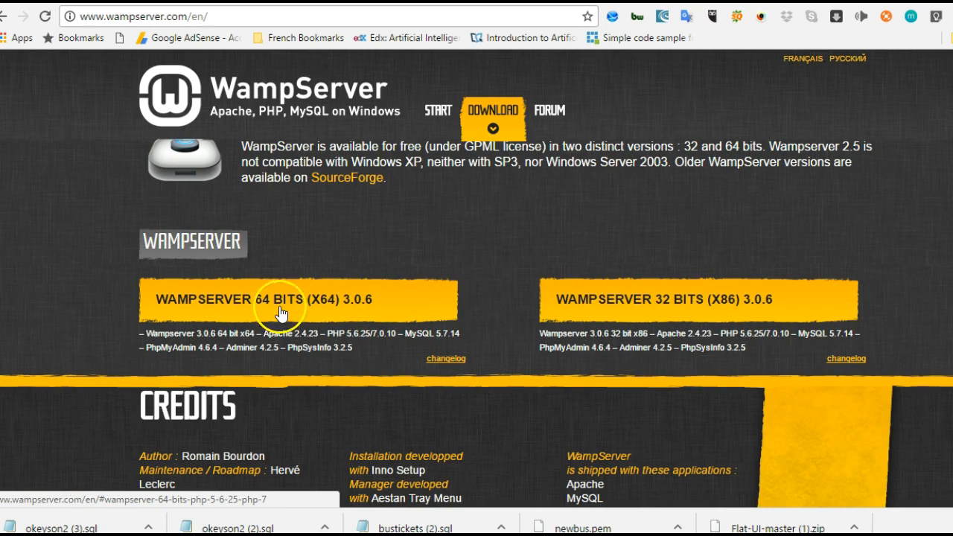
pyautogui.moveTo(554, 304)
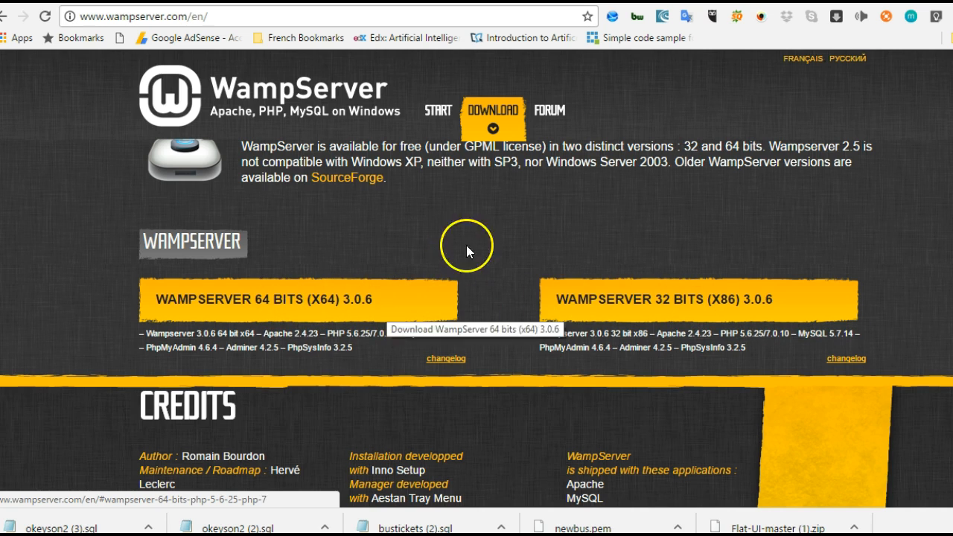
pyautogui.moveTo(741, 429)
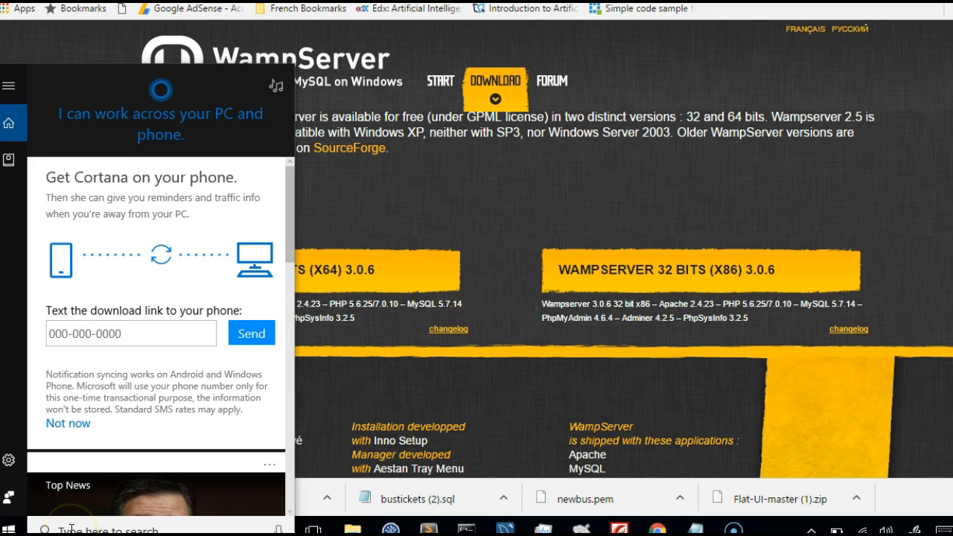
# Launch WampServer from a 'wamp' taskbar search and check its tray icon.
pyautogui.write('wamp')
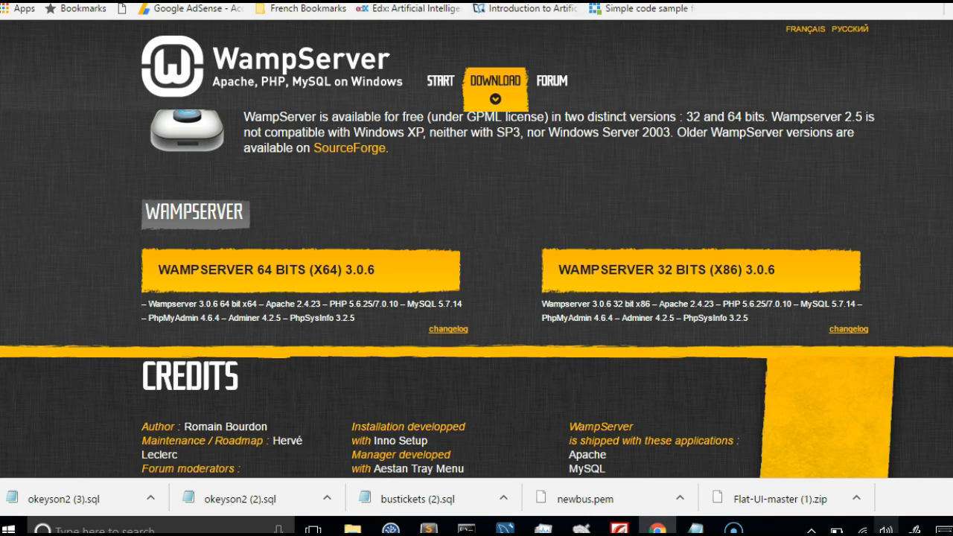
pyautogui.click(810, 529)
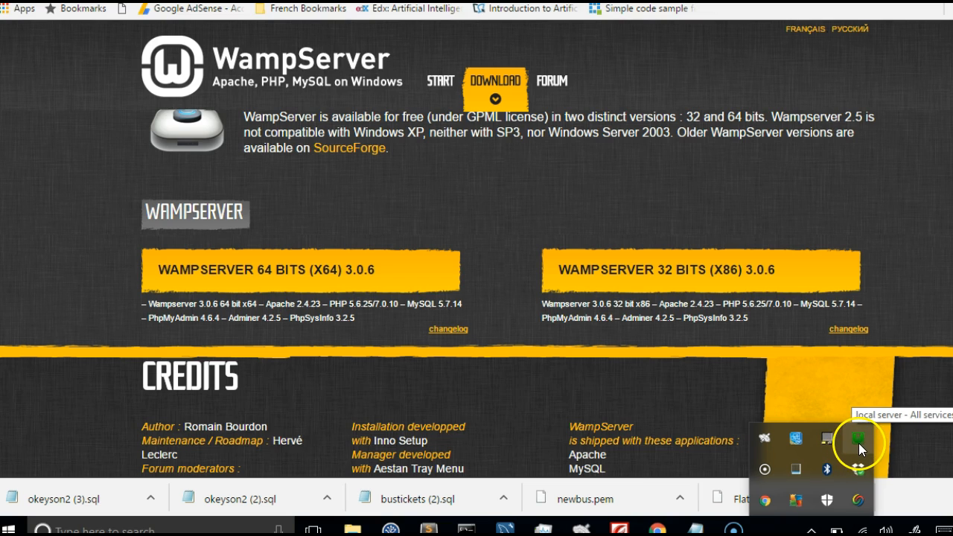
pyautogui.moveTo(860, 447)
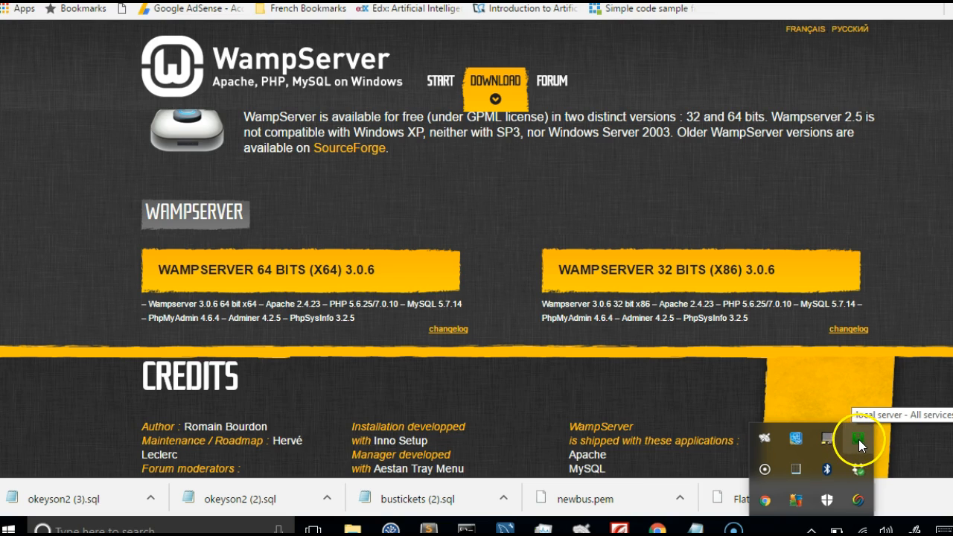
pyautogui.moveTo(738, 39)
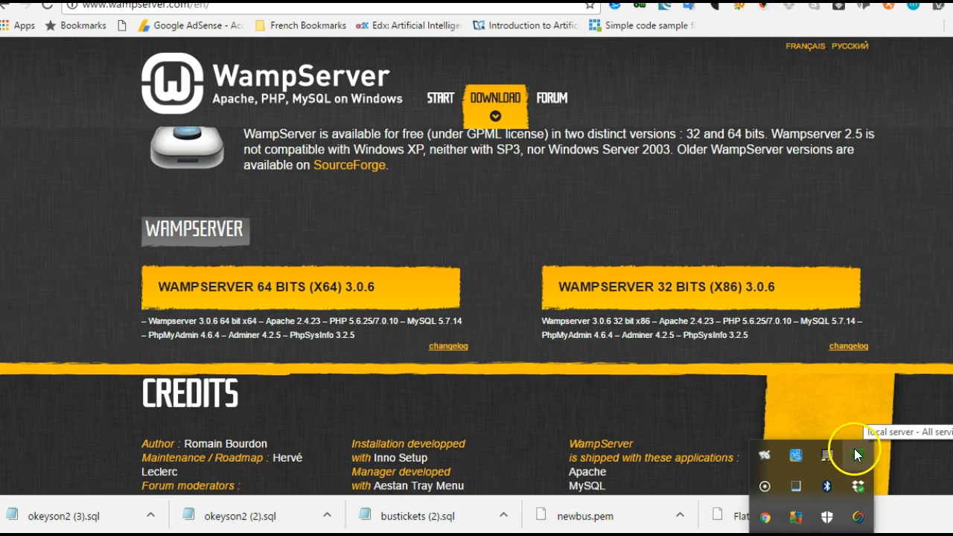
pyautogui.moveTo(723, 97)
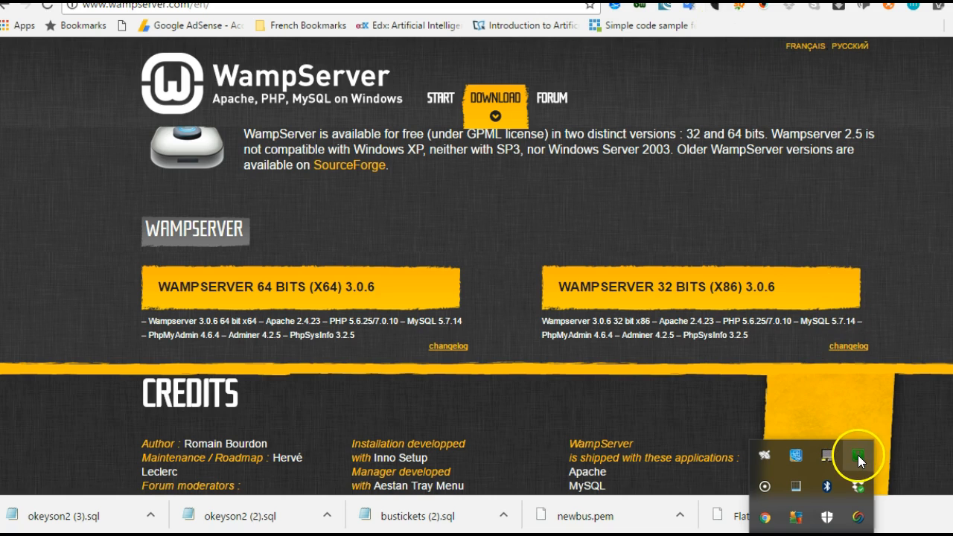
pyautogui.click(858, 456)
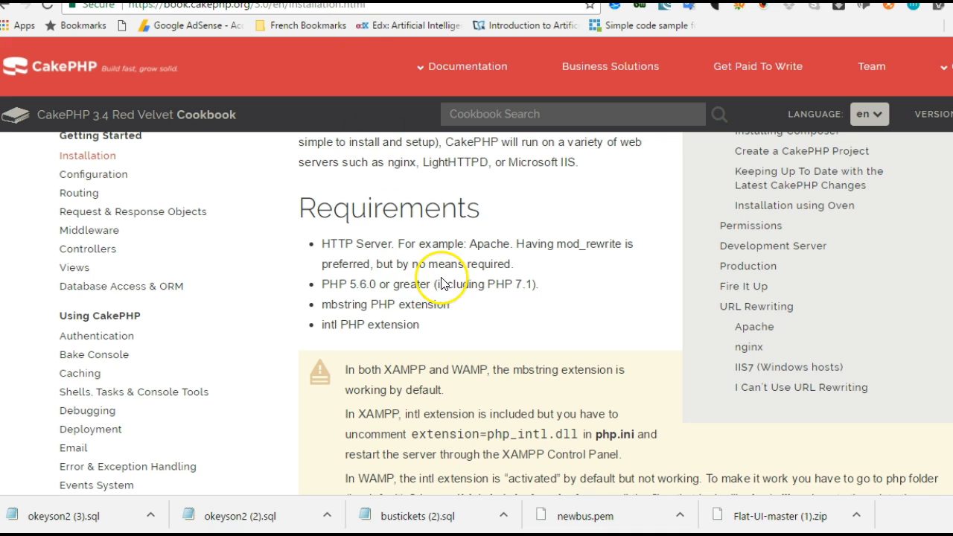
# Open the WampServer tray menu listing Apache, PHP and MySQL options.
pyautogui.scroll(3)
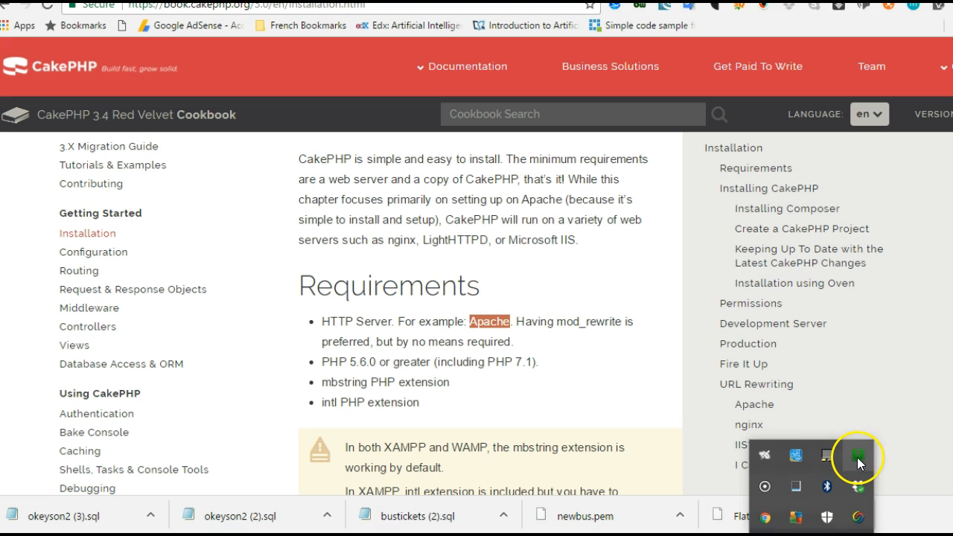
pyautogui.click(858, 455)
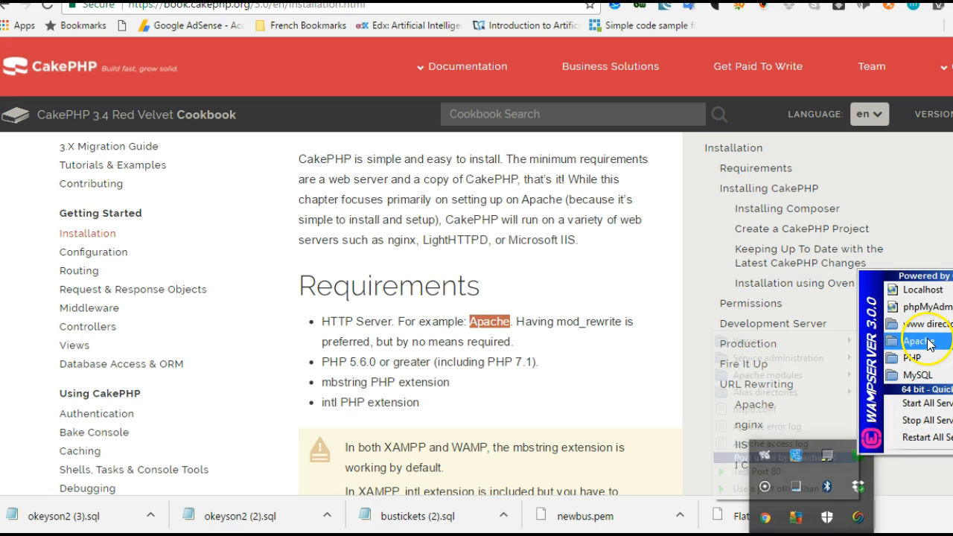
pyautogui.click(918, 340)
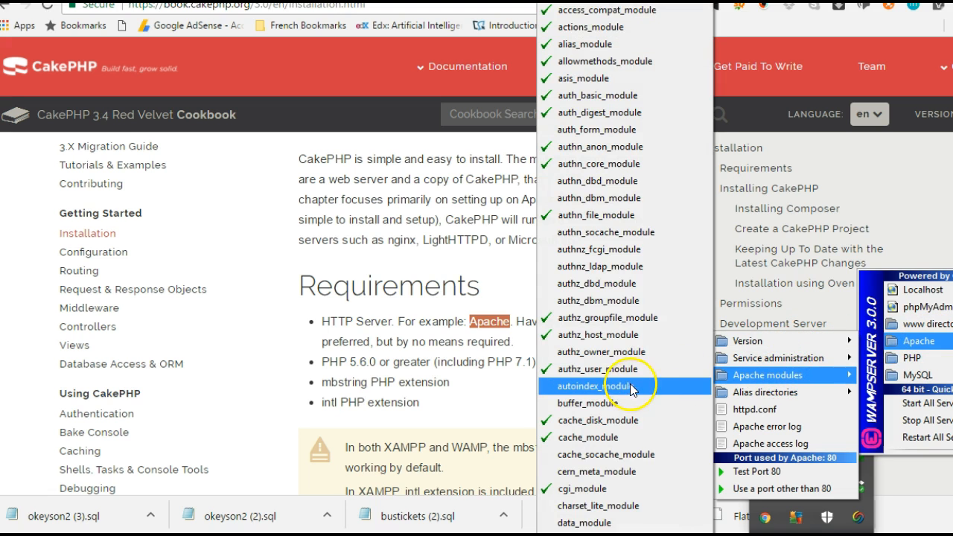
pyautogui.moveTo(595, 402)
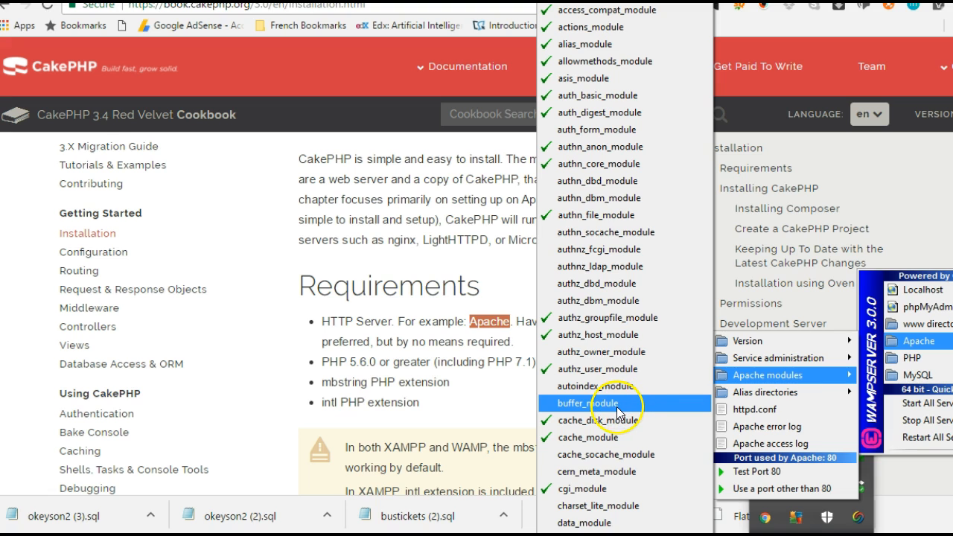
pyautogui.moveTo(604, 27)
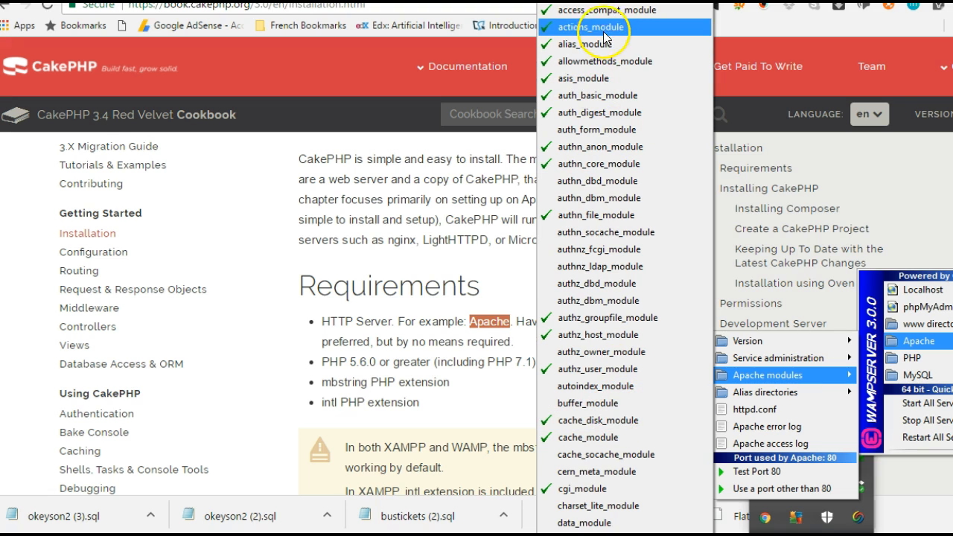
pyautogui.moveTo(599, 196)
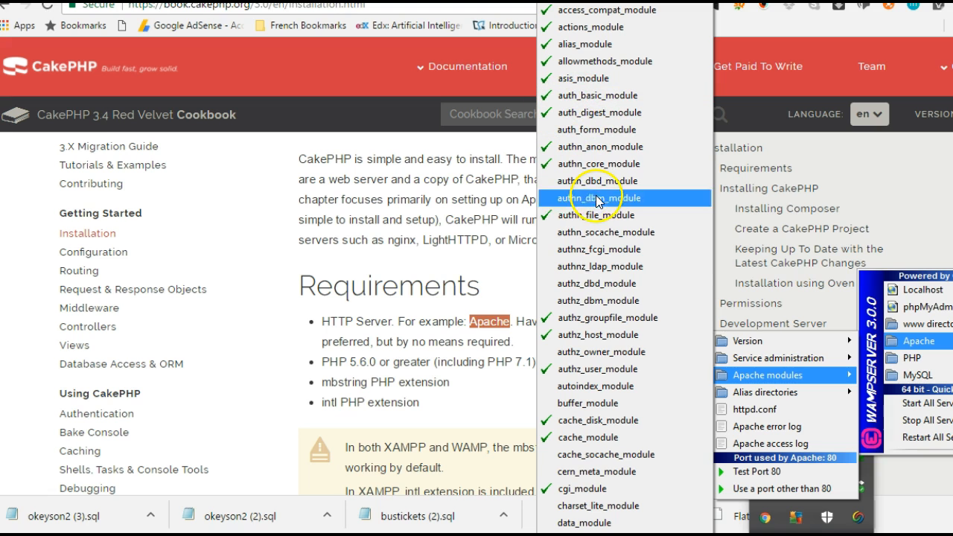
pyautogui.moveTo(601, 471)
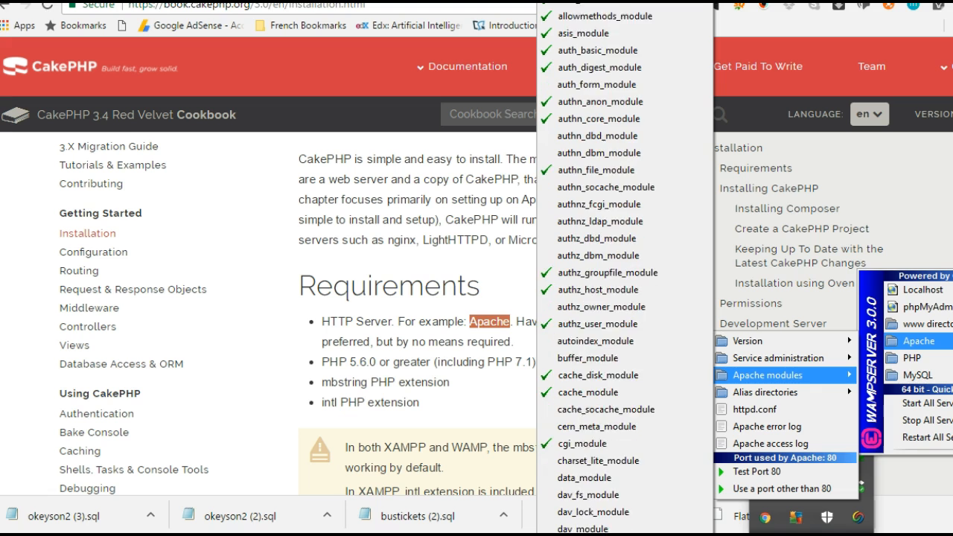
pyautogui.scroll(-3)
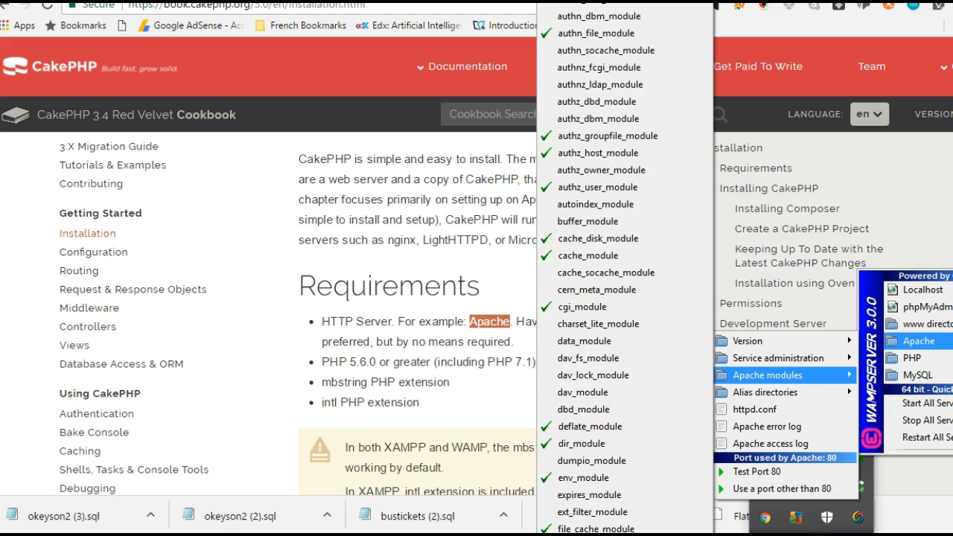
pyautogui.scroll(-3)
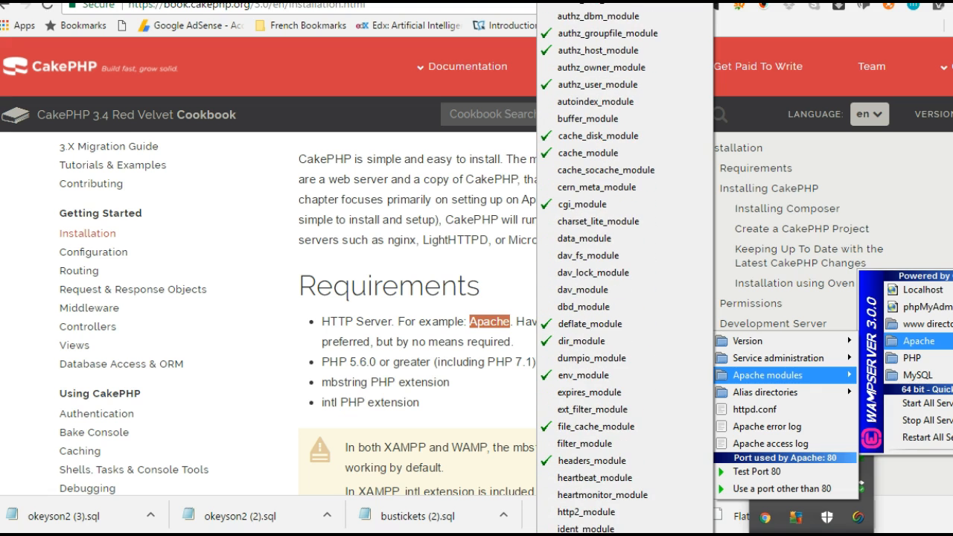
pyautogui.scroll(-3)
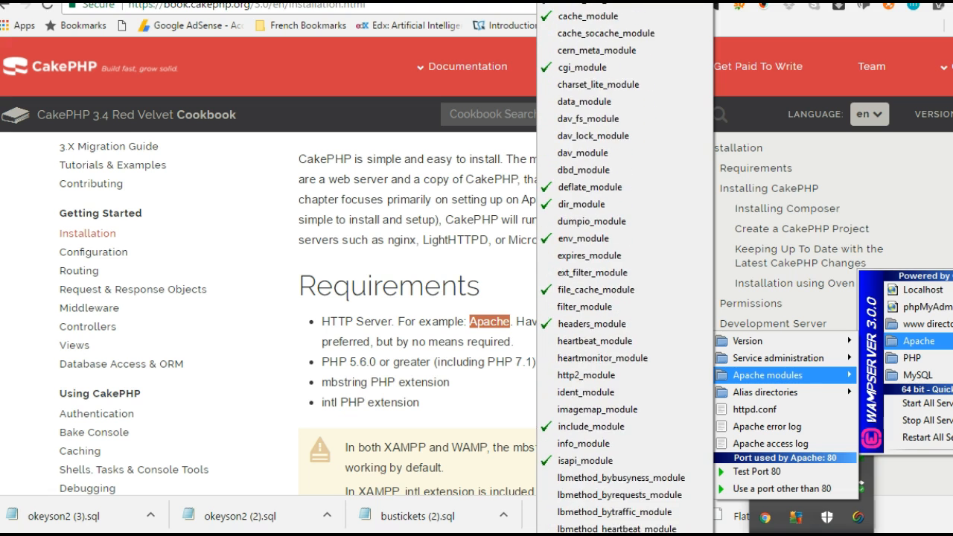
pyautogui.scroll(-3)
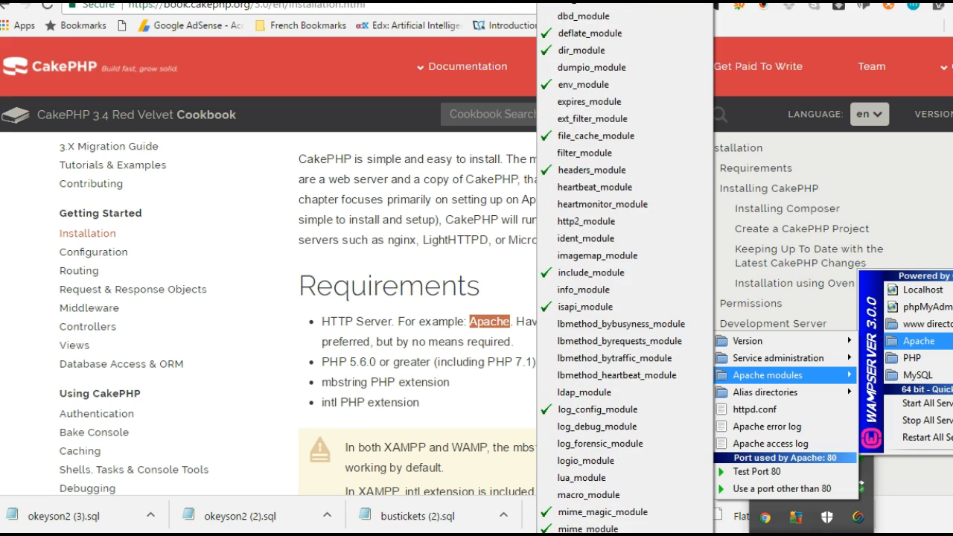
pyautogui.scroll(-3)
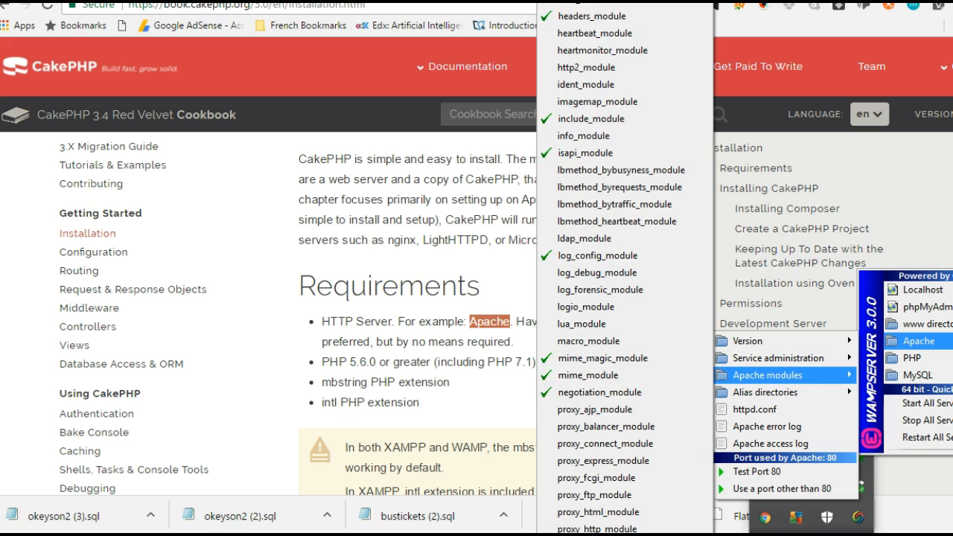
pyautogui.scroll(-3)
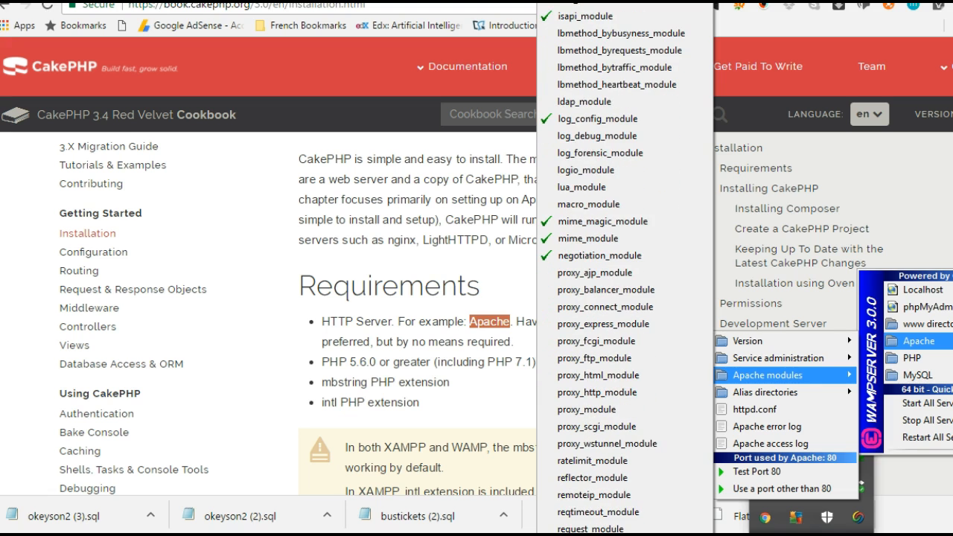
pyautogui.scroll(-3)
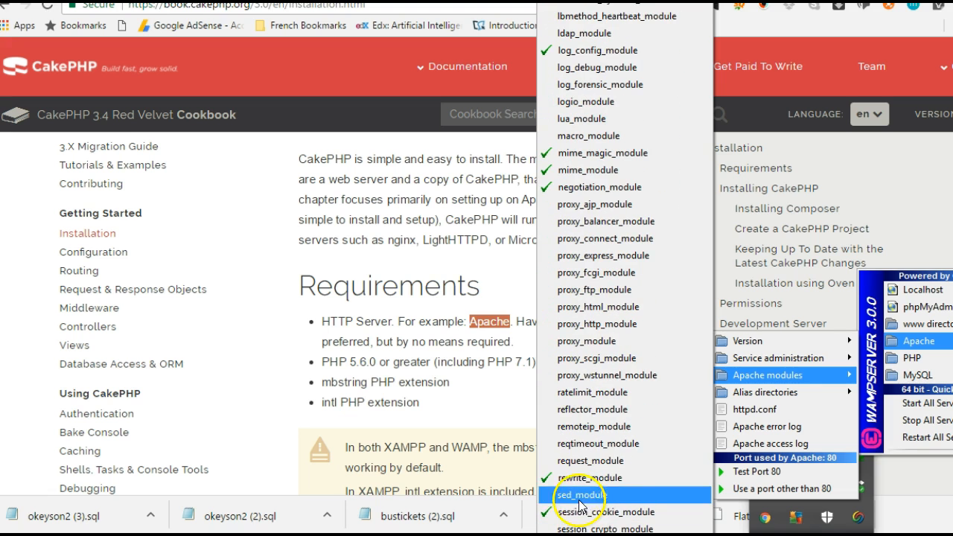
pyautogui.moveTo(596, 477)
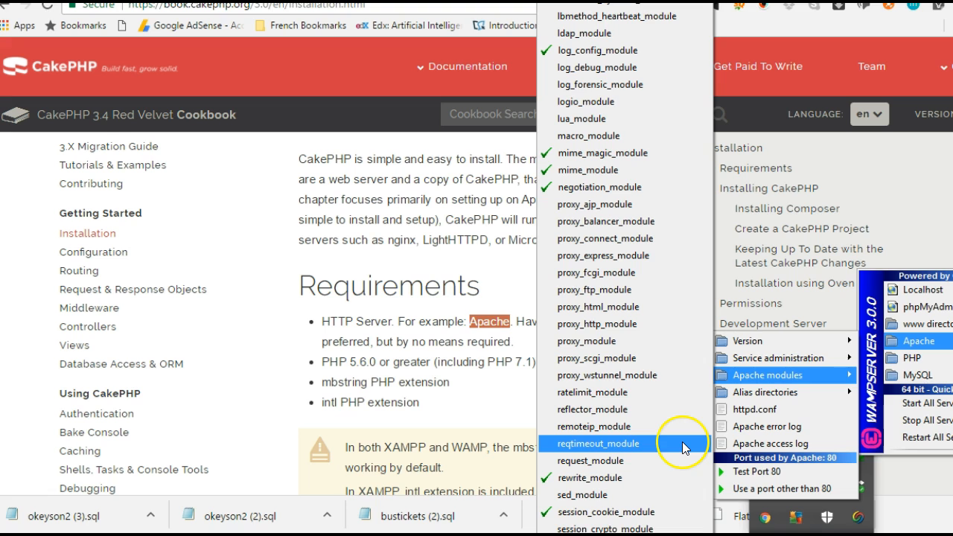
pyautogui.moveTo(871, 499)
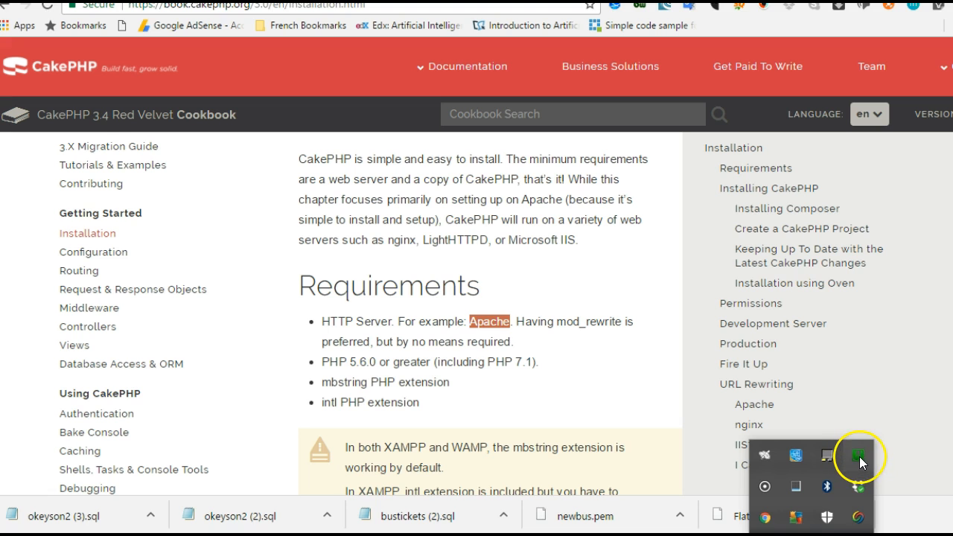
pyautogui.click(861, 456)
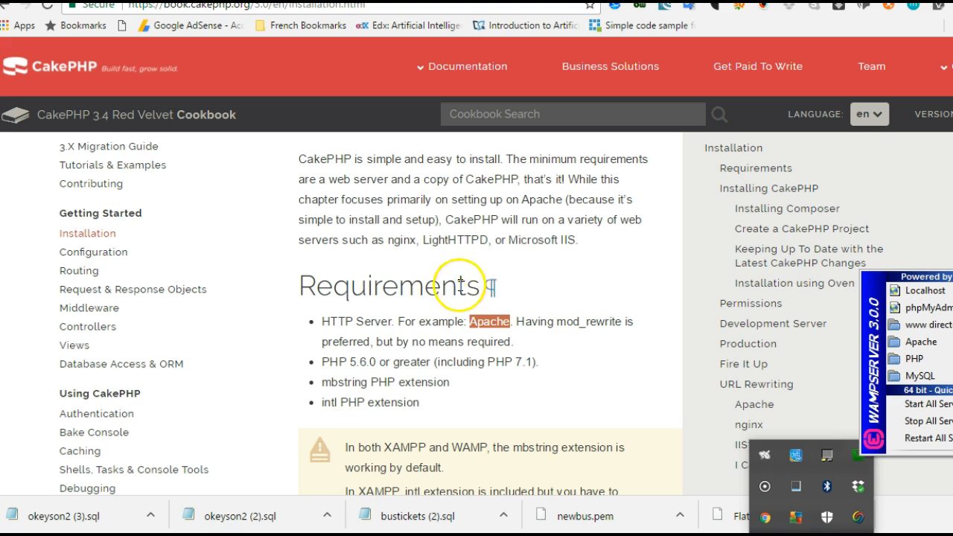
pyautogui.moveTo(474, 369)
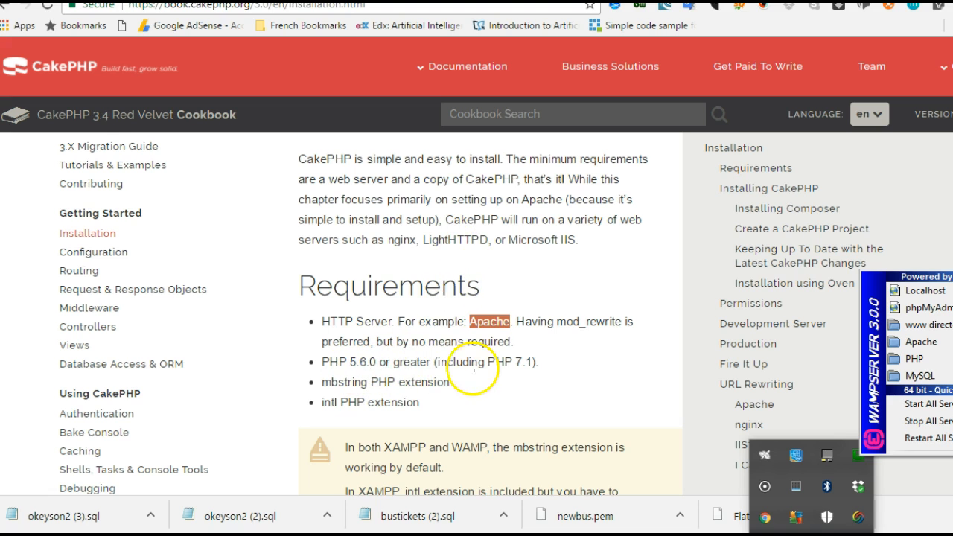
pyautogui.moveTo(517, 362)
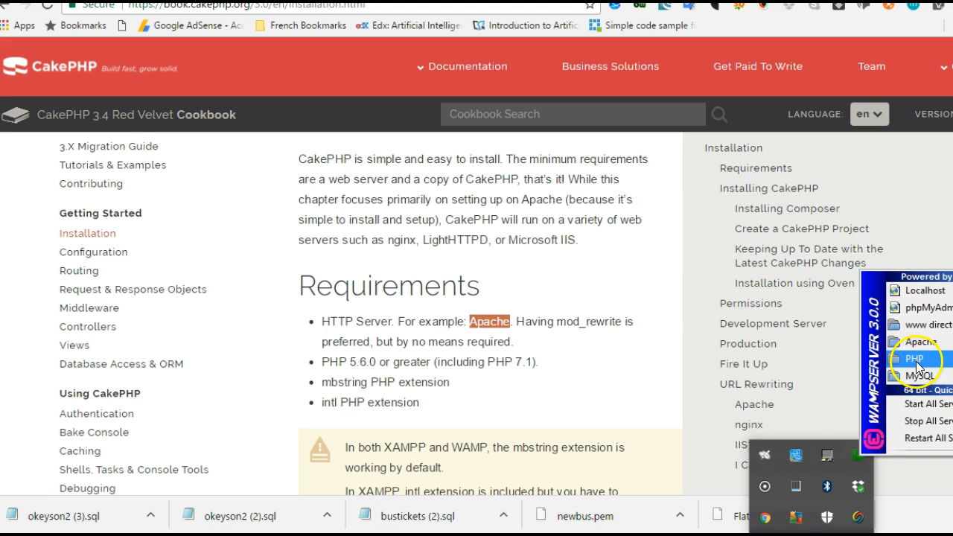
pyautogui.click(914, 357)
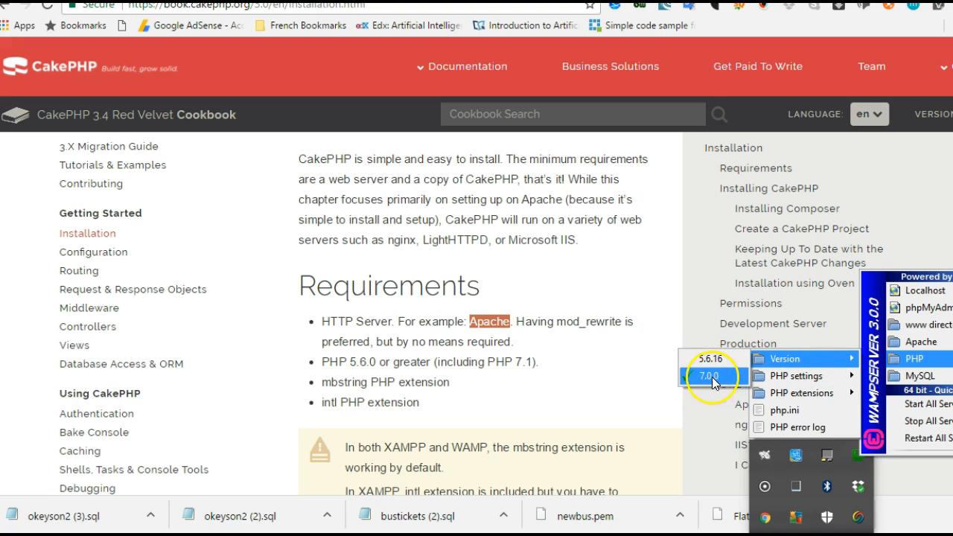
pyautogui.moveTo(687, 381)
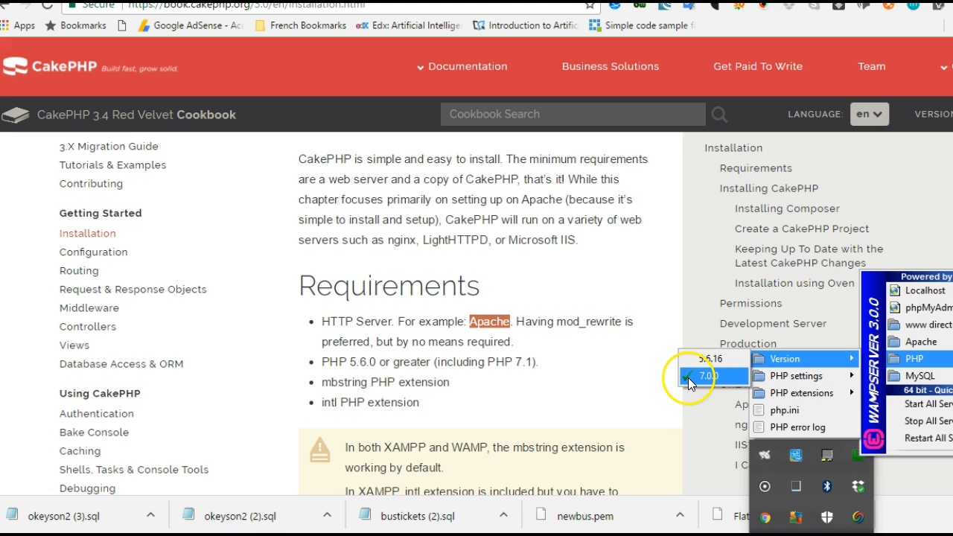
pyautogui.click(712, 376)
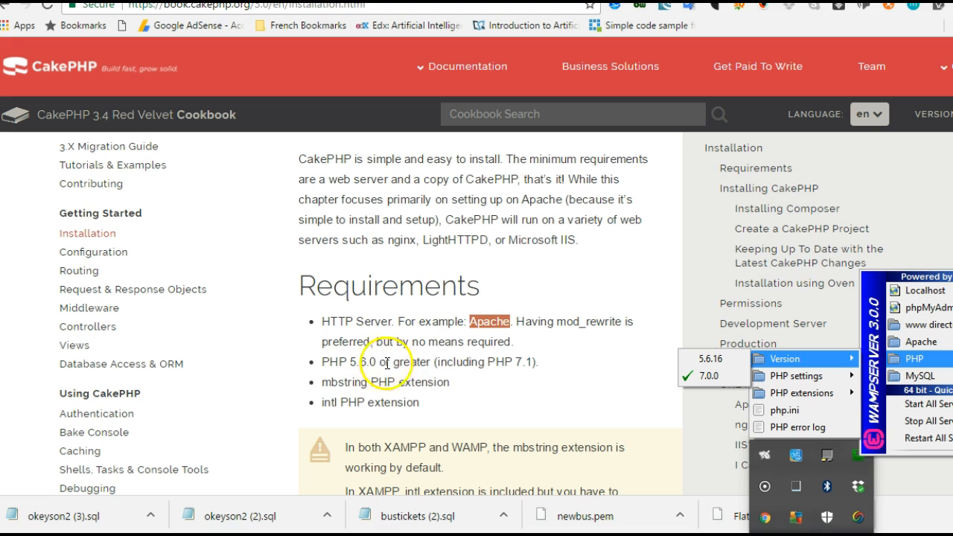
pyautogui.moveTo(410, 381)
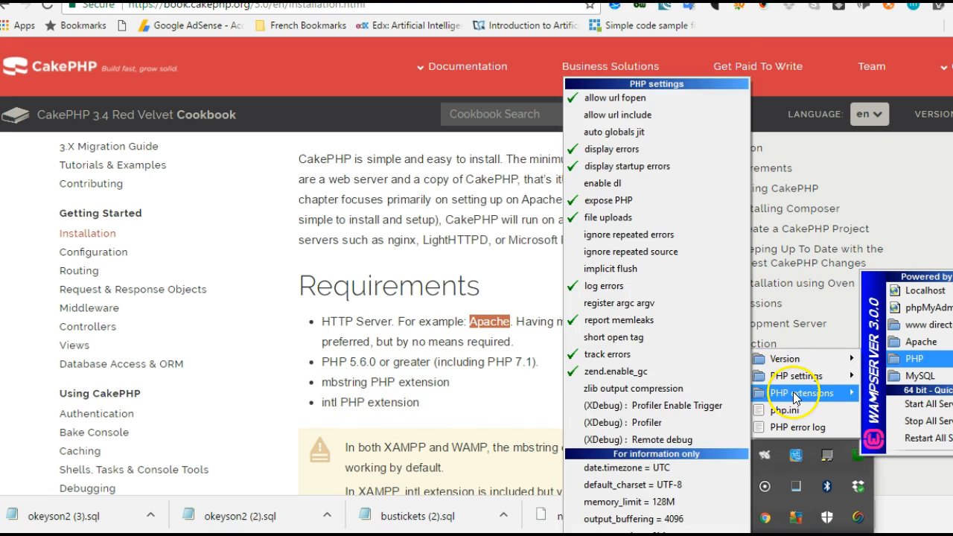
pyautogui.click(797, 393)
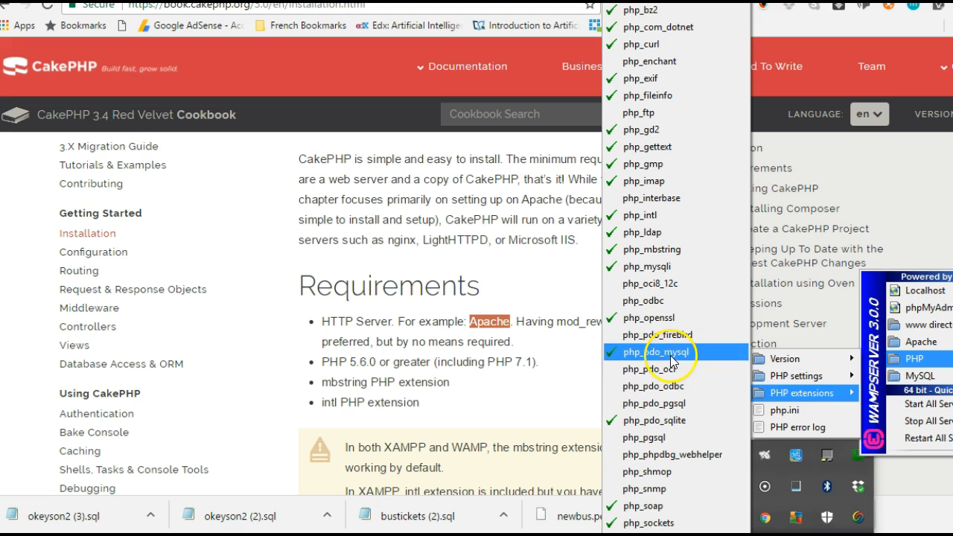
pyautogui.moveTo(676, 283)
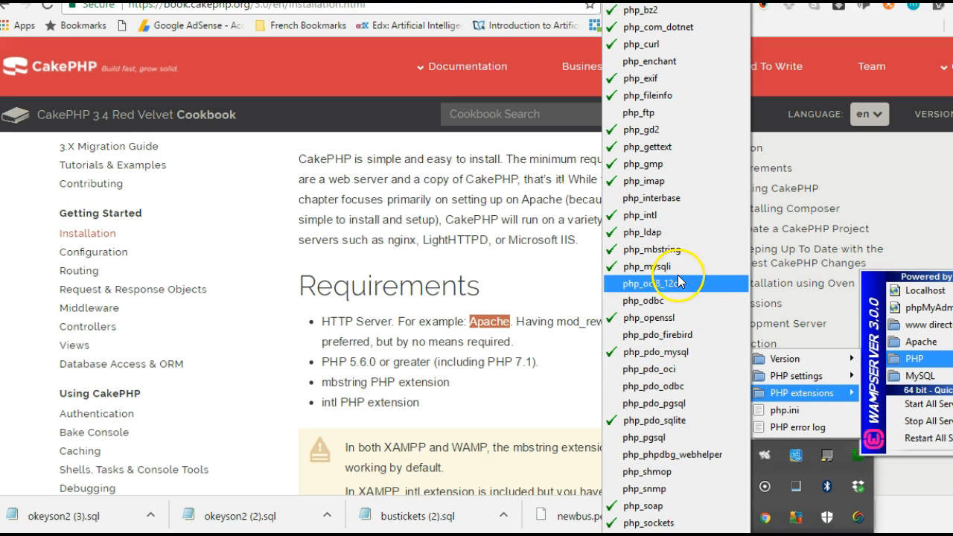
pyautogui.moveTo(655, 249)
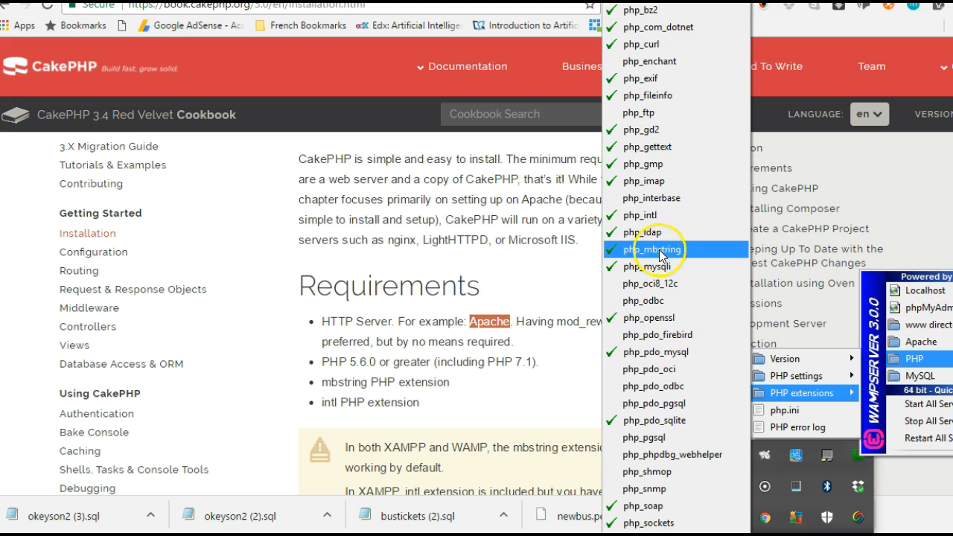
pyautogui.moveTo(609, 250)
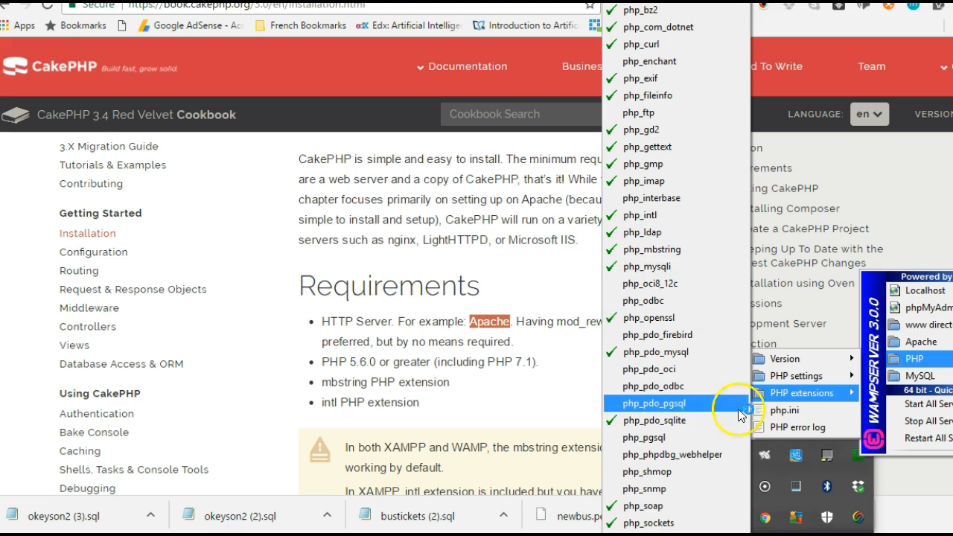
pyautogui.click(653, 402)
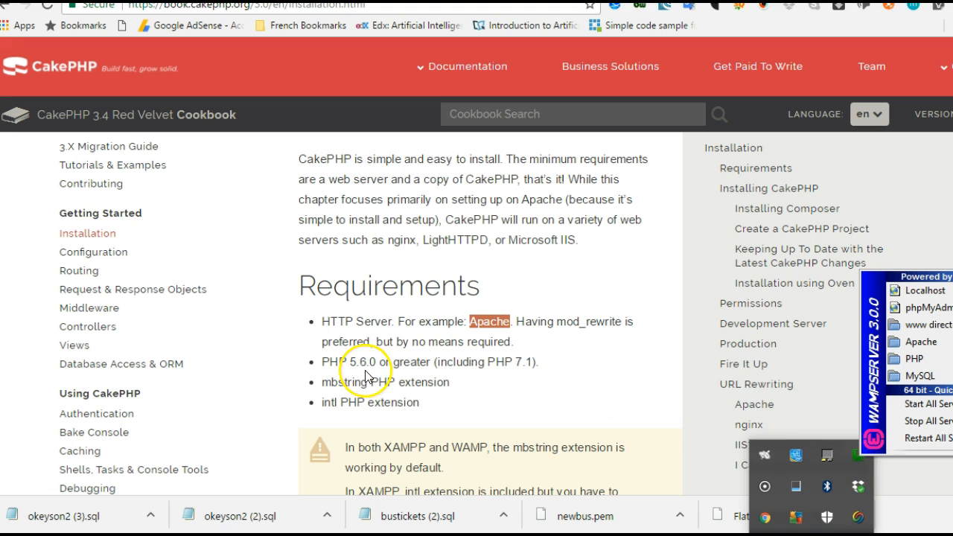
pyautogui.moveTo(688, 405)
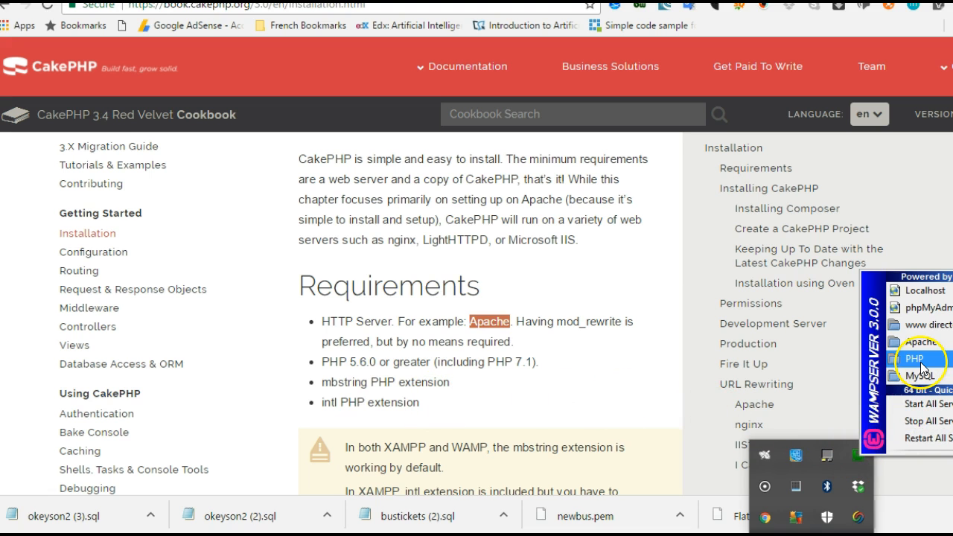
# Close the WampServer menu and highlight the MySQL 5.1.10 requirement among supported database engines.
pyautogui.click(801, 393)
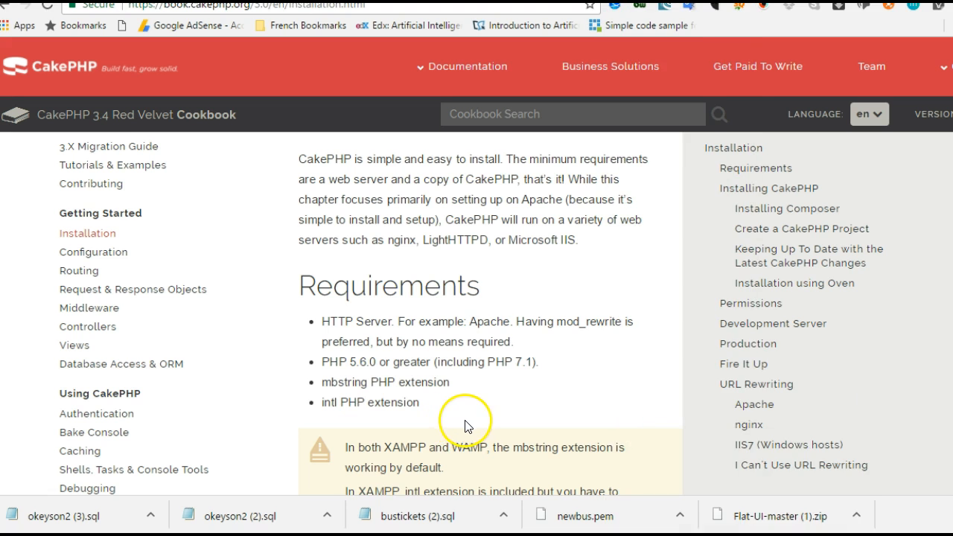
pyautogui.scroll(-3)
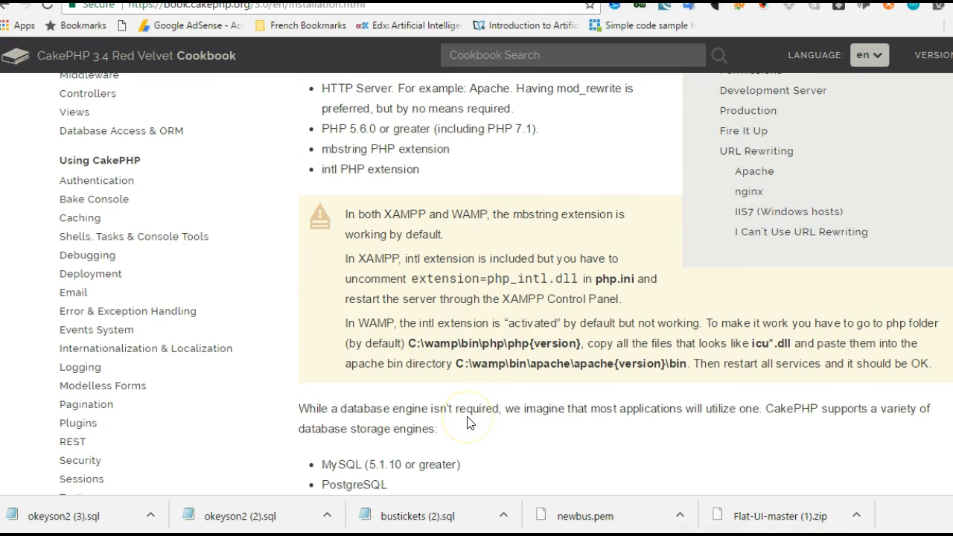
pyautogui.scroll(-3)
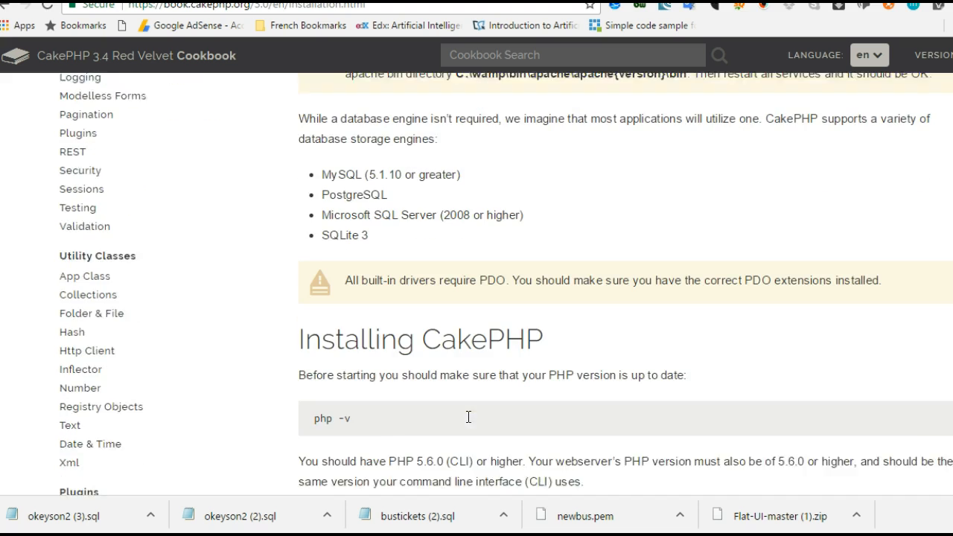
pyautogui.scroll(3)
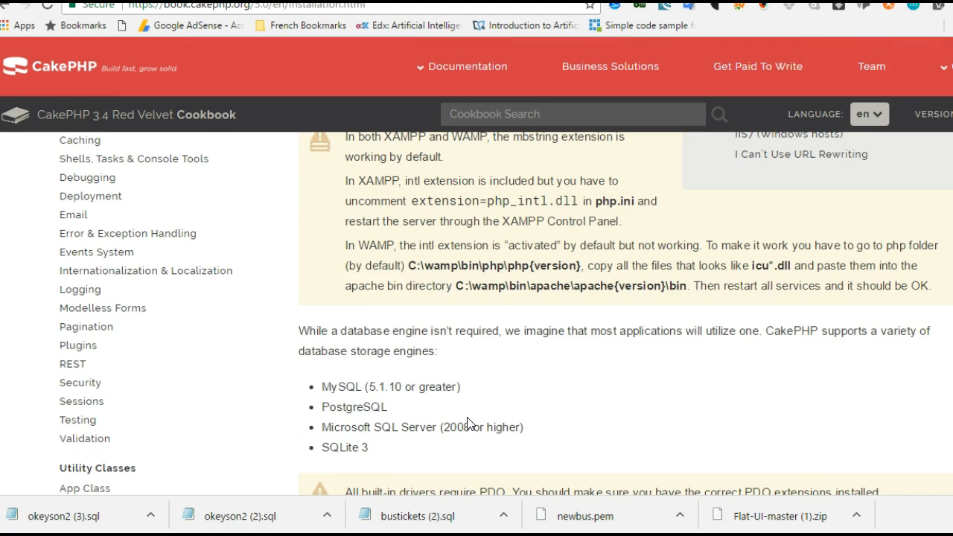
pyautogui.scroll(3)
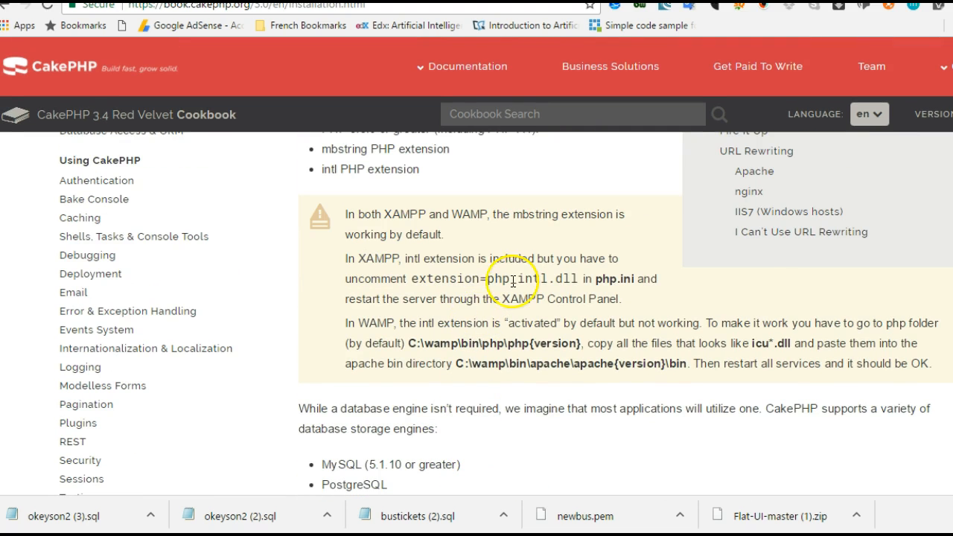
pyautogui.moveTo(399, 390)
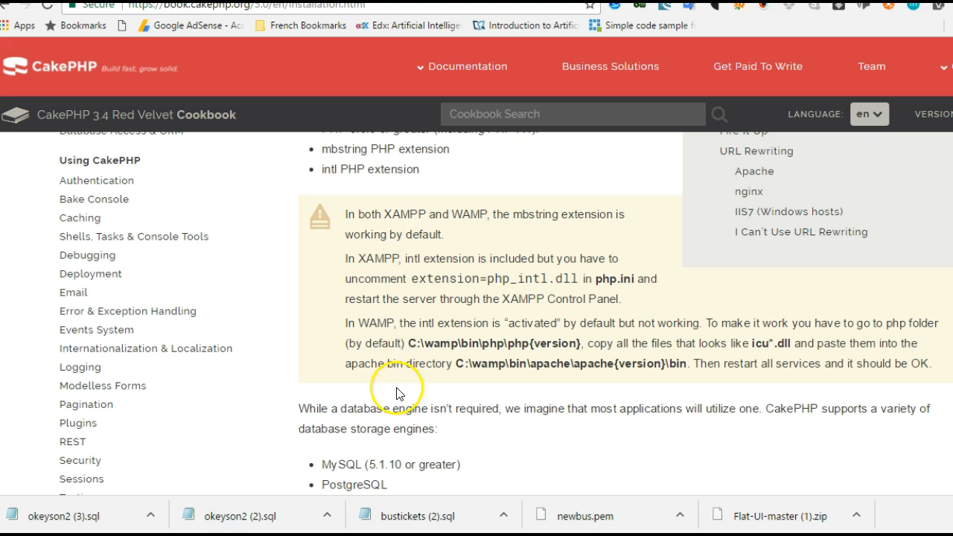
pyautogui.scroll(-3)
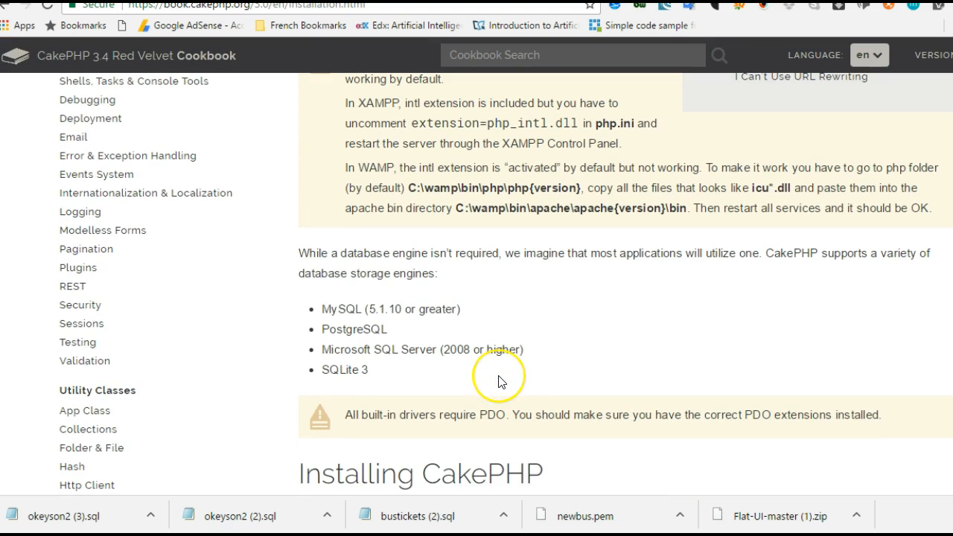
pyautogui.moveTo(506, 341)
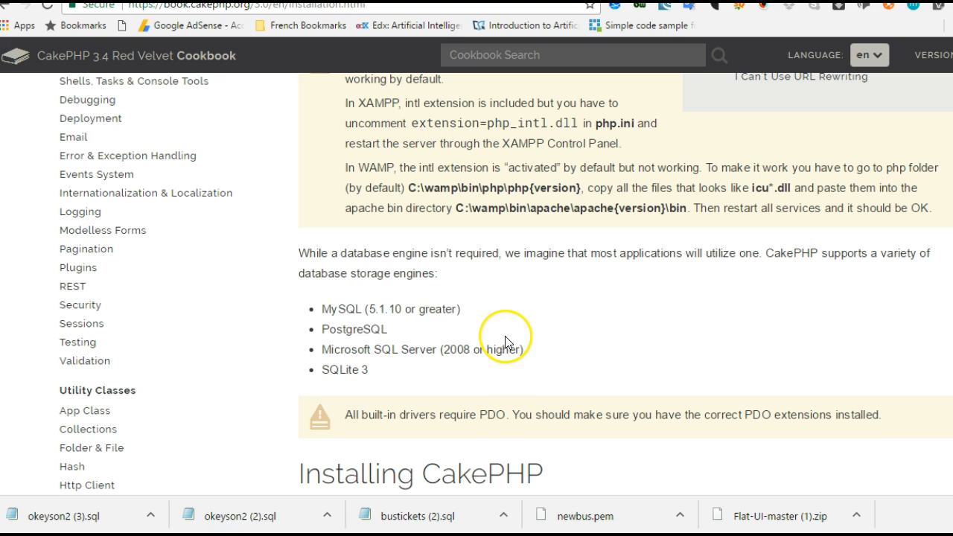
pyautogui.moveTo(394, 313)
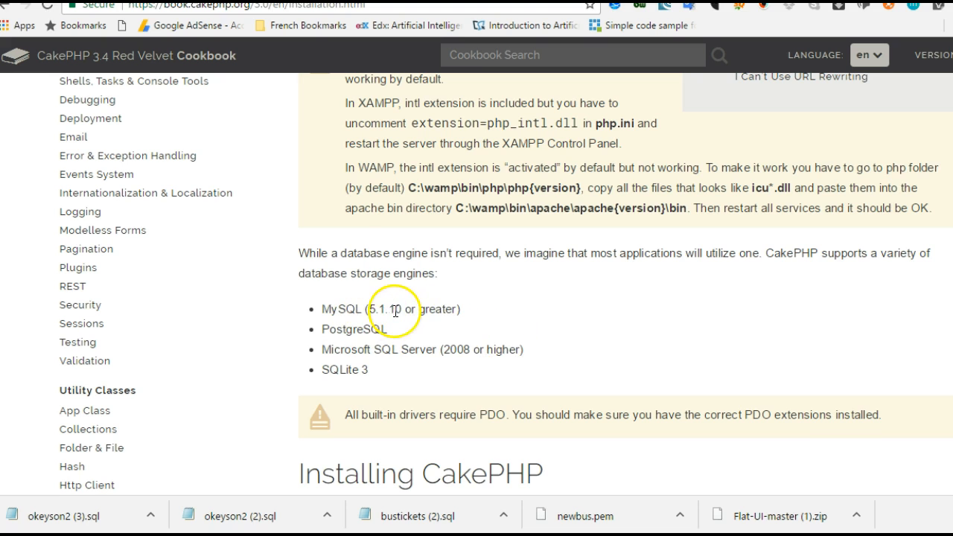
pyautogui.doubleClick(380, 308)
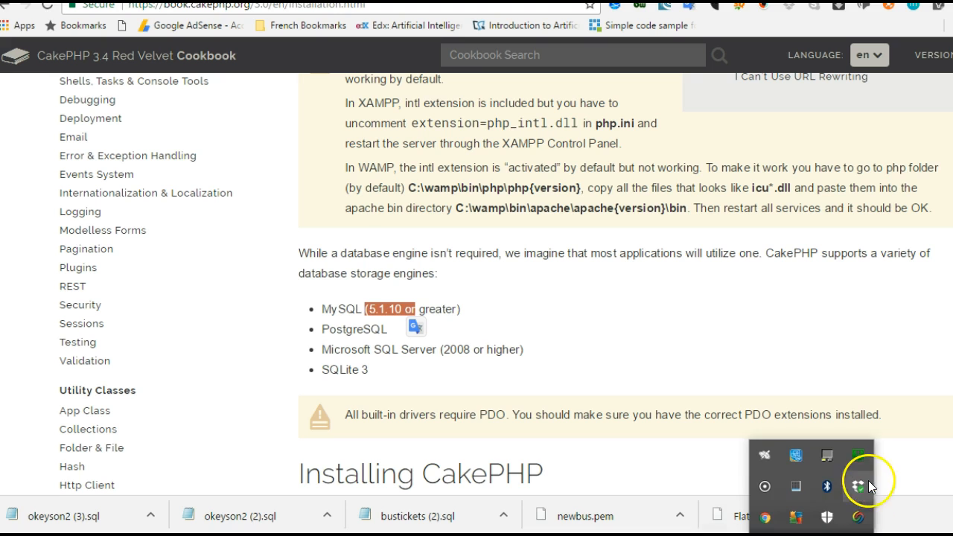
pyautogui.click(858, 485)
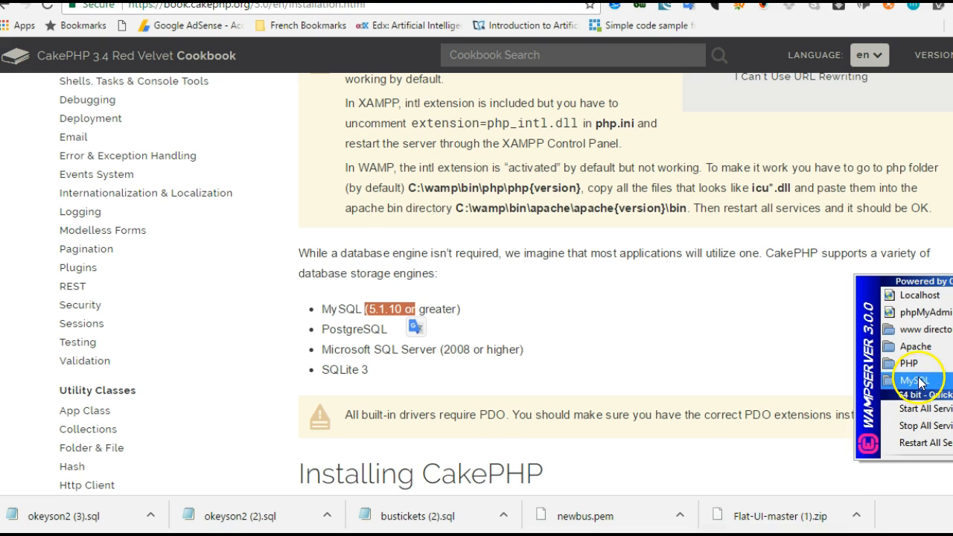
pyautogui.click(914, 381)
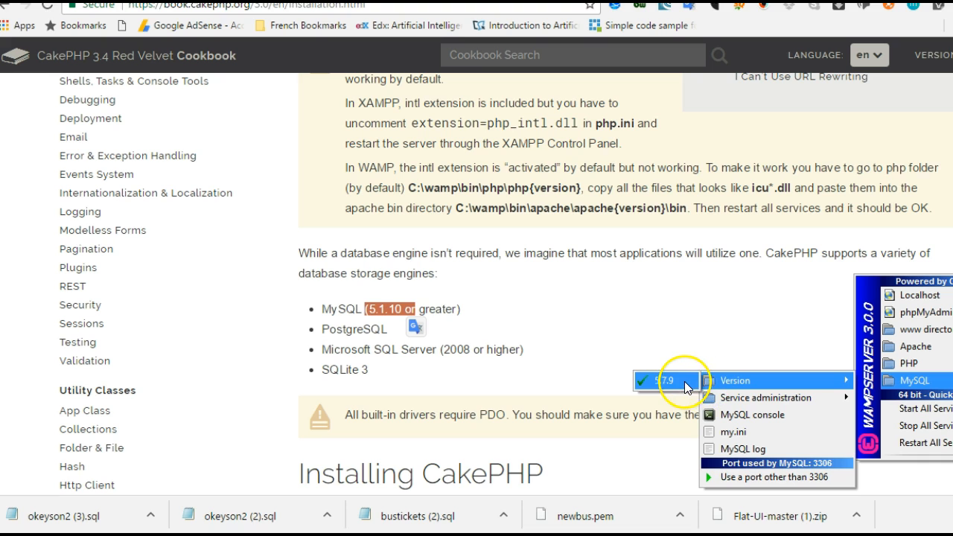
pyautogui.moveTo(402, 327)
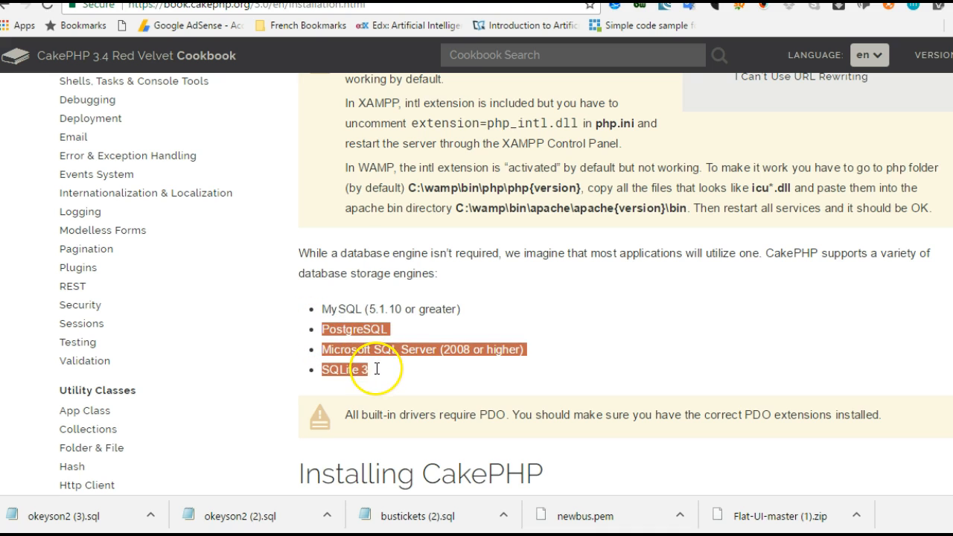
# Reach the Installing CakePHP section and highlight its 'php -v' version-check command.
pyautogui.scroll(-3)
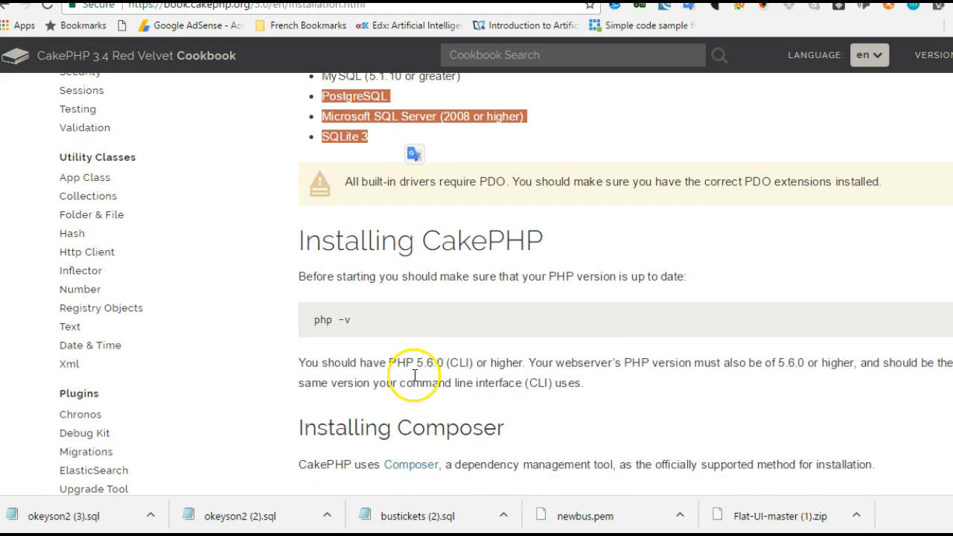
pyautogui.scroll(-3)
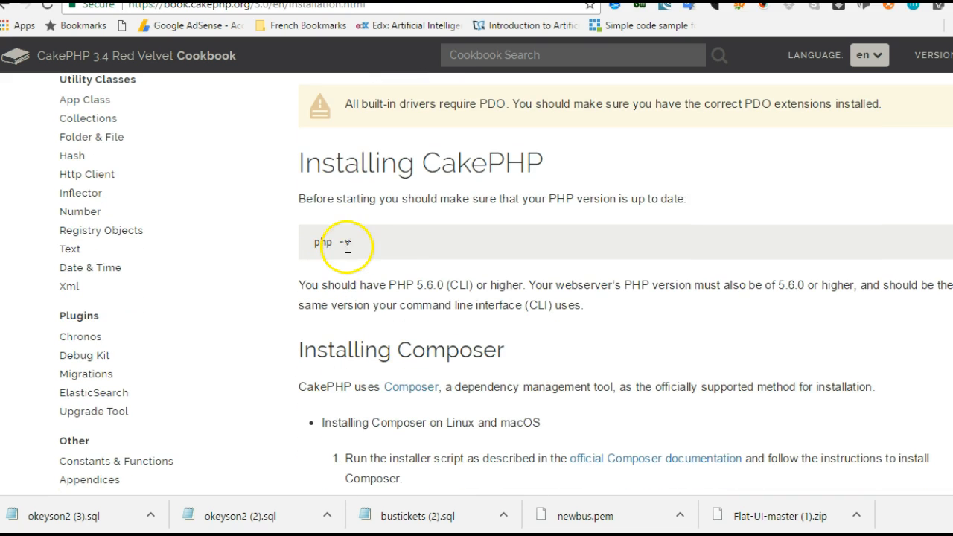
pyautogui.doubleClick(324, 241)
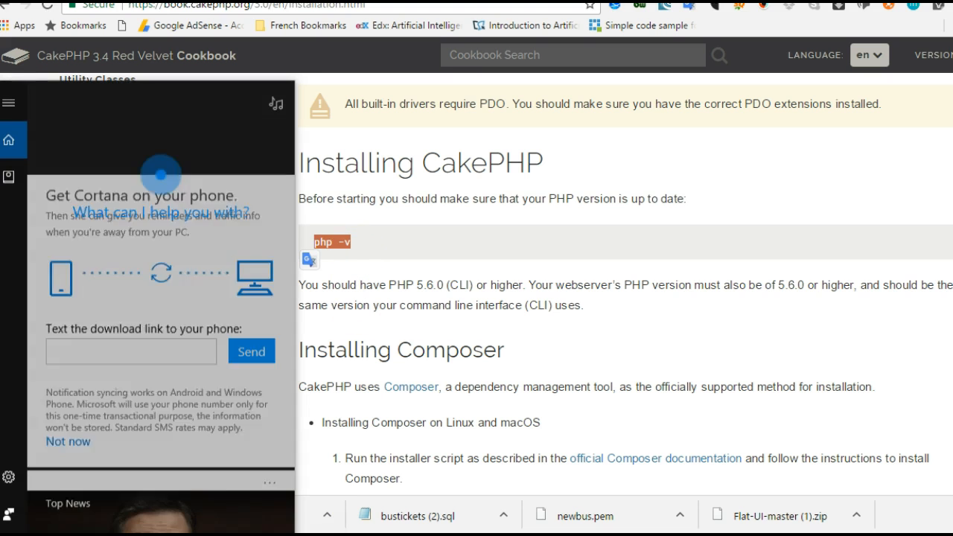
# Run 'php -v' in a new Command Prompt, reporting PHP 7.0.0.
pyautogui.write('no')
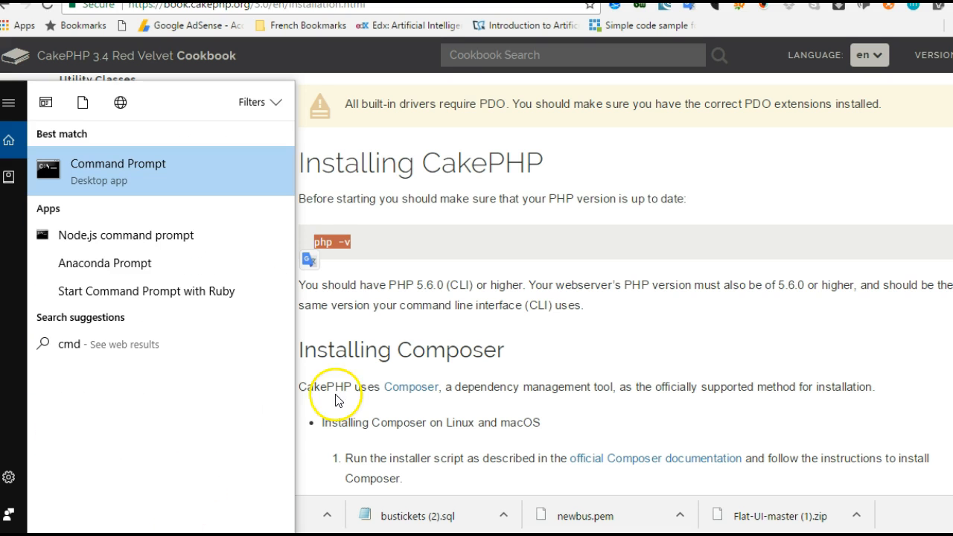
pyautogui.moveTo(350, 224)
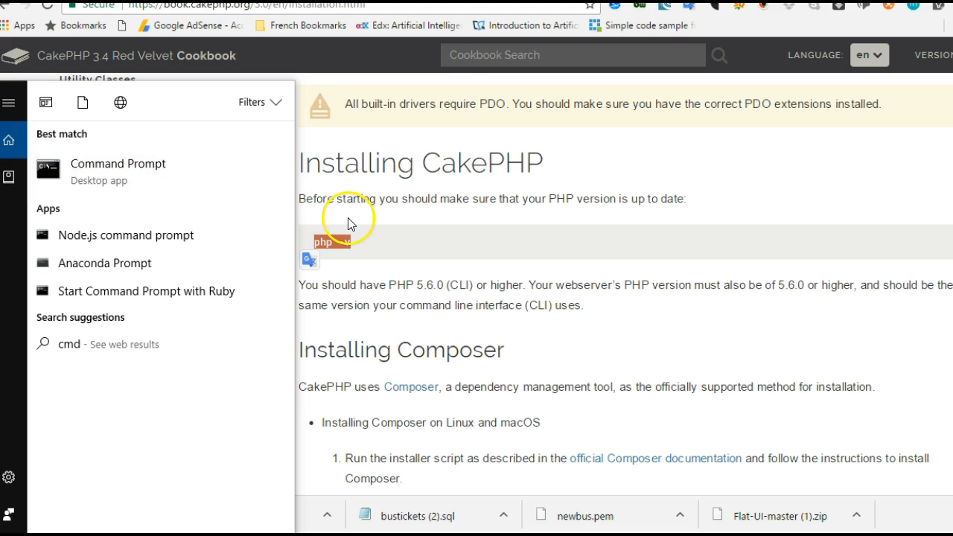
pyautogui.click(118, 163)
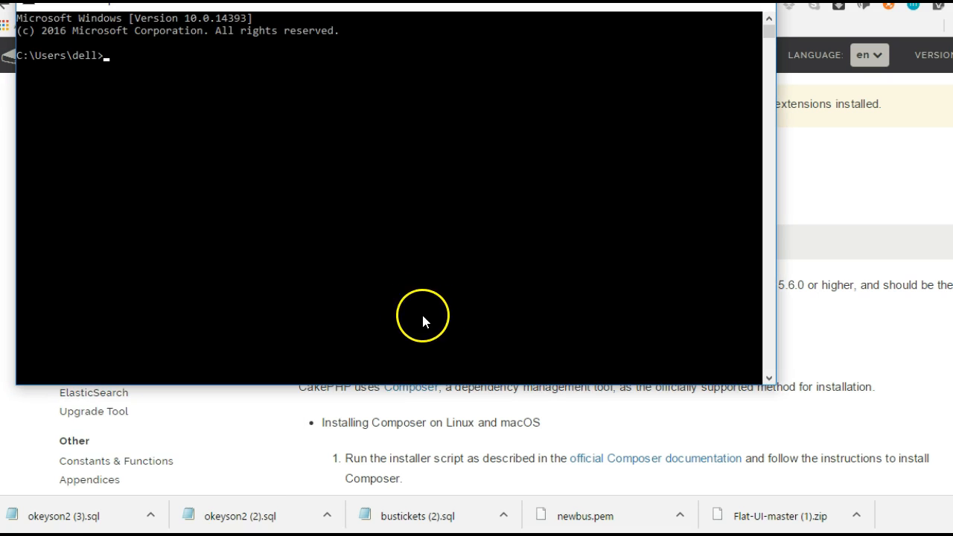
pyautogui.write('php -')
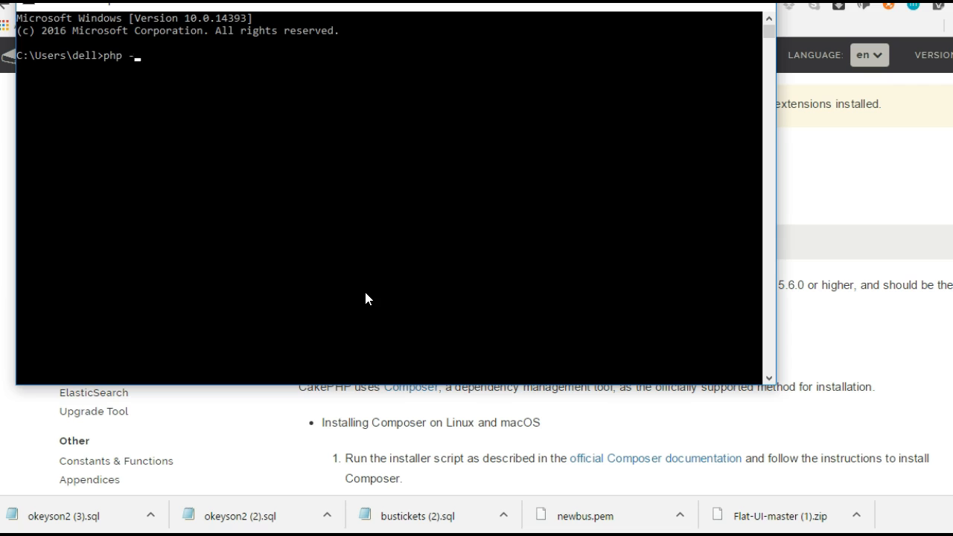
pyautogui.press('Return')
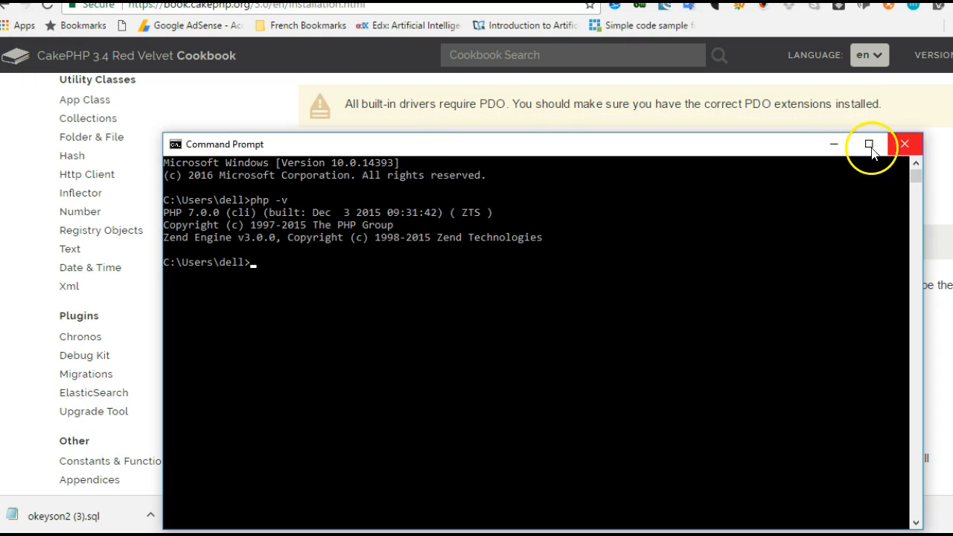
# Minimize the Command Prompt and head to getcomposer.org from the address bar suggestion.
pyautogui.click(905, 143)
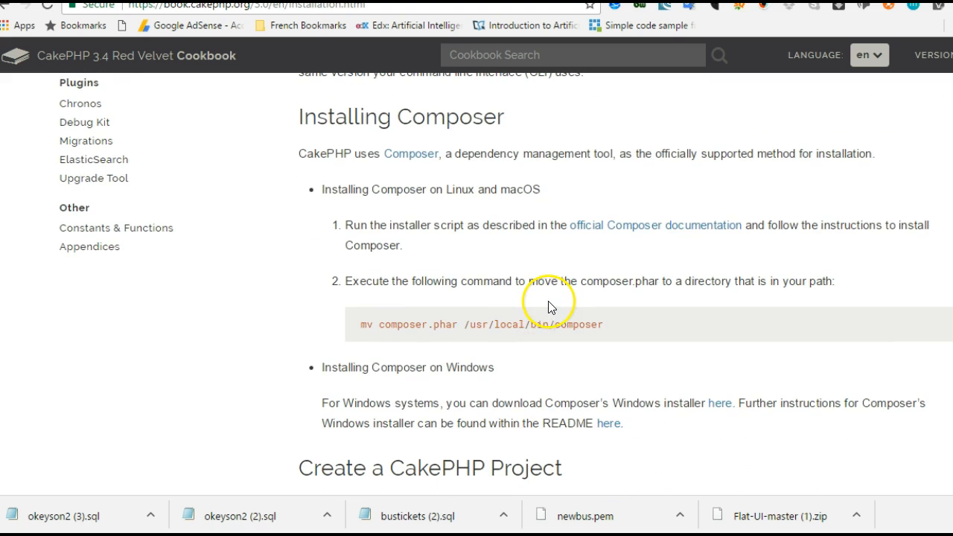
pyautogui.moveTo(477, 340)
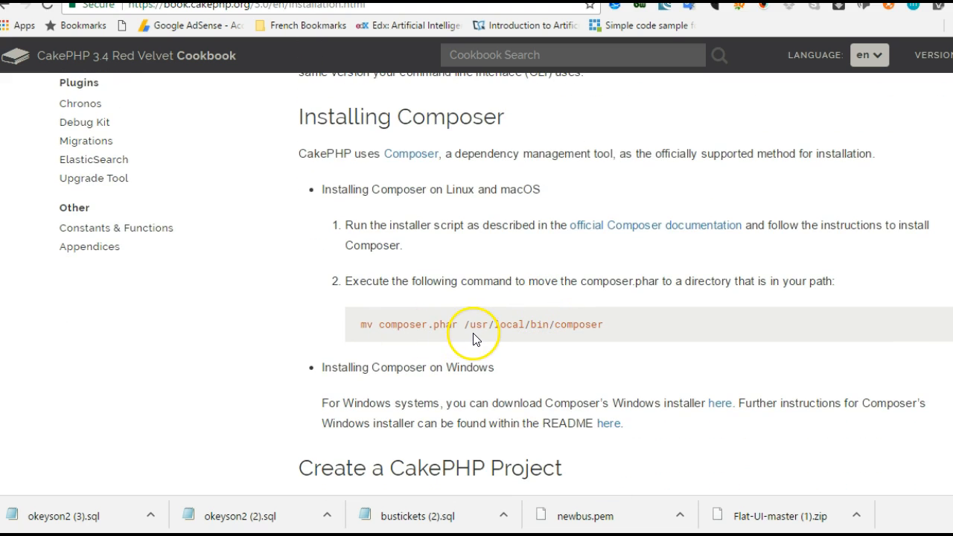
pyautogui.moveTo(456, 248)
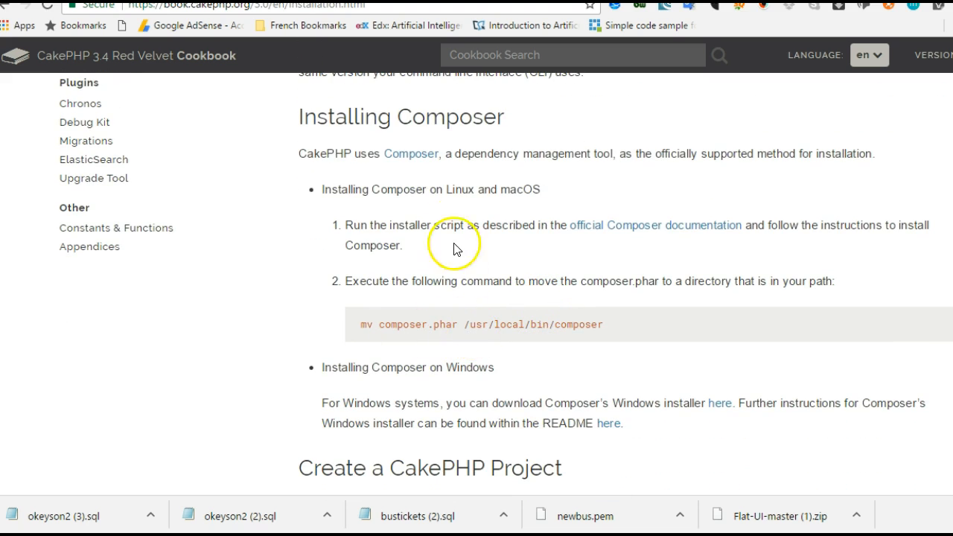
pyautogui.moveTo(411, 153)
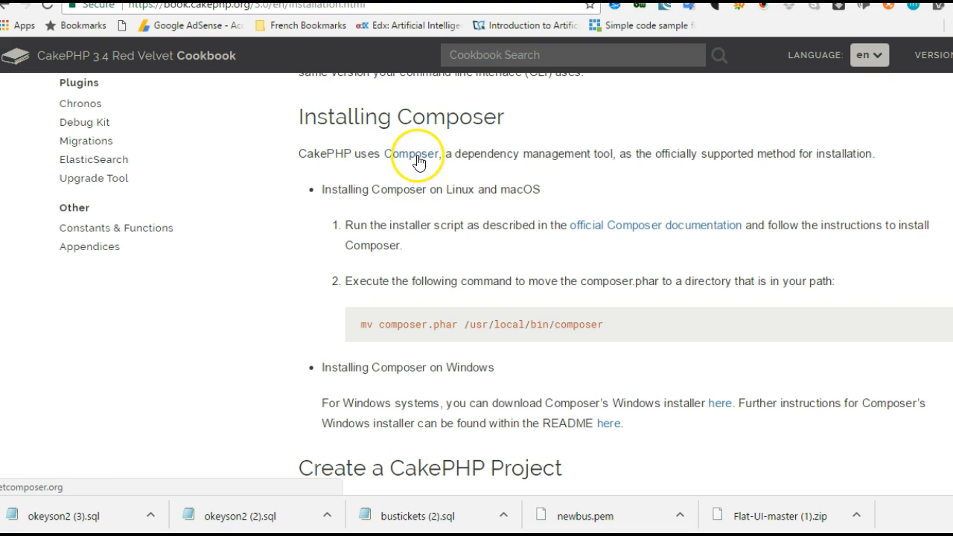
pyautogui.moveTo(414, 153)
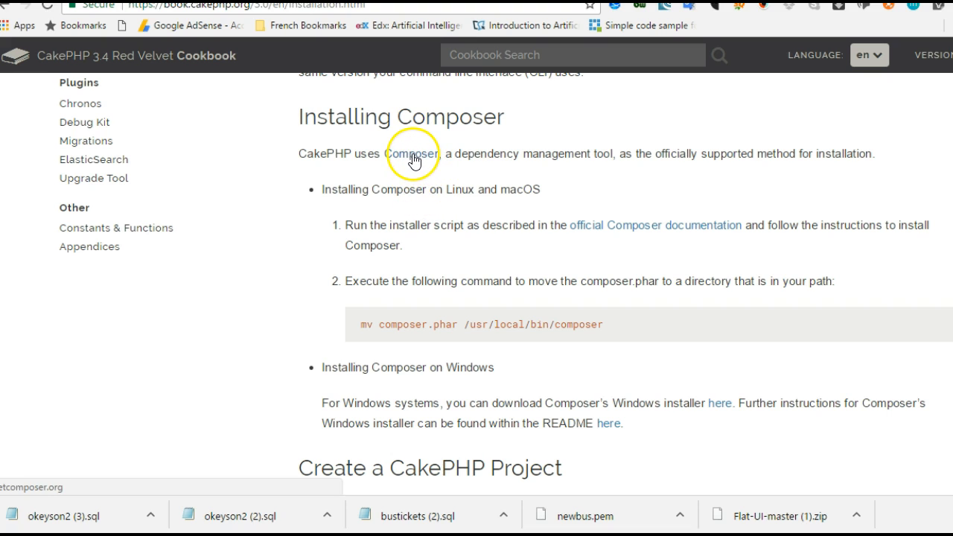
pyautogui.moveTo(399, 37)
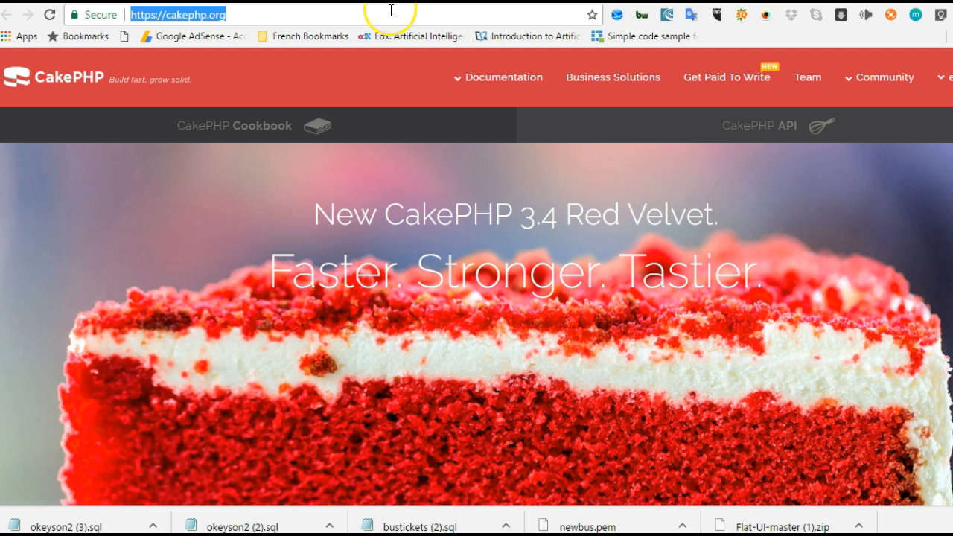
pyautogui.write('getc')
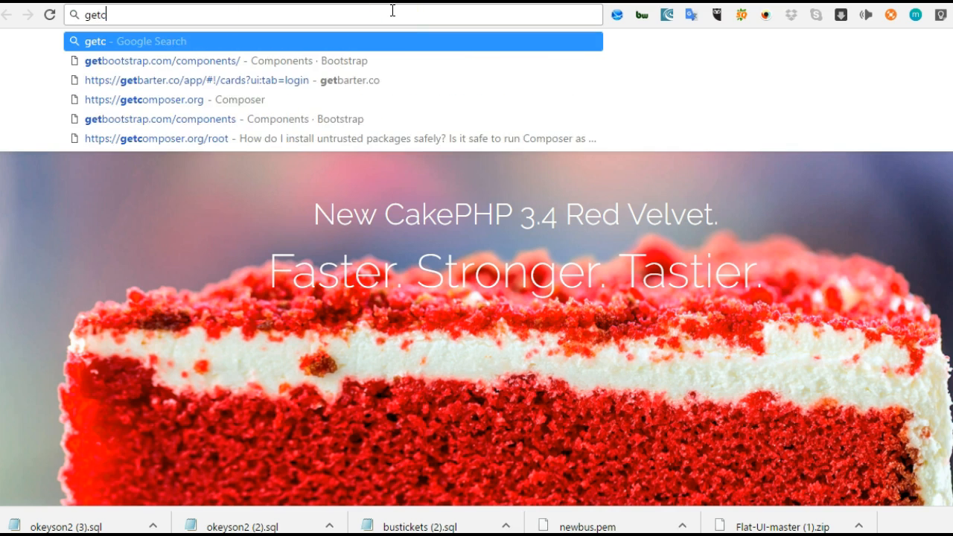
pyautogui.click(143, 98)
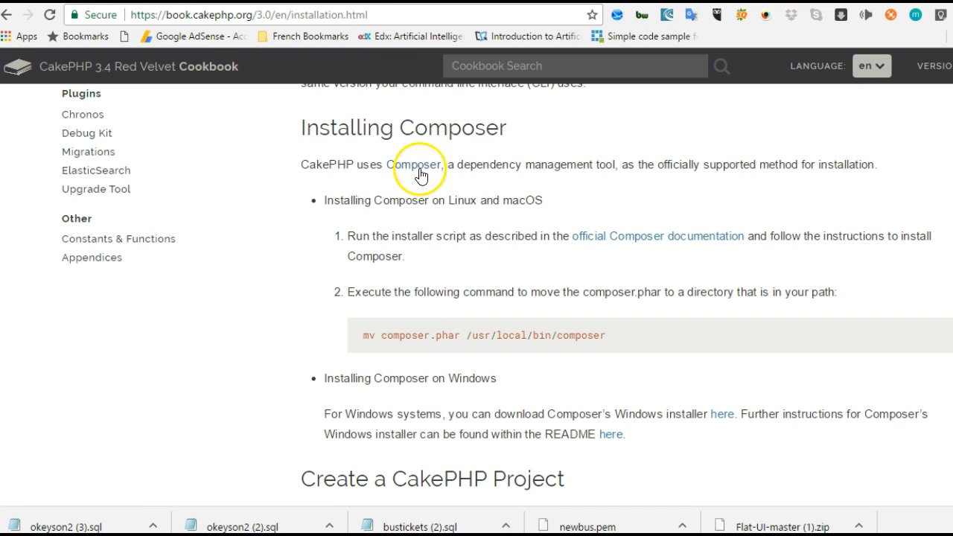
# Review getcomposer.org's download page with its Windows installer steps, then close the PHP command window.
pyautogui.click(418, 164)
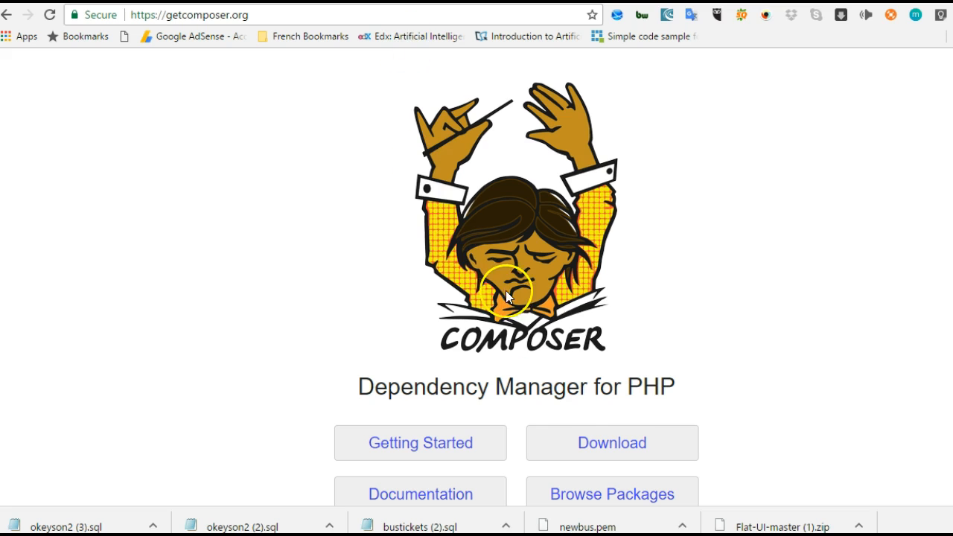
pyautogui.click(610, 442)
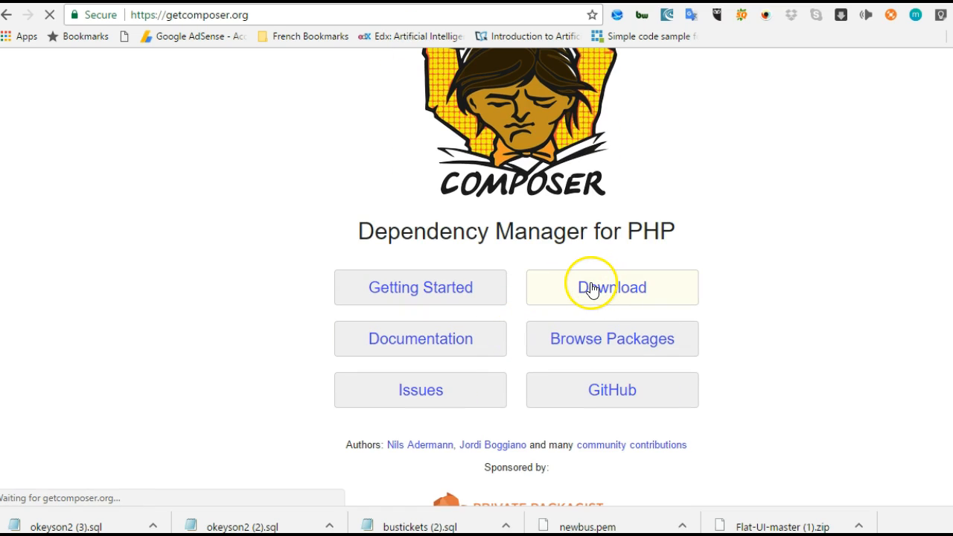
pyautogui.click(611, 288)
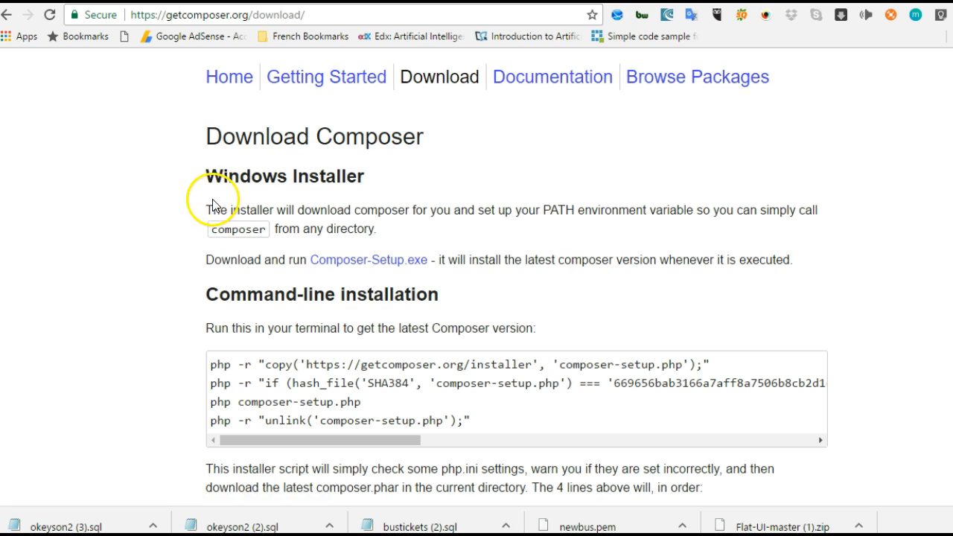
pyautogui.moveTo(344, 265)
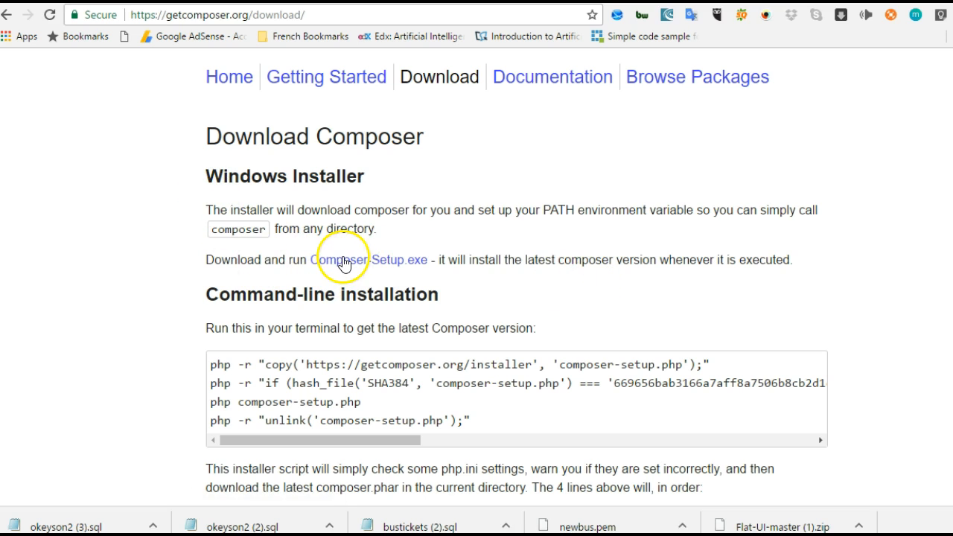
pyautogui.moveTo(350, 265)
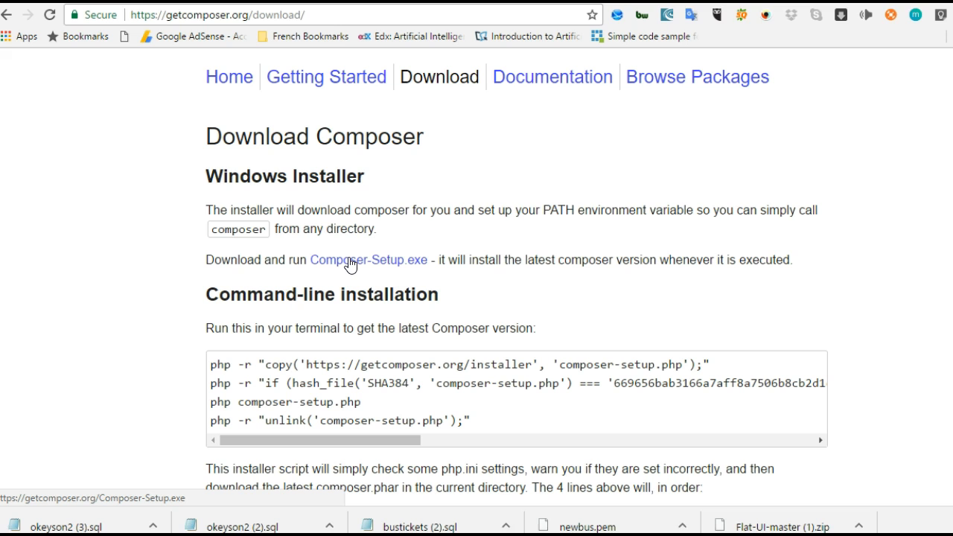
pyautogui.moveTo(196, 387)
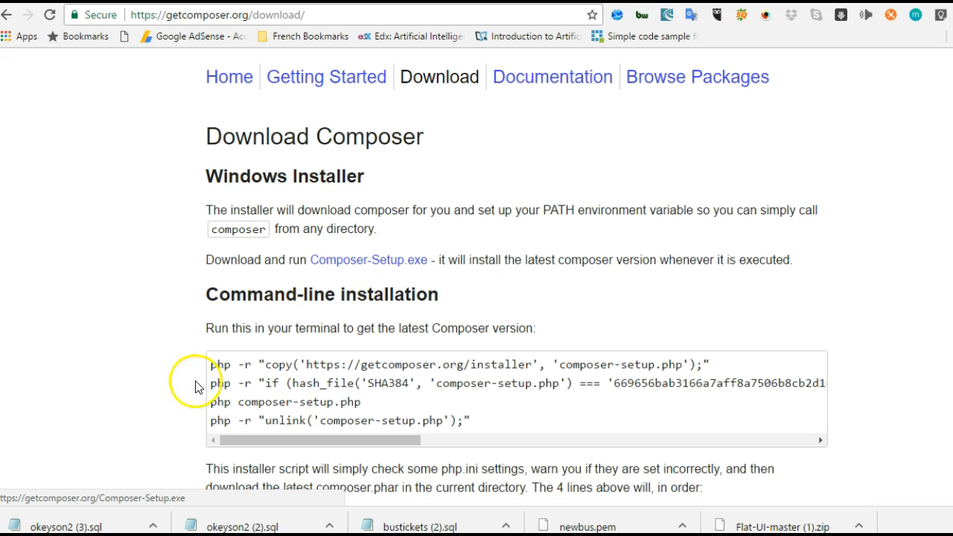
pyautogui.scroll(-3)
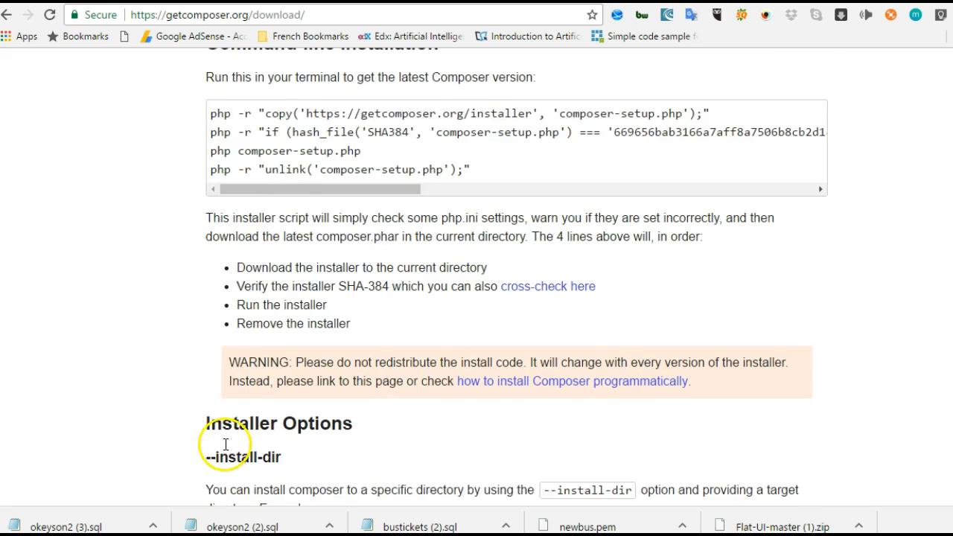
pyautogui.scroll(3)
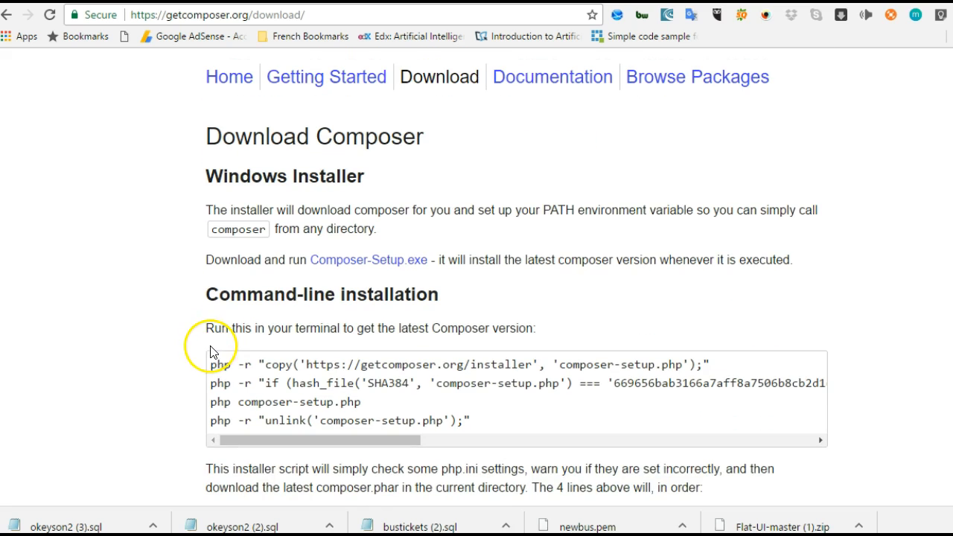
pyautogui.moveTo(214, 352)
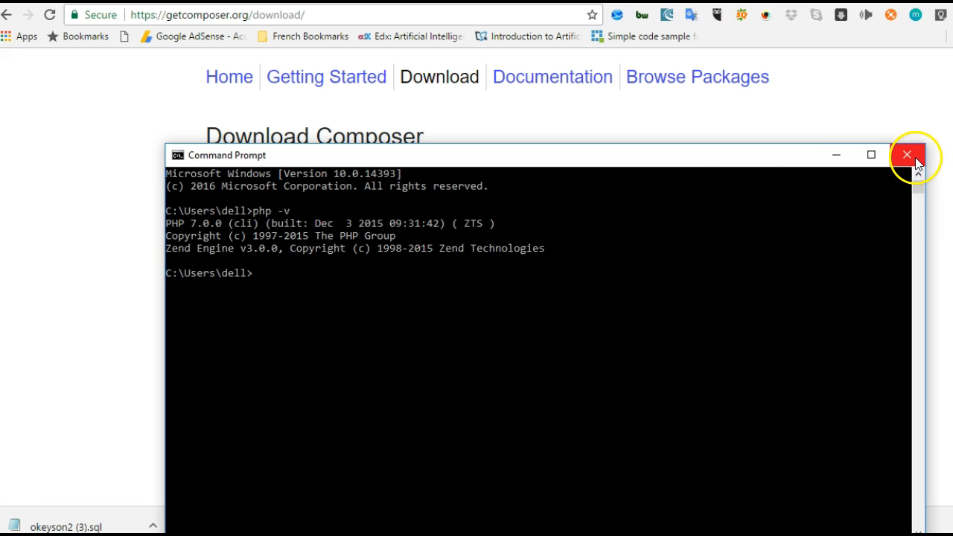
pyautogui.click(907, 154)
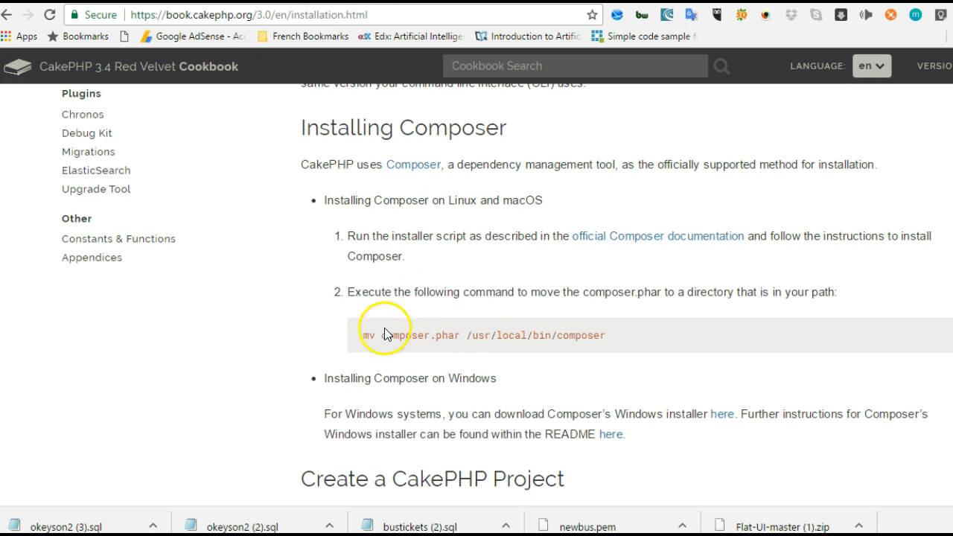
# Scroll the Cookbook past the Linux and macOS installation heading to Create a CakePHP Project.
pyautogui.scroll(-3)
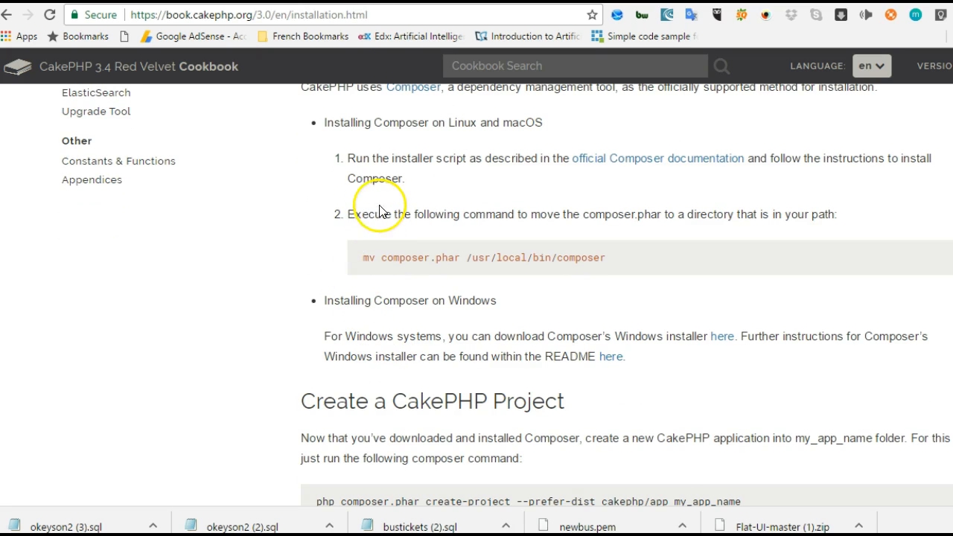
pyautogui.doubleClick(410, 122)
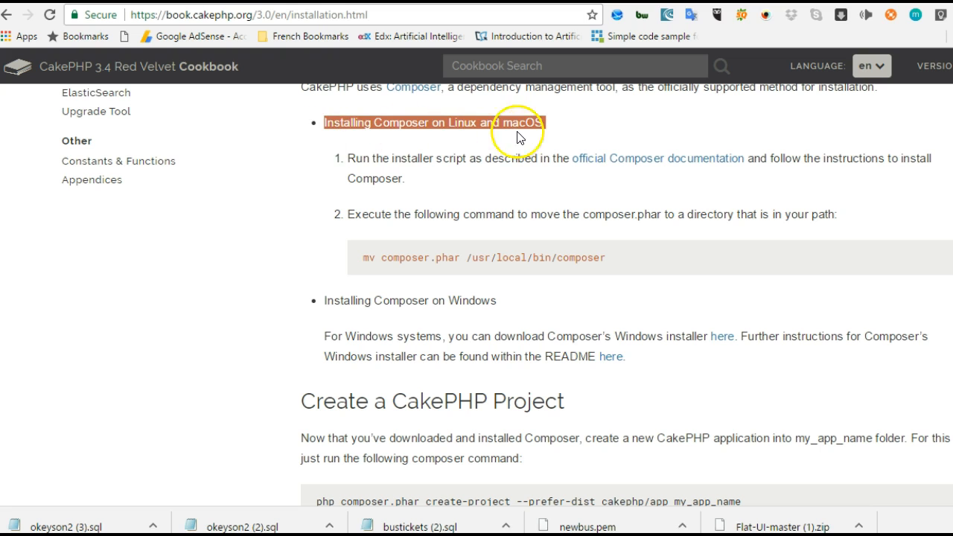
pyautogui.scroll(-3)
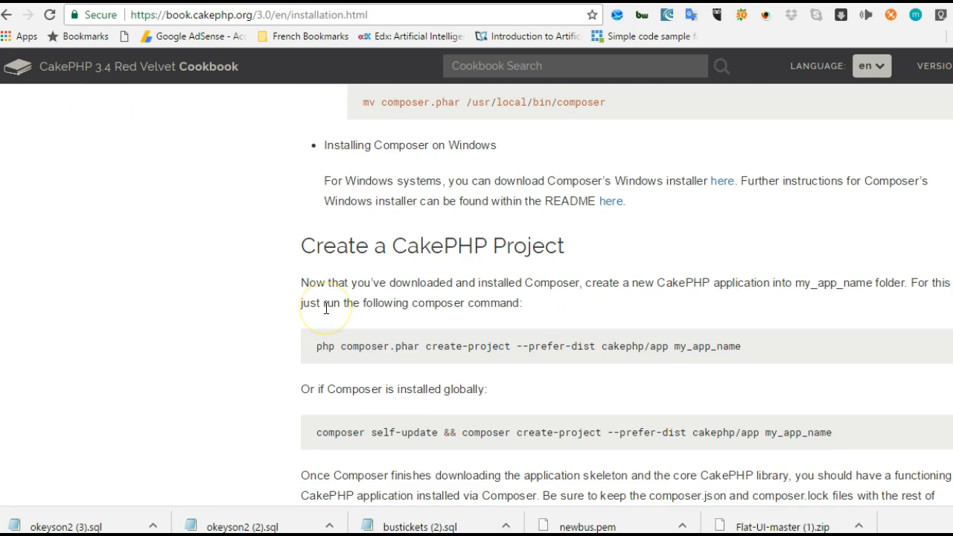
pyautogui.scroll(-3)
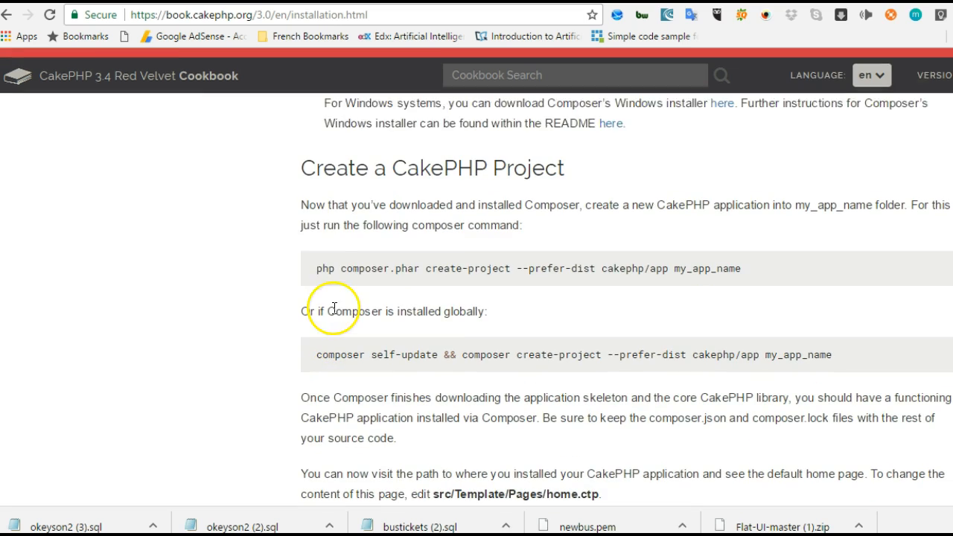
pyautogui.scroll(3)
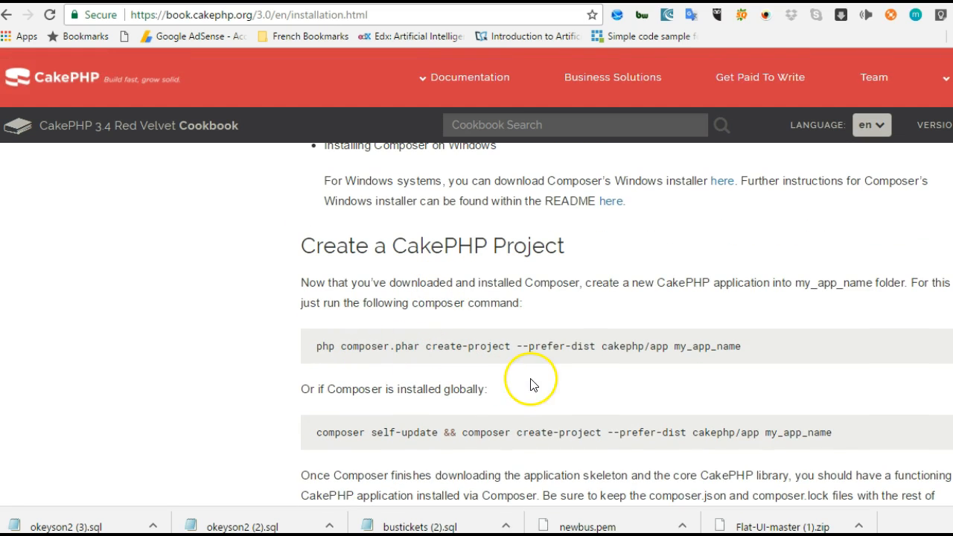
# Copy the global 'composer self-update && composer create-project…' command from the Cookbook.
pyautogui.doubleClick(807, 432)
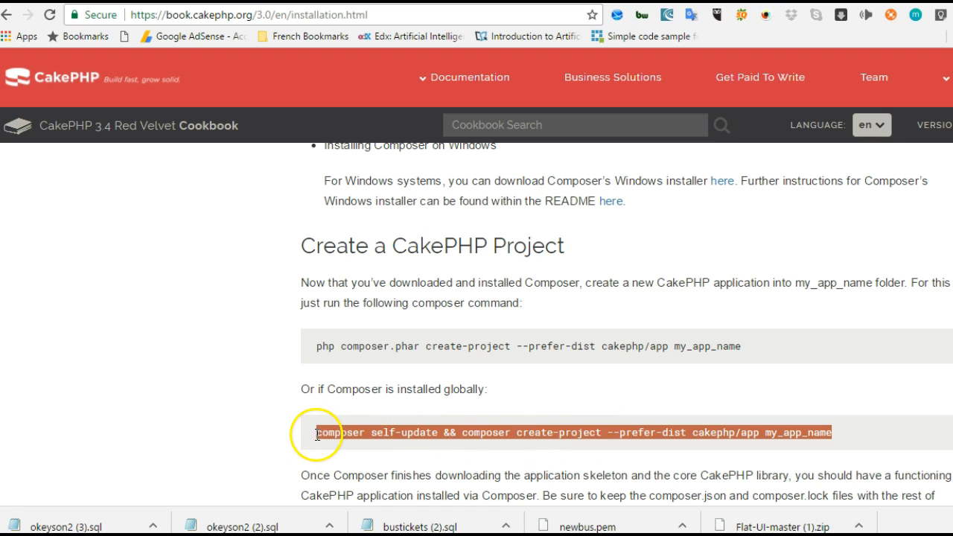
pyautogui.rightClick(316, 431)
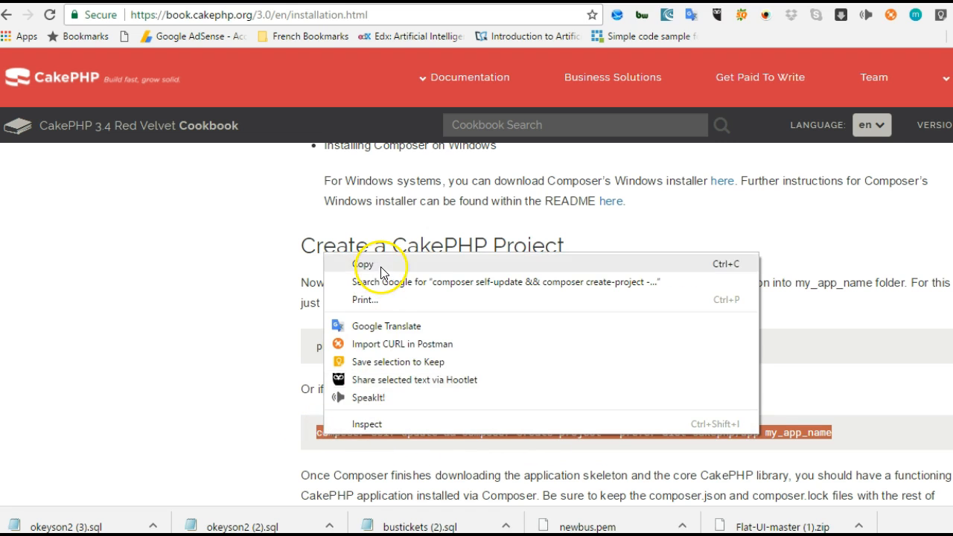
pyautogui.click(365, 263)
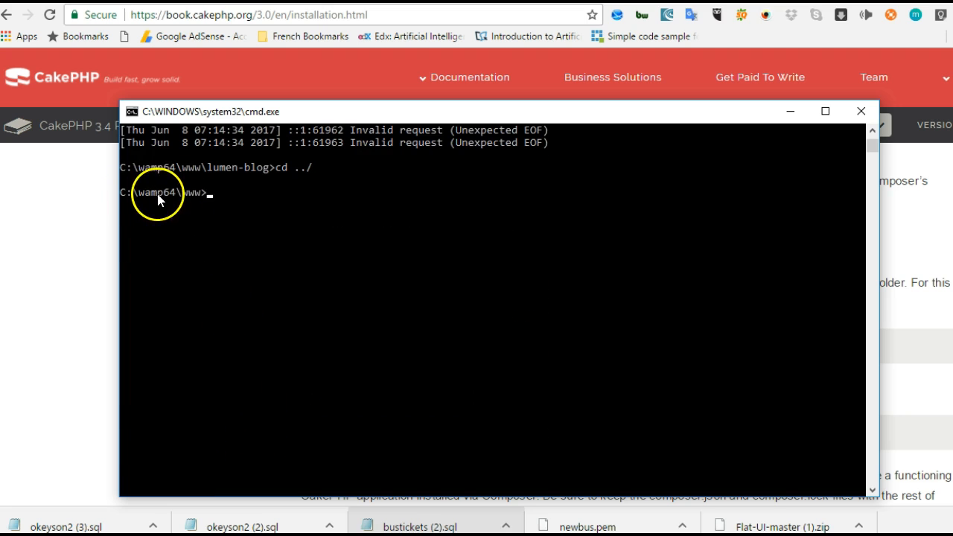
pyautogui.moveTo(205, 199)
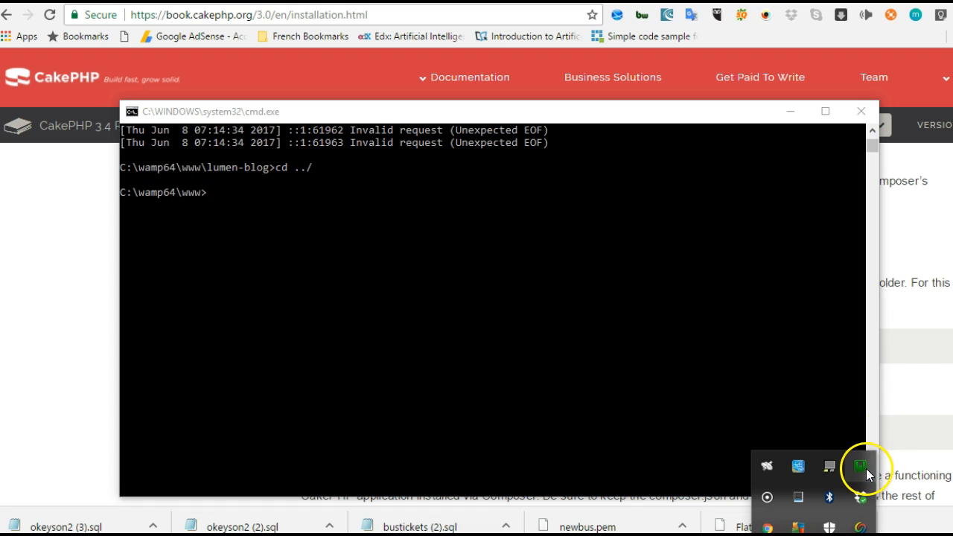
# Open wamp64's www folder from the WampServer tray, copy its path, and return to Command Prompt.
pyautogui.click(861, 468)
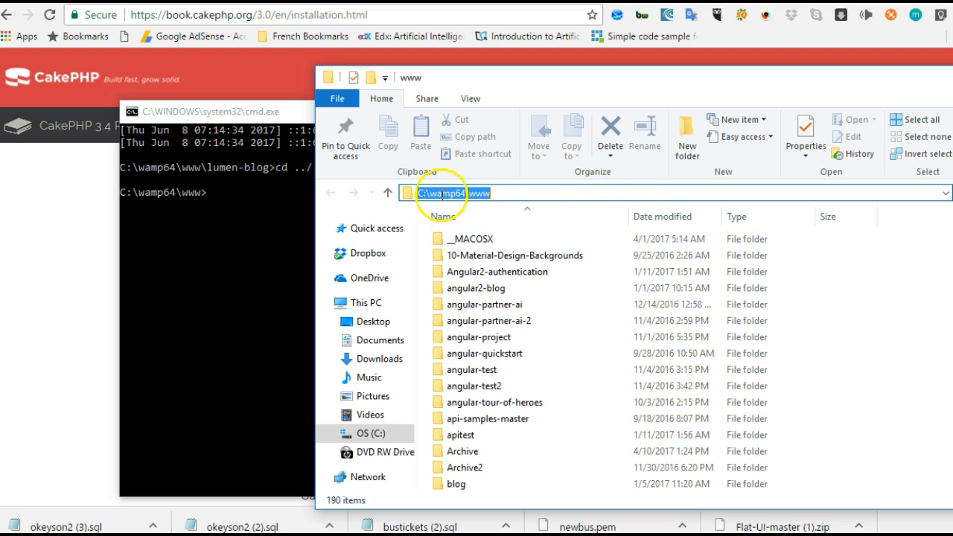
pyautogui.rightClick(444, 192)
pyautogui.write('cd C:\\wamp64\\www')
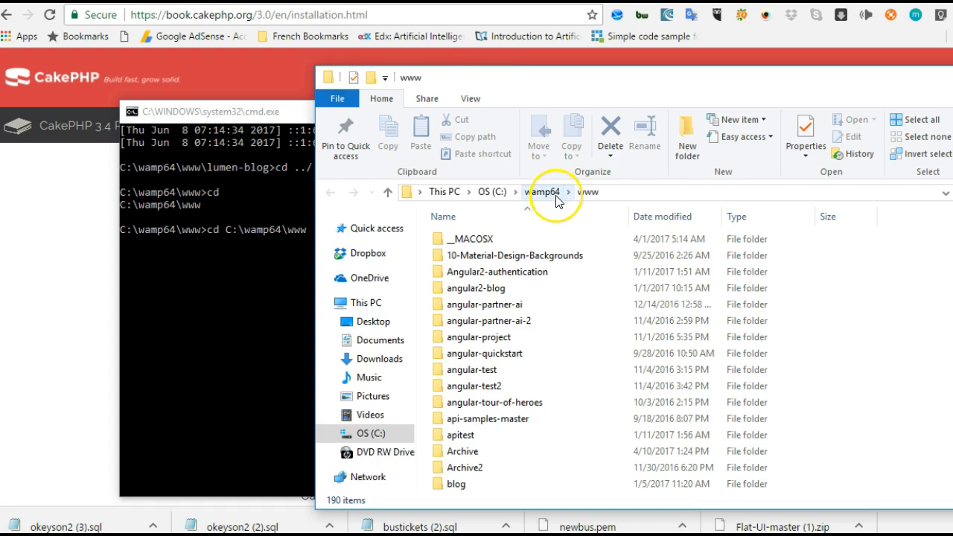
pyautogui.moveTo(643, 205)
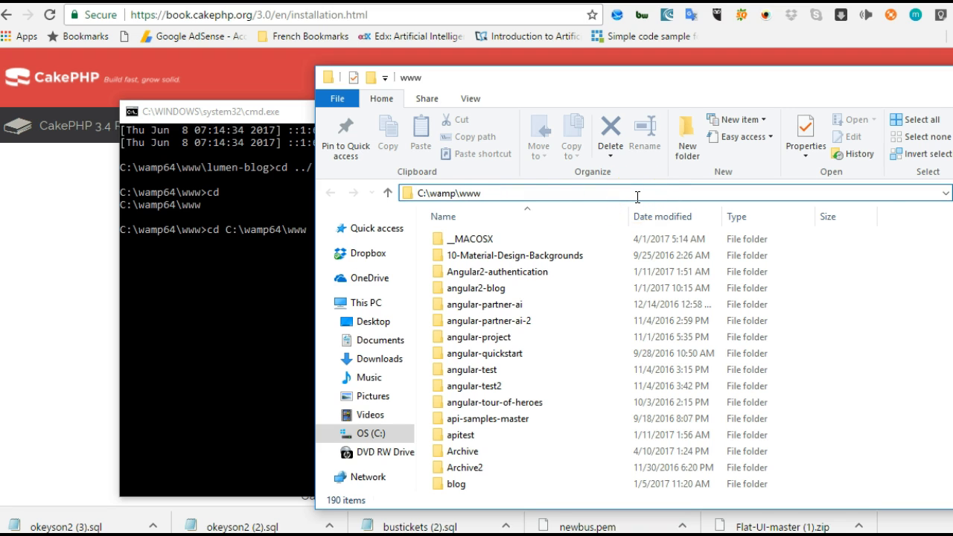
pyautogui.click(216, 111)
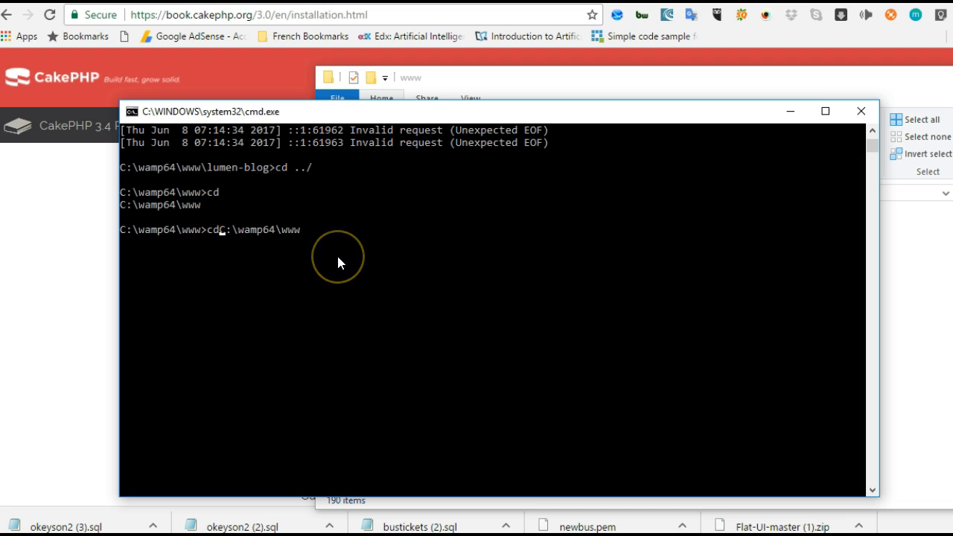
pyautogui.press('Return')
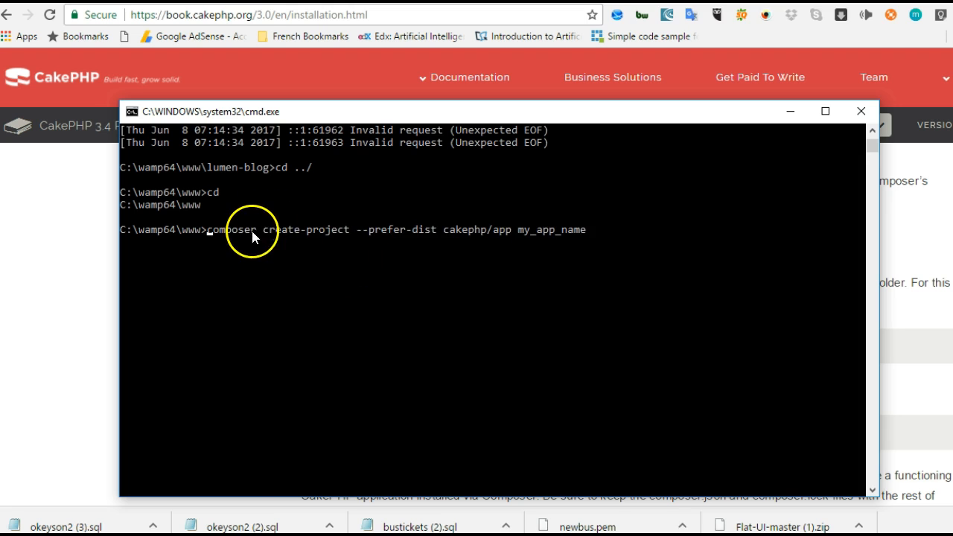
pyautogui.moveTo(485, 243)
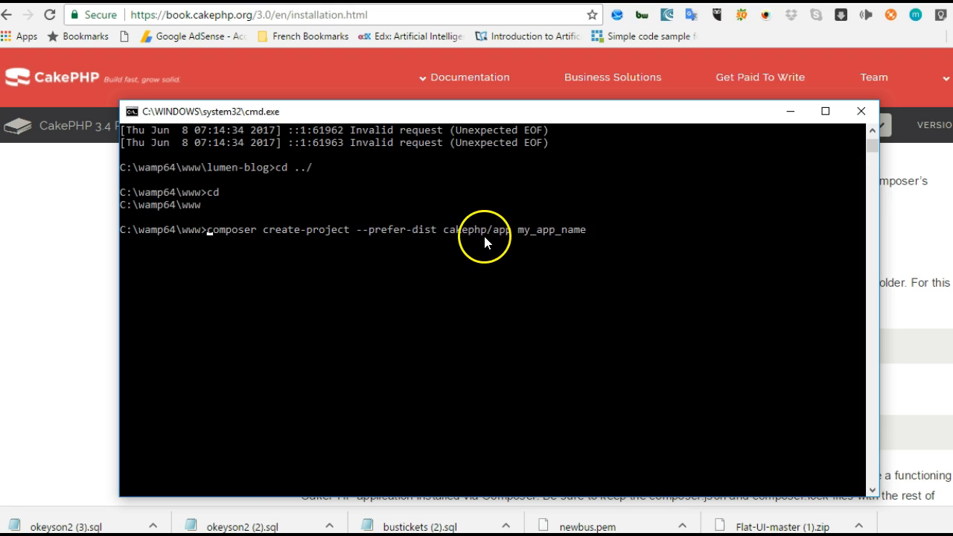
pyautogui.moveTo(550, 229)
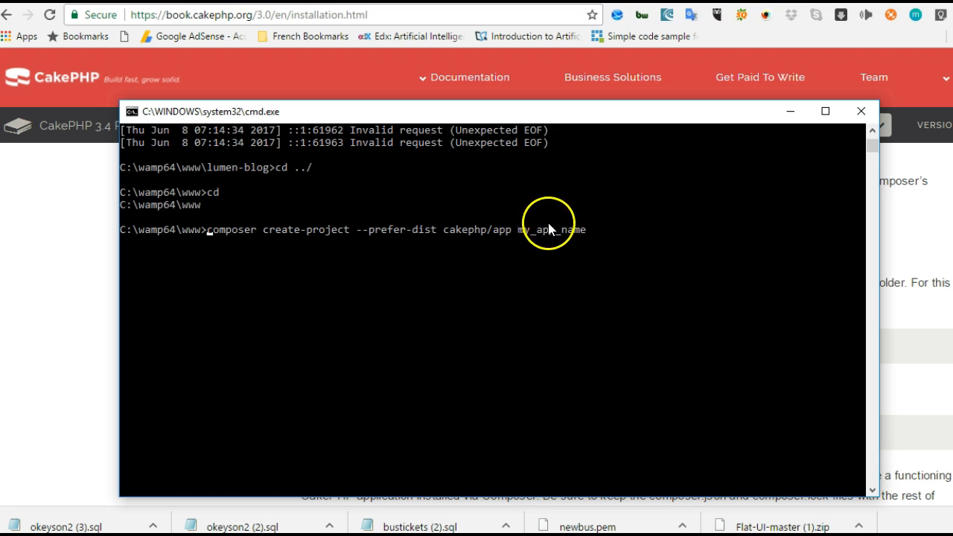
pyautogui.moveTo(548, 253)
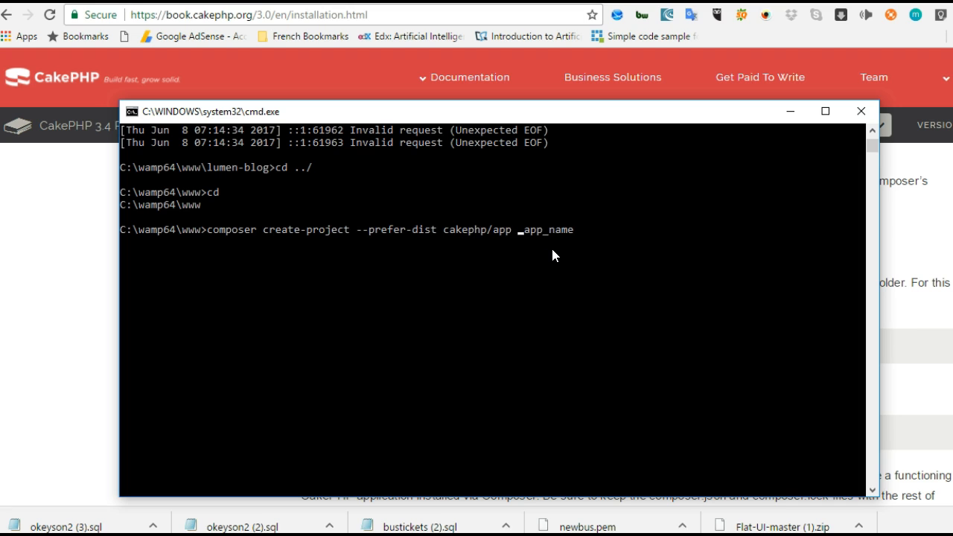
pyautogui.press('Backspace')
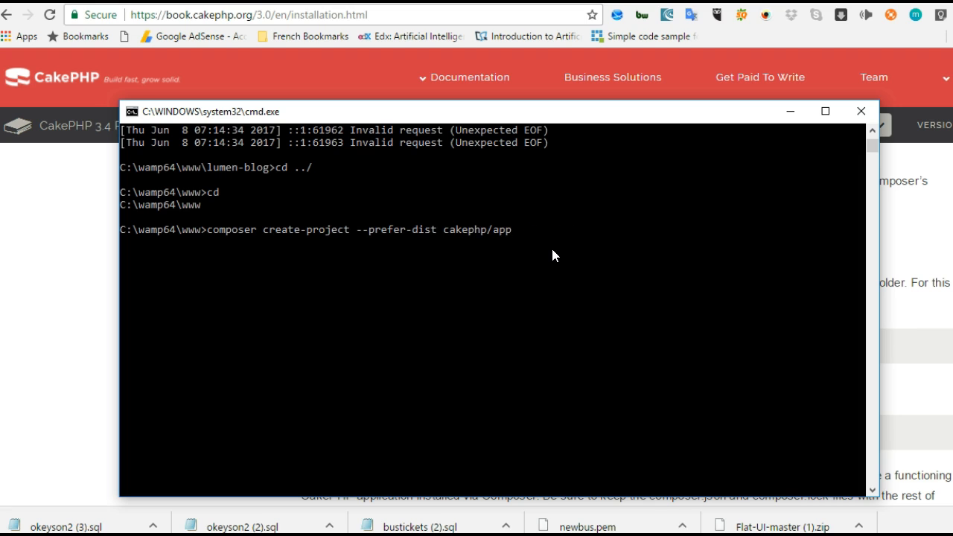
pyautogui.write('cake')
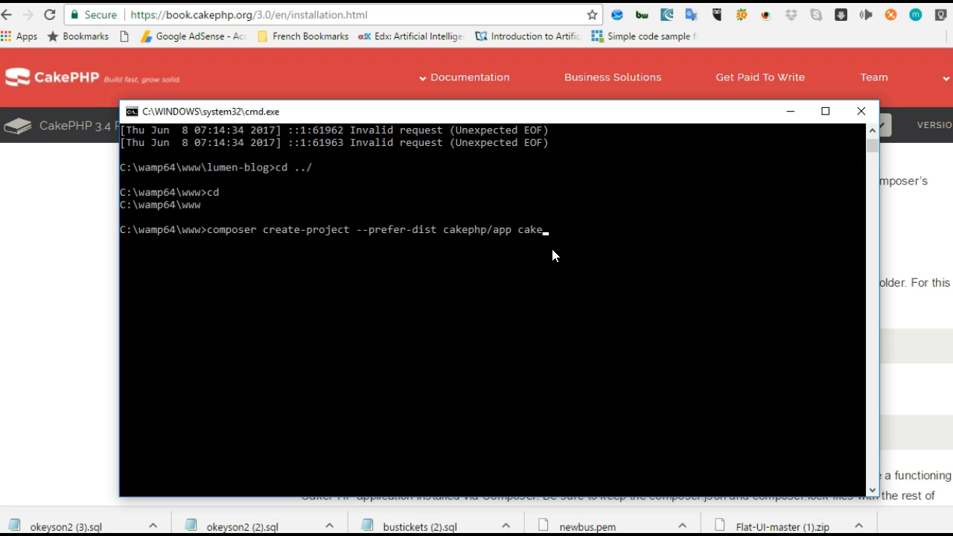
pyautogui.write('-blog')
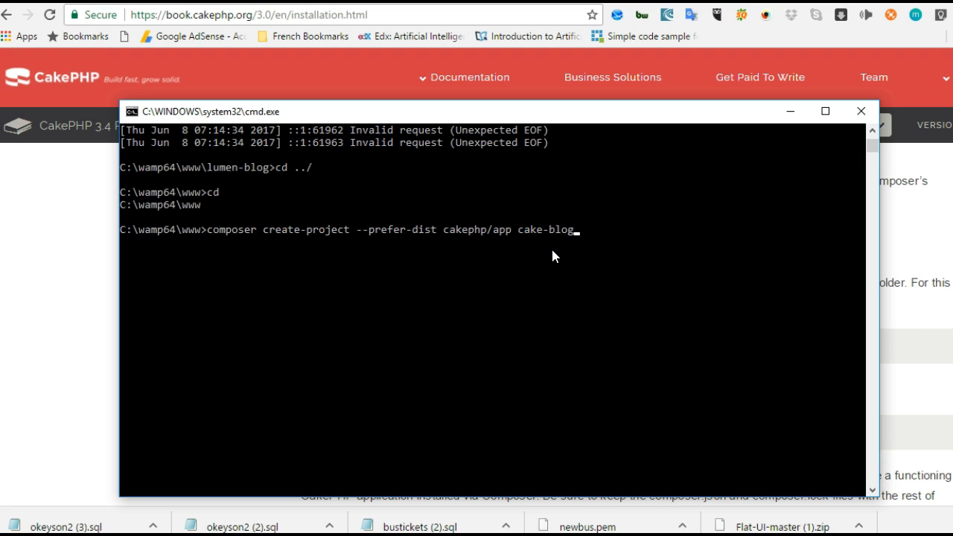
pyautogui.moveTo(548, 238)
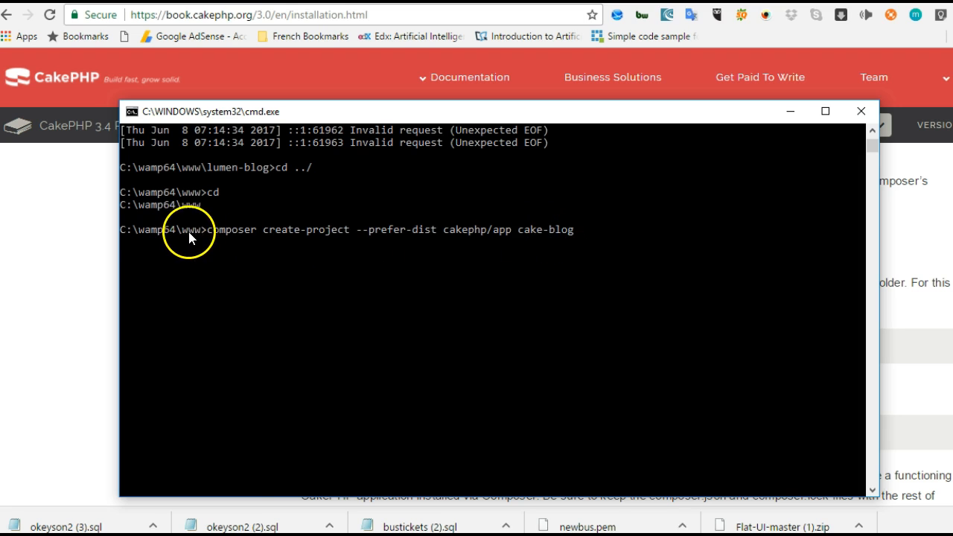
pyautogui.moveTo(312, 324)
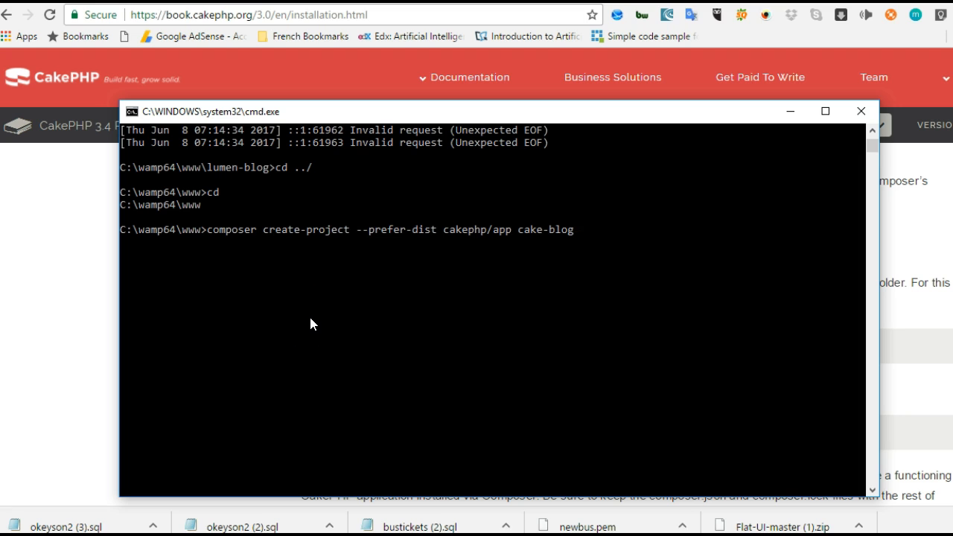
pyautogui.press('Return')
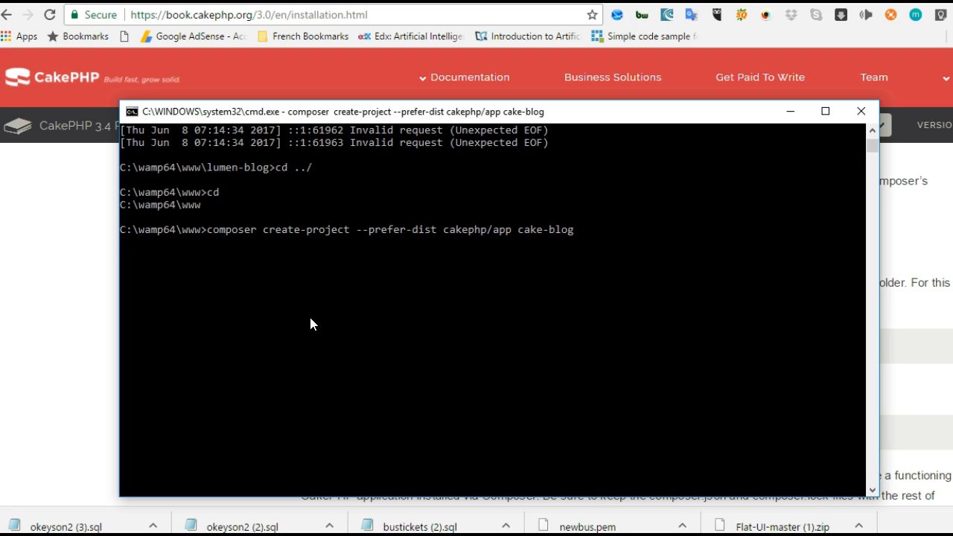
# Let composer keep creating the cake-blog project while waiting for output.
pyautogui.press('Return')
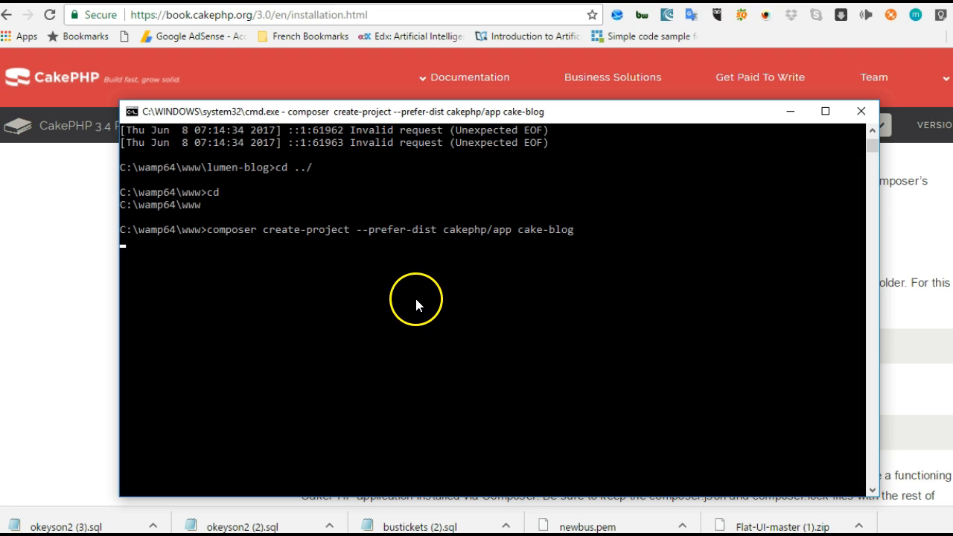
pyautogui.moveTo(250, 259)
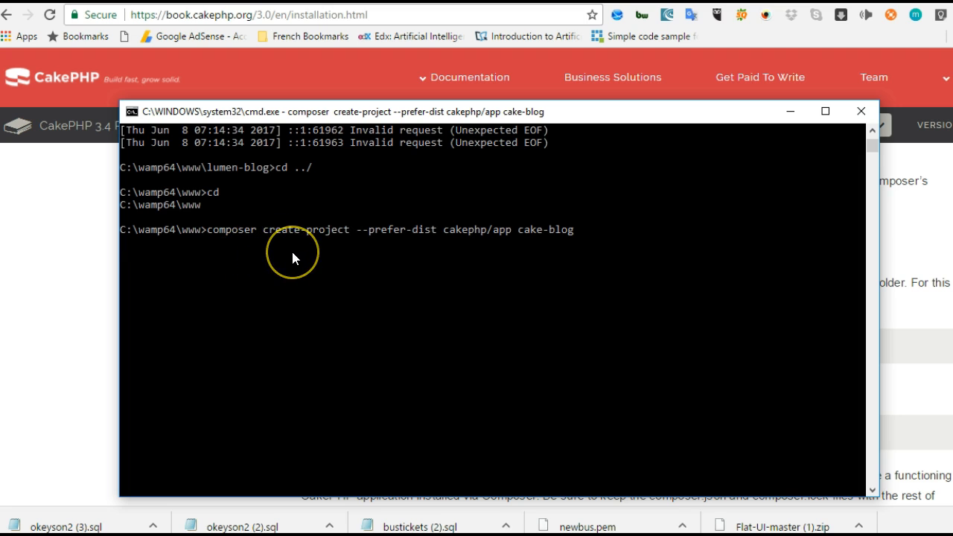
pyautogui.moveTo(292, 259)
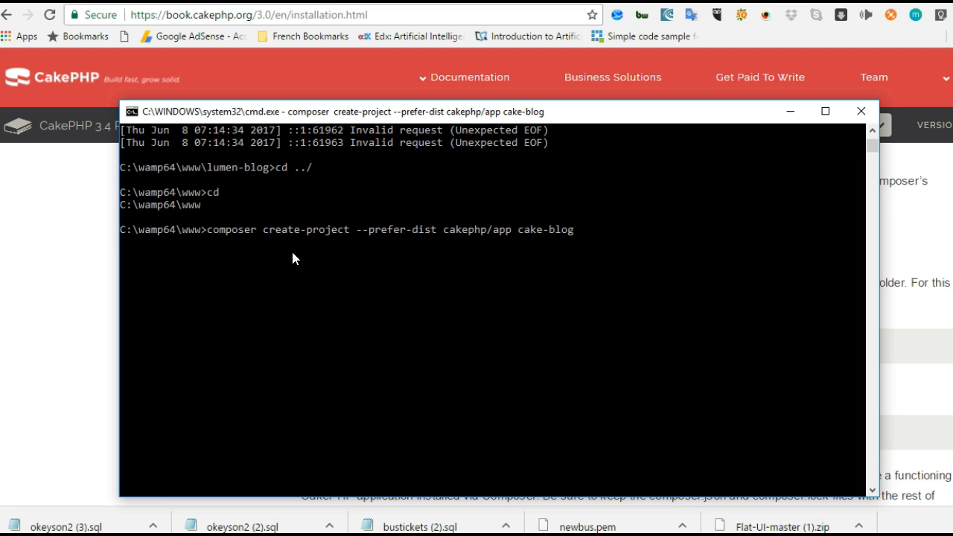
pyautogui.moveTo(27, 499)
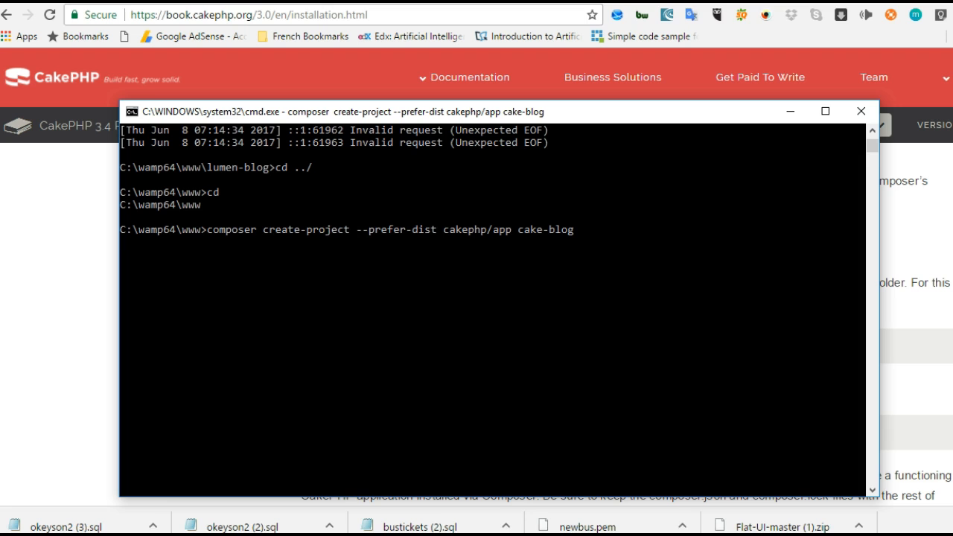
pyautogui.moveTo(400, 244)
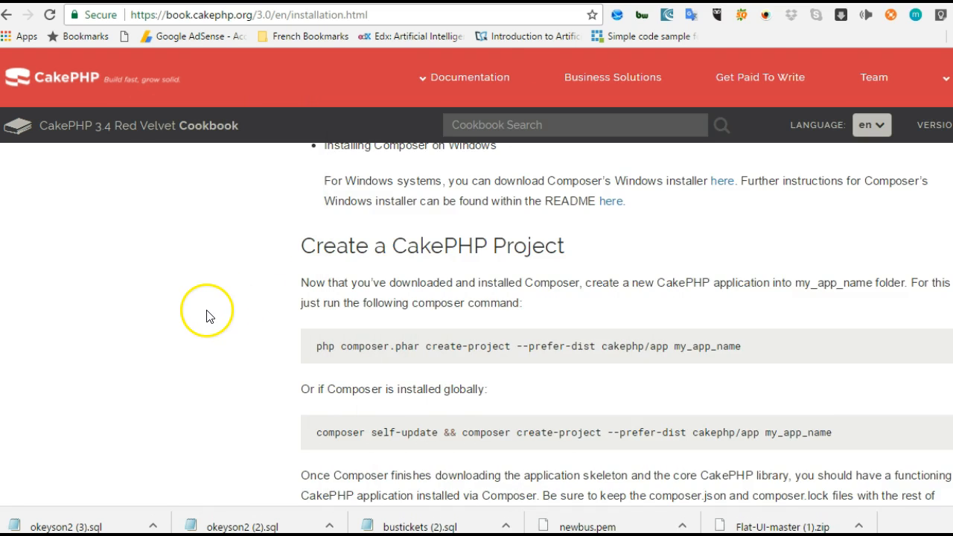
pyautogui.scroll(-3)
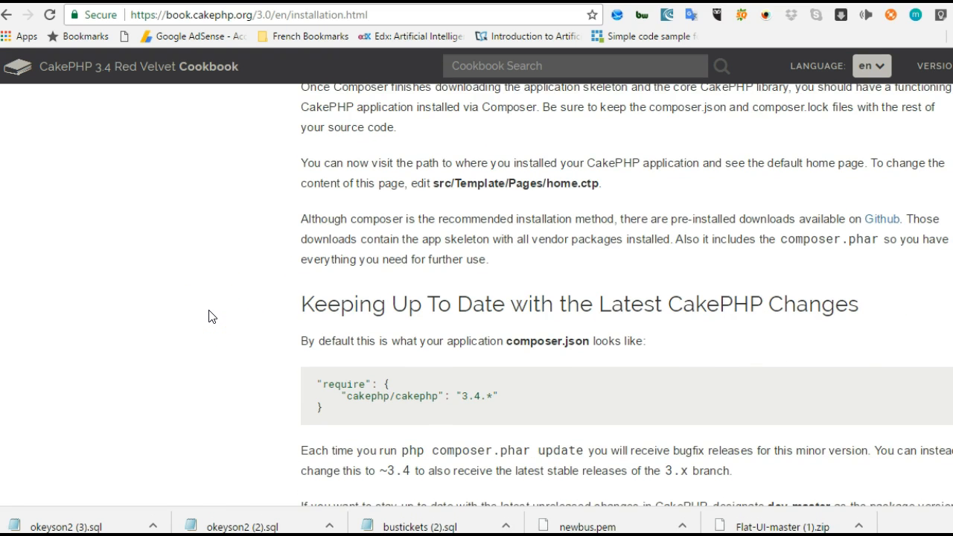
pyautogui.scroll(-3)
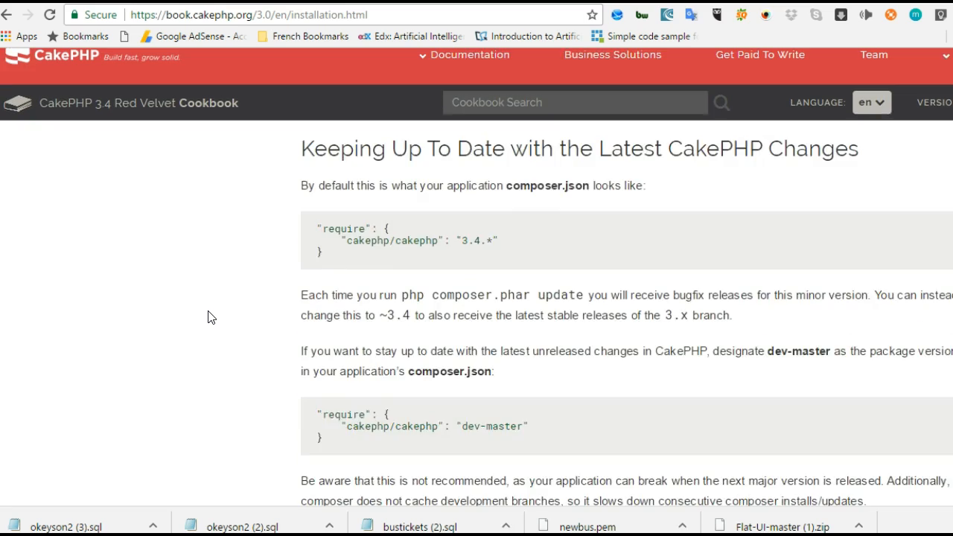
pyautogui.scroll(-3)
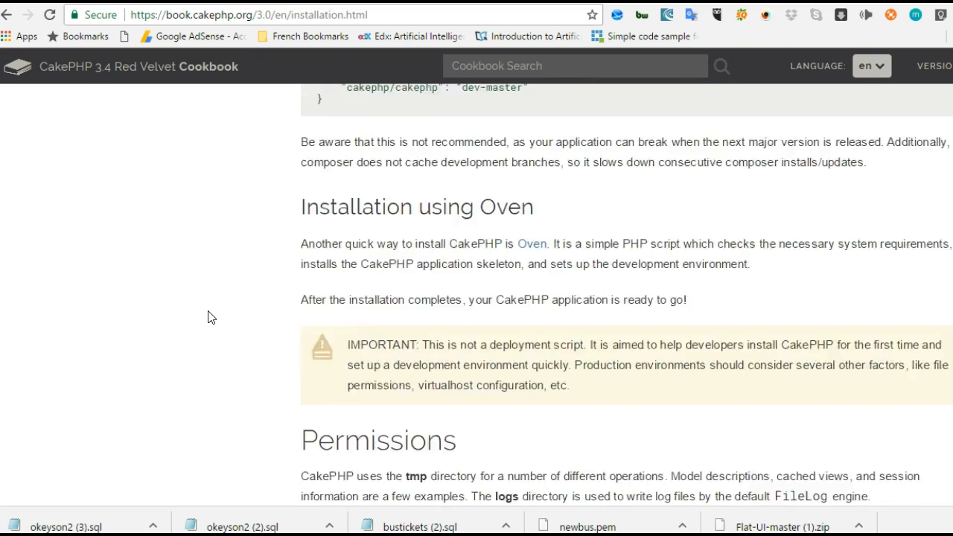
pyautogui.scroll(-3)
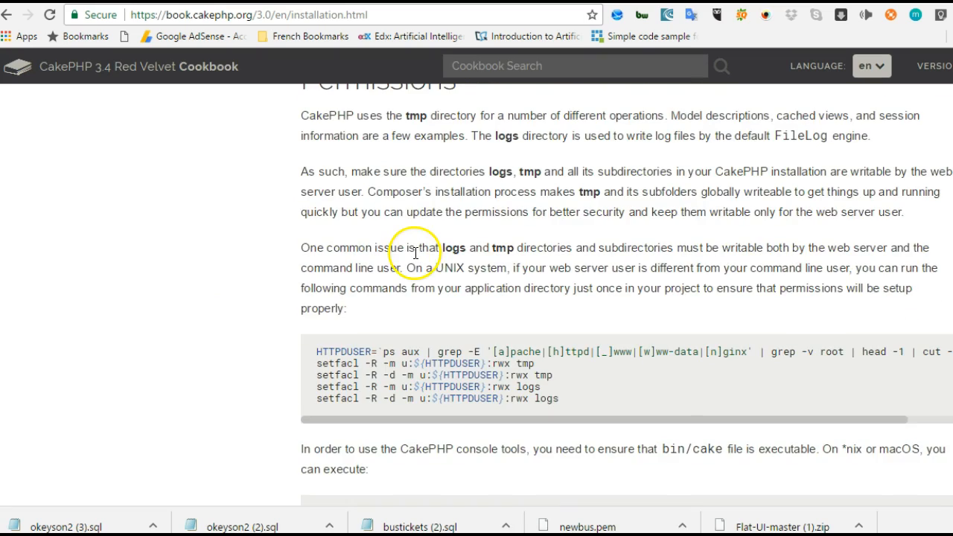
pyautogui.scroll(3)
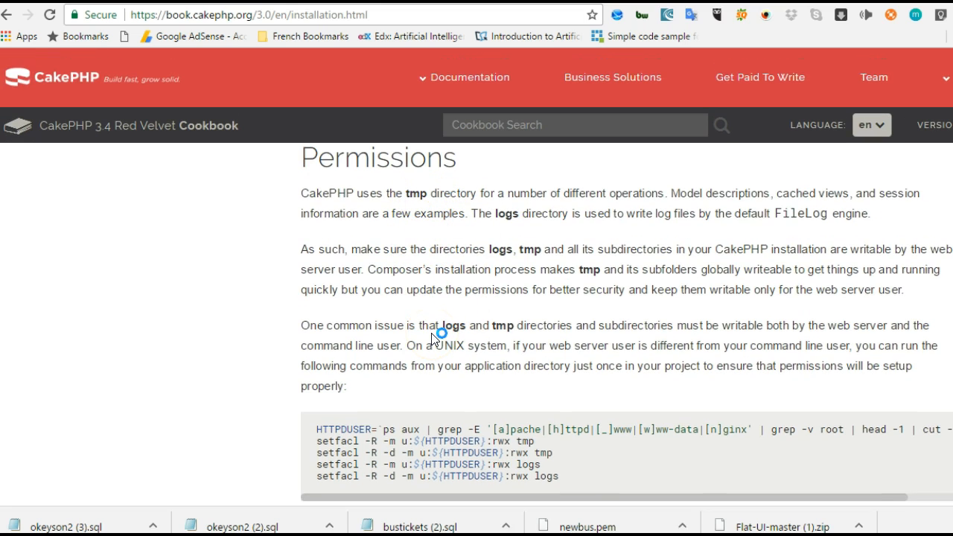
pyautogui.moveTo(488, 289)
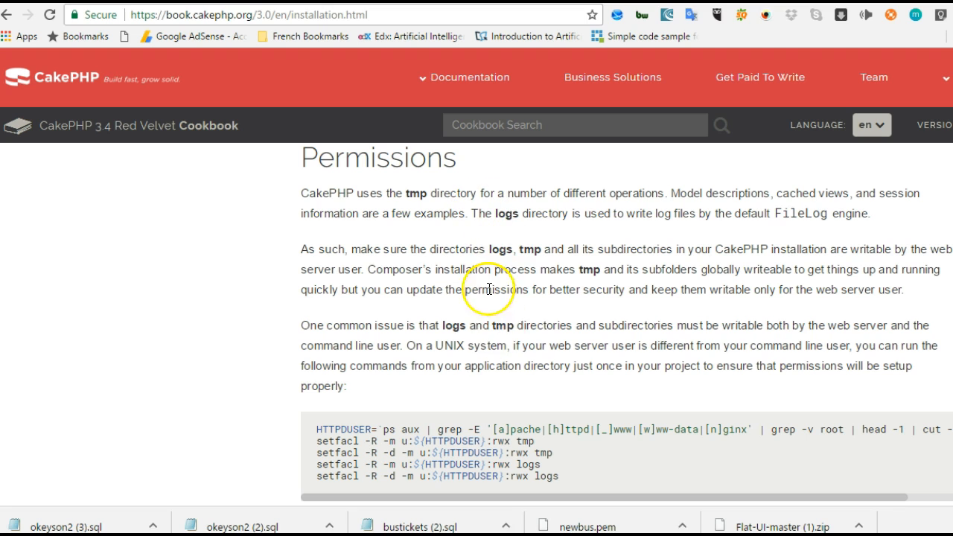